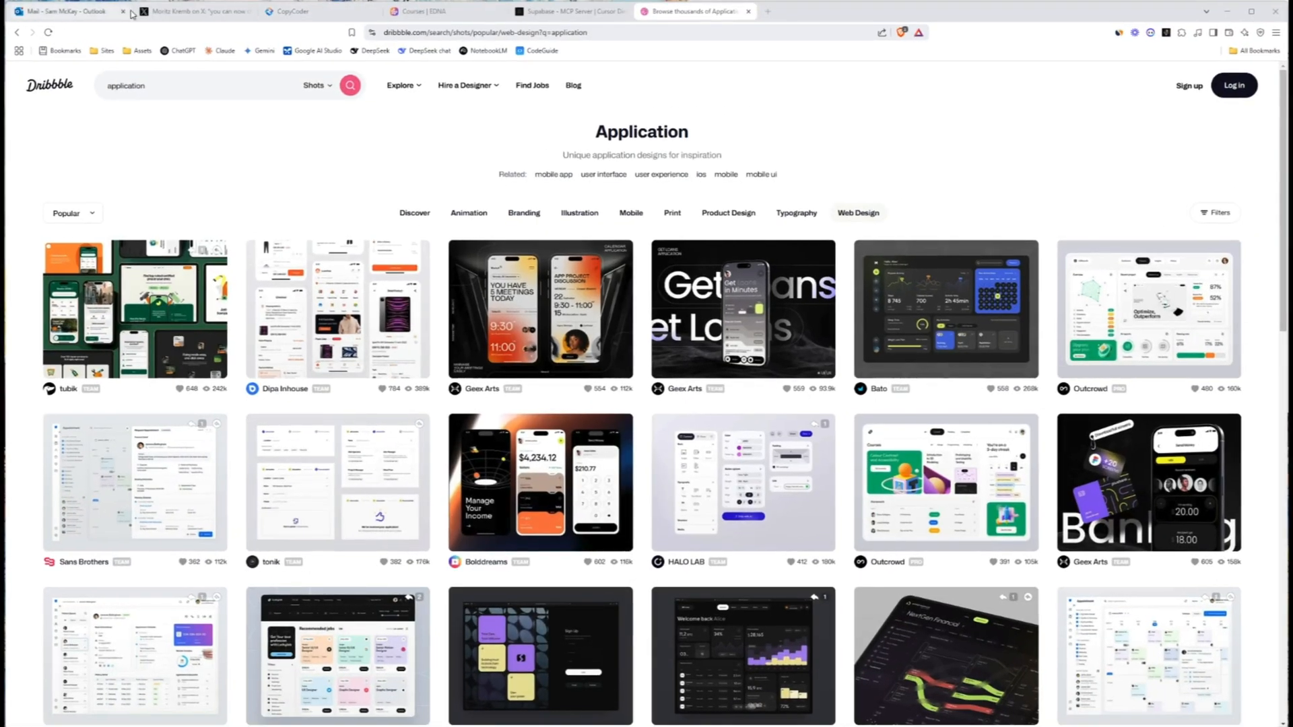
# Read Moritz Kremb's X thread on cloning apps with Cursor agent and CopyCoder.
pyautogui.click(194, 10)
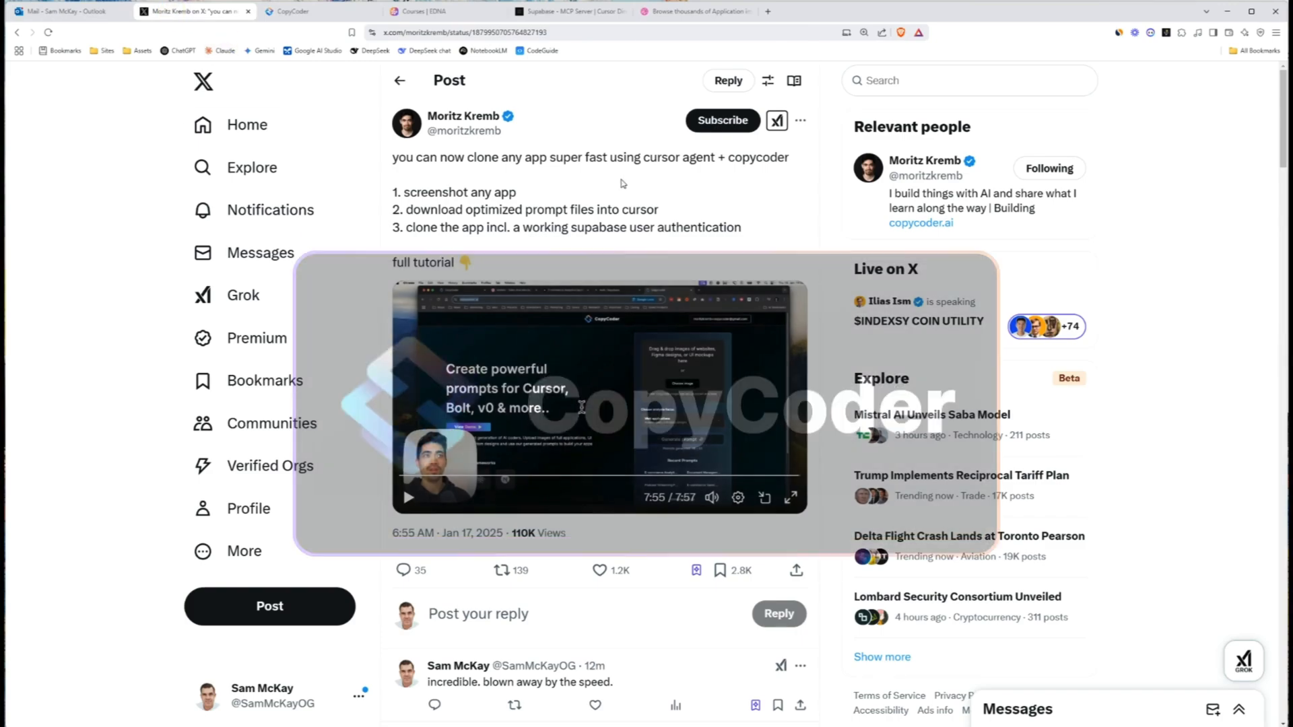
pyautogui.scroll(-3)
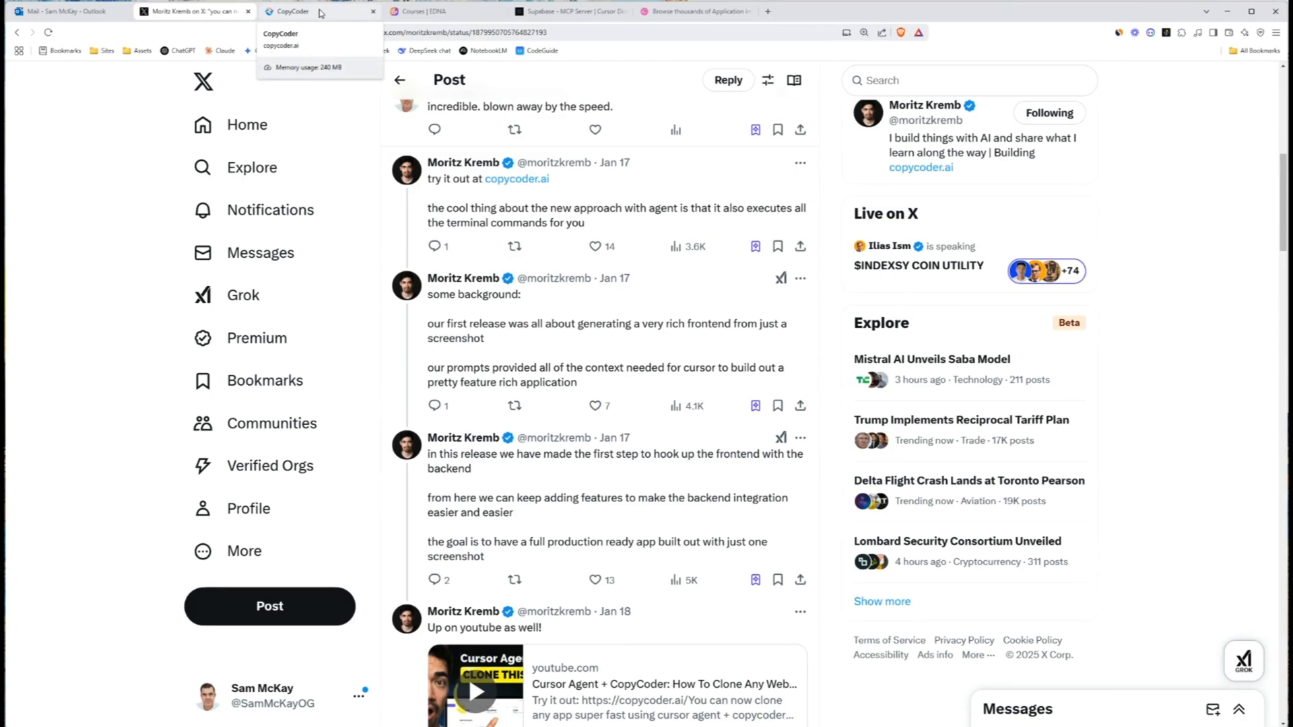
# Switch to the copycoder.ai tab showing the Choose image upload box.
pyautogui.click(314, 12)
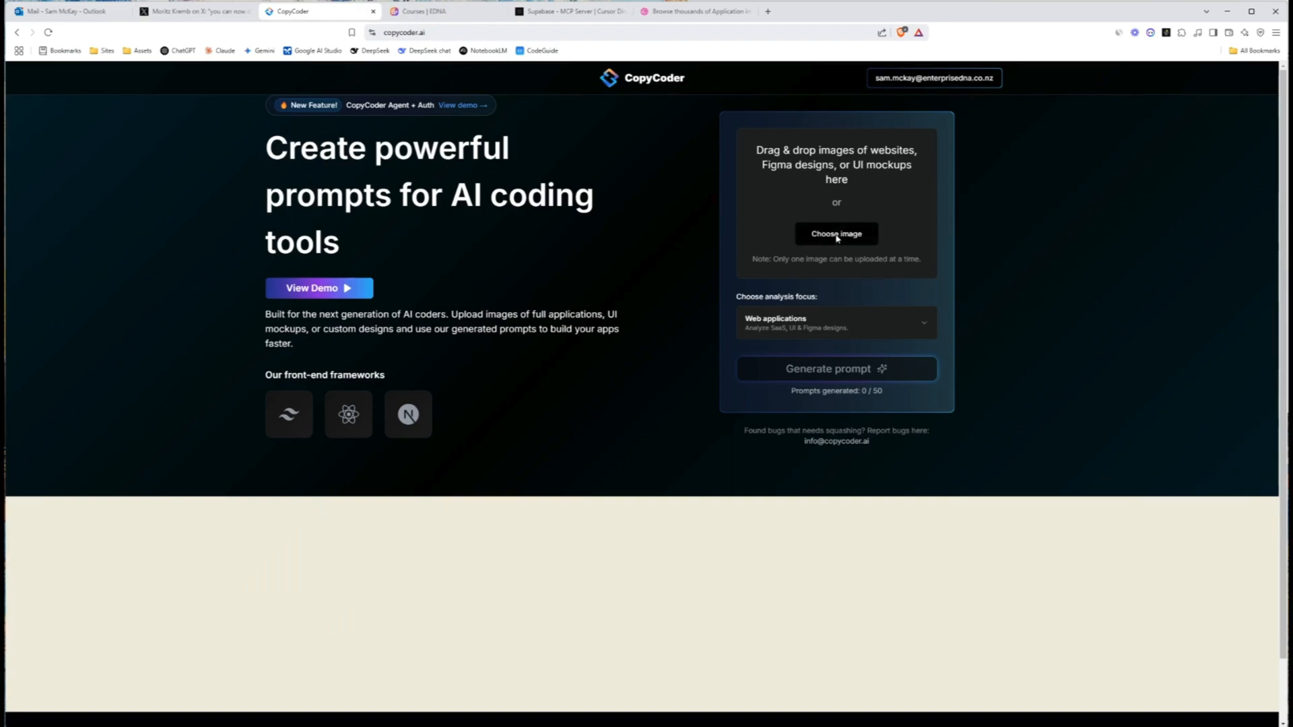
pyautogui.moveTo(826, 245)
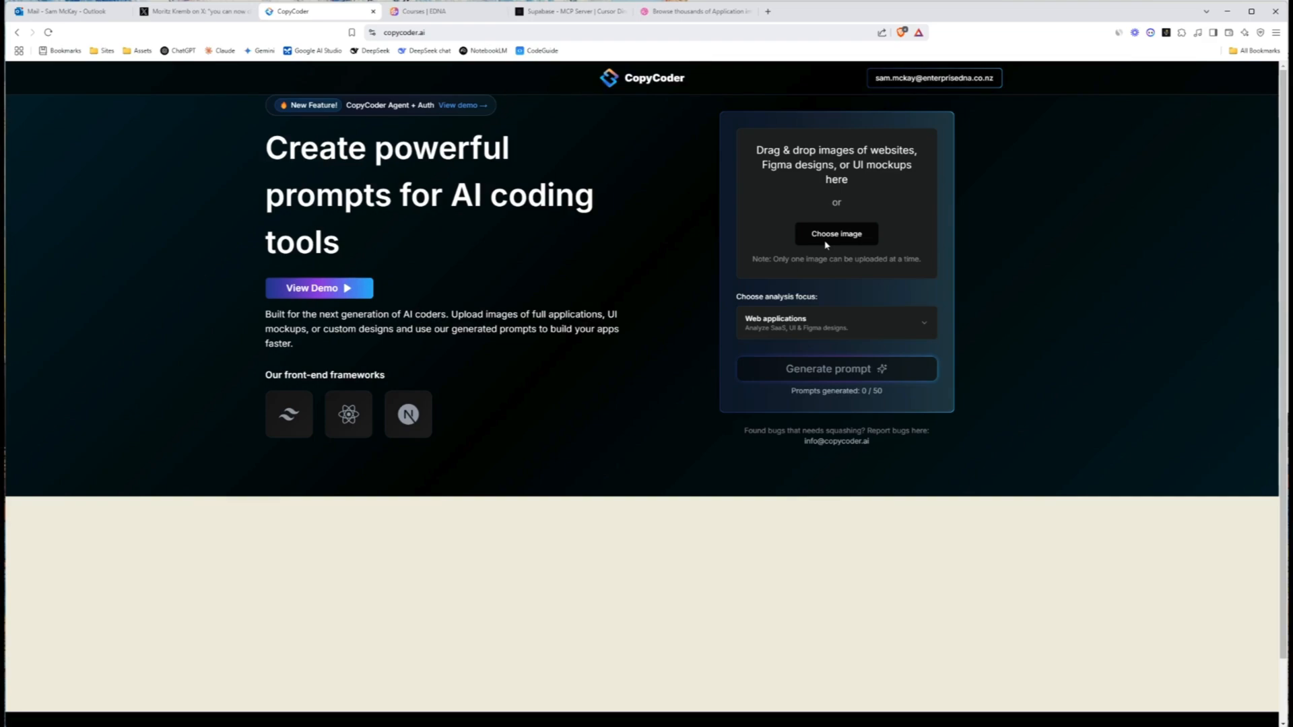
pyautogui.moveTo(545, 222)
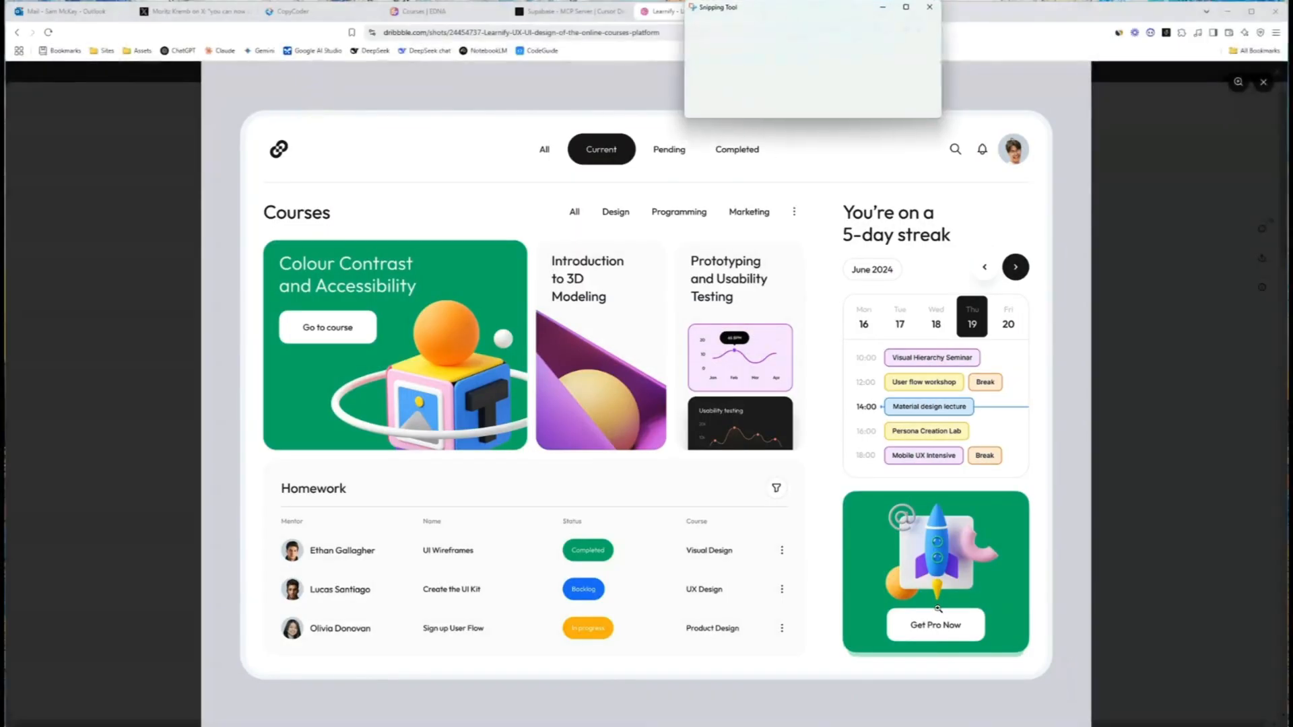
# Snip the Dribbble Learnify dashboard shot and save it into Downloads.
pyautogui.click(711, 27)
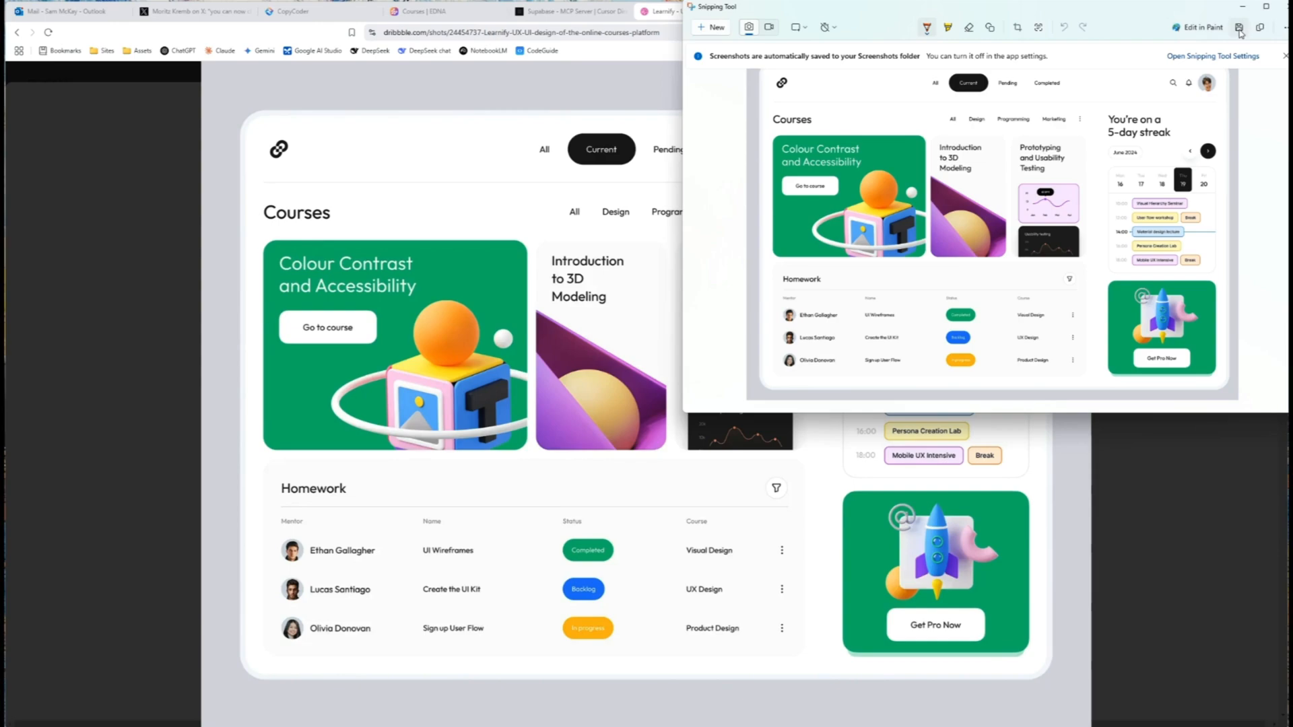
pyautogui.click(1236, 27)
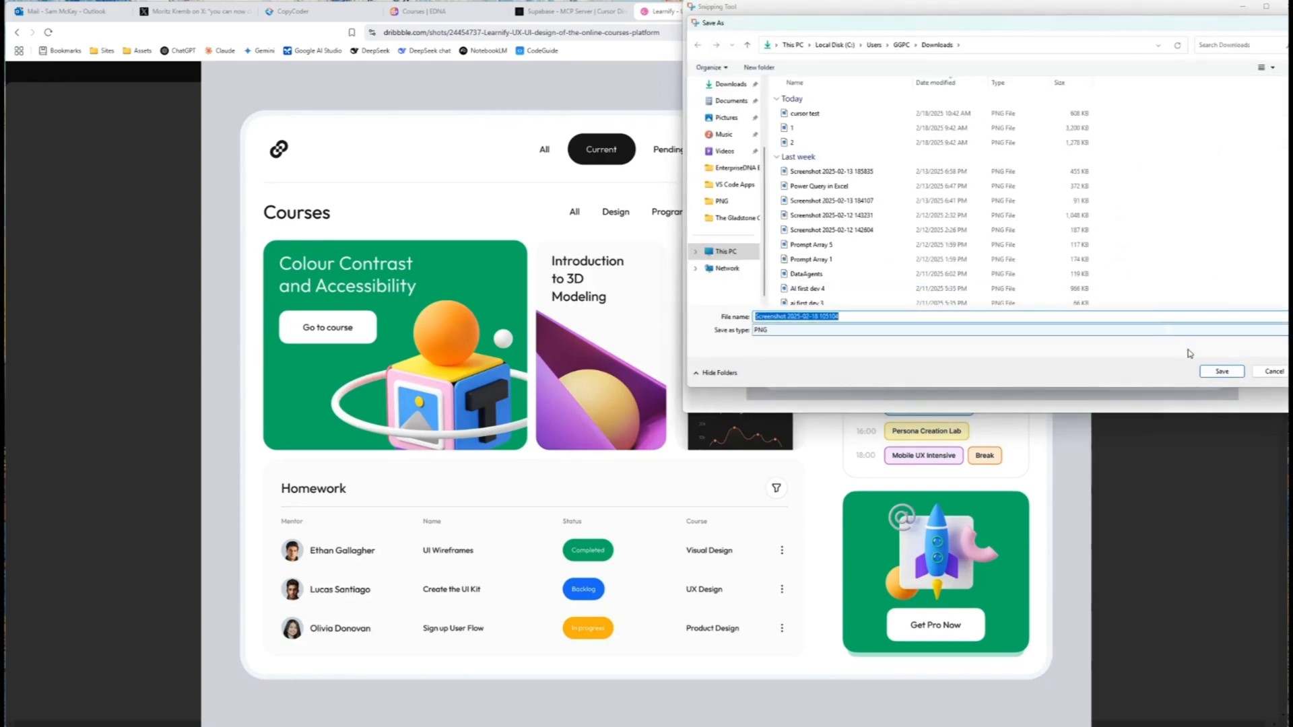
pyautogui.click(1222, 372)
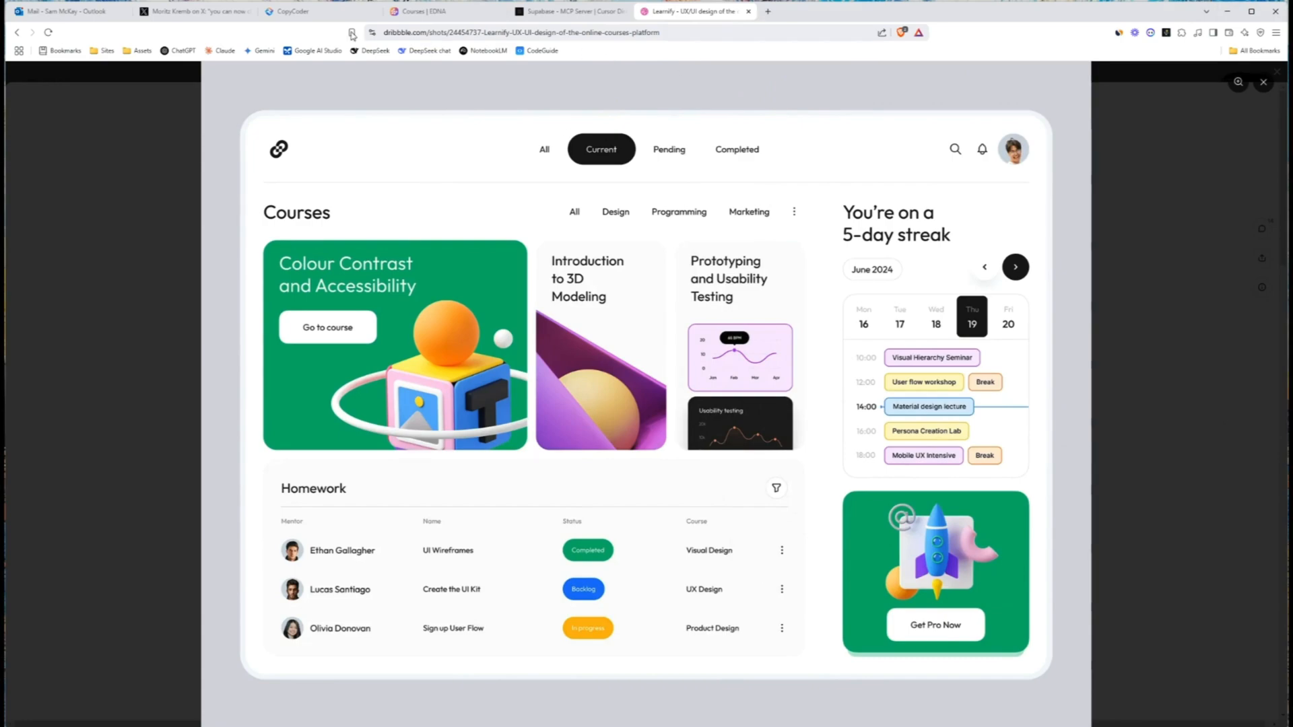
# Upload the Learnify dashboard screenshot from Downloads and generate a prompt from it.
pyautogui.click(296, 11)
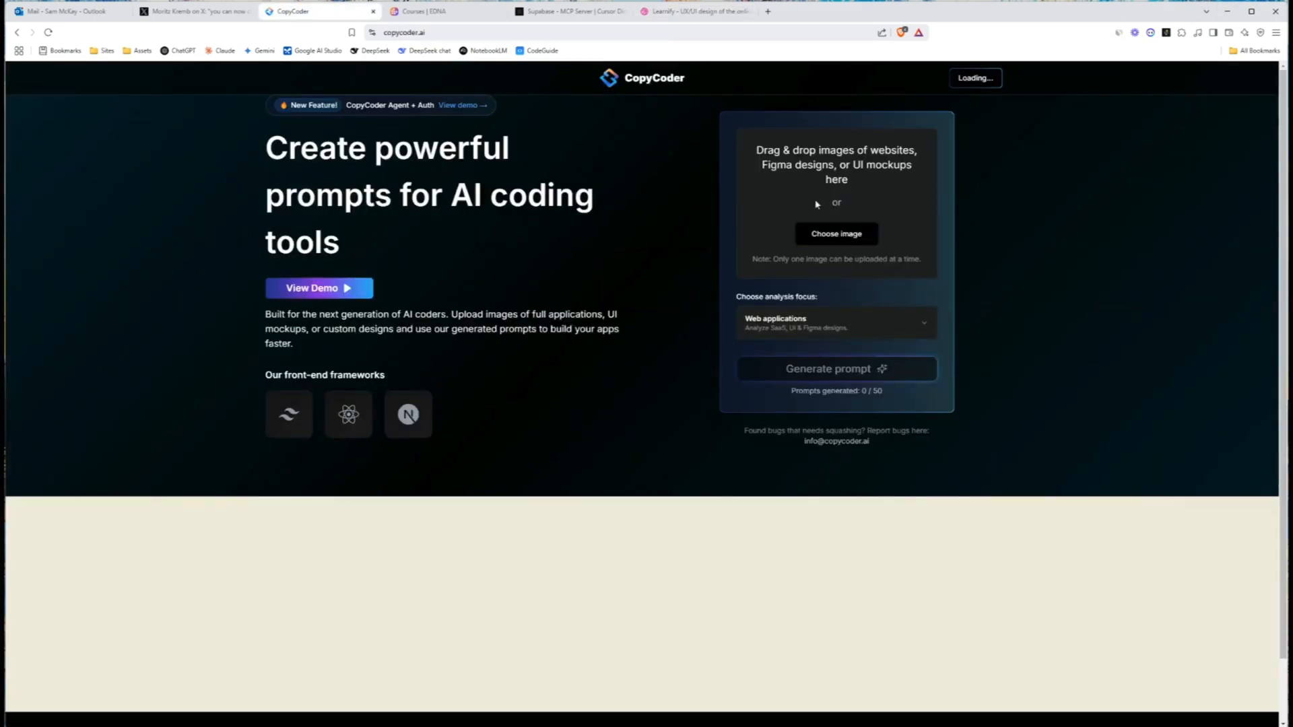
pyautogui.click(835, 233)
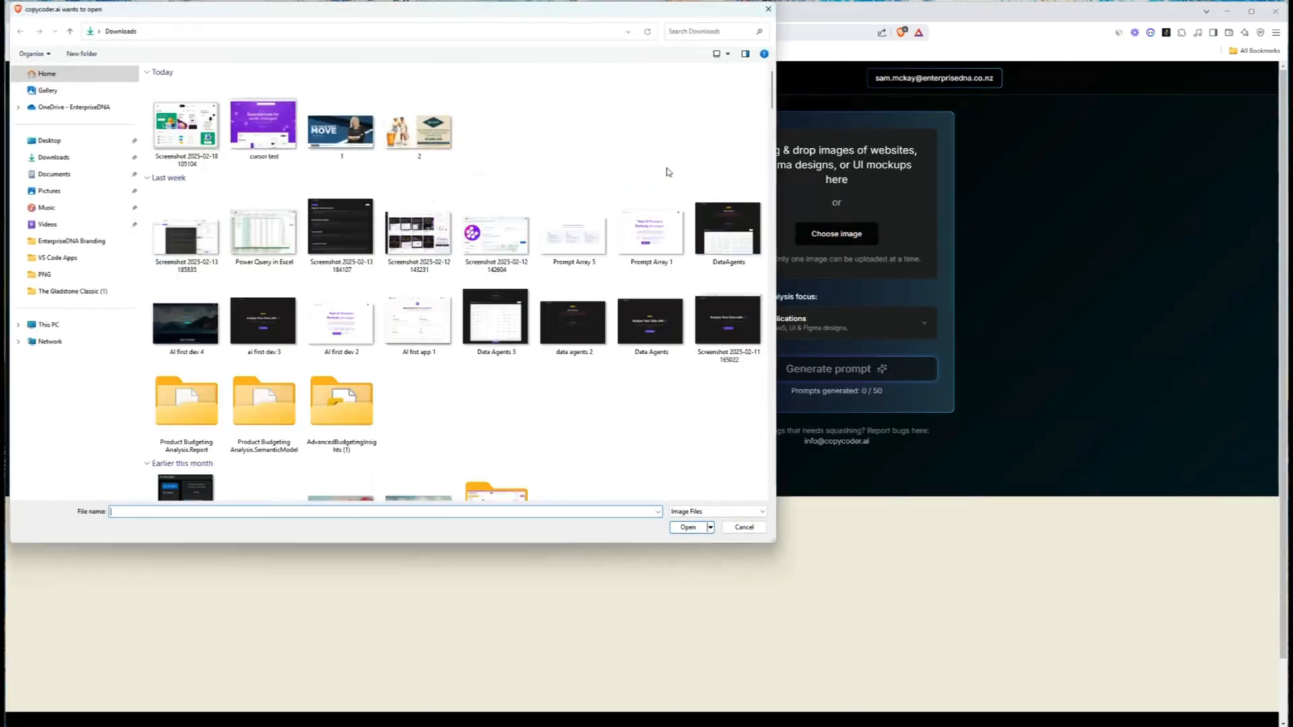
pyautogui.click(741, 527)
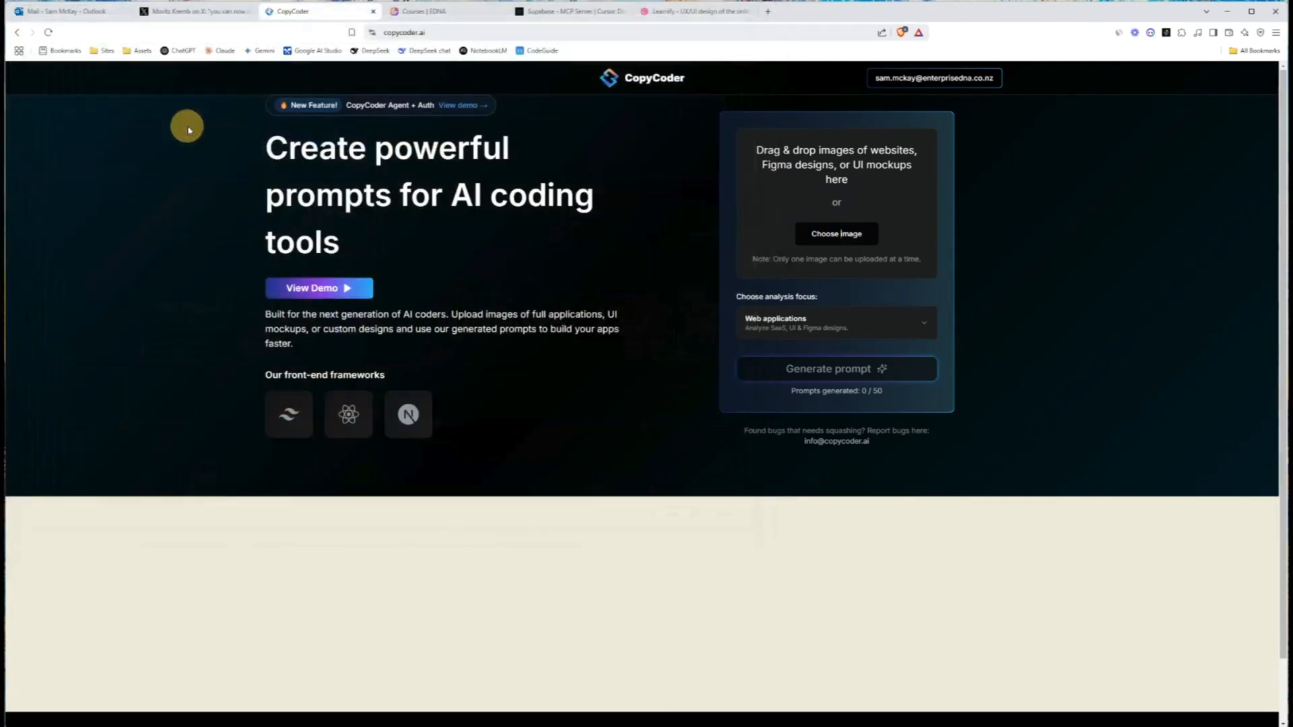
pyautogui.click(835, 233)
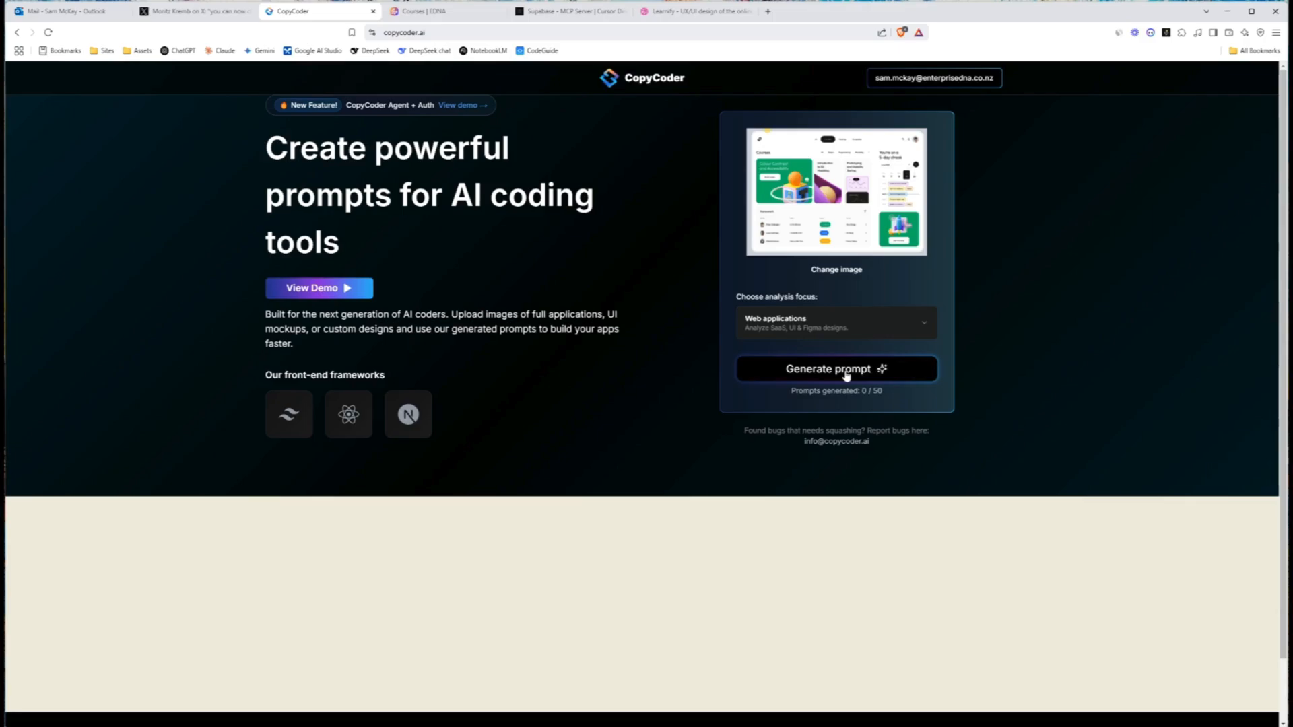
pyautogui.click(835, 369)
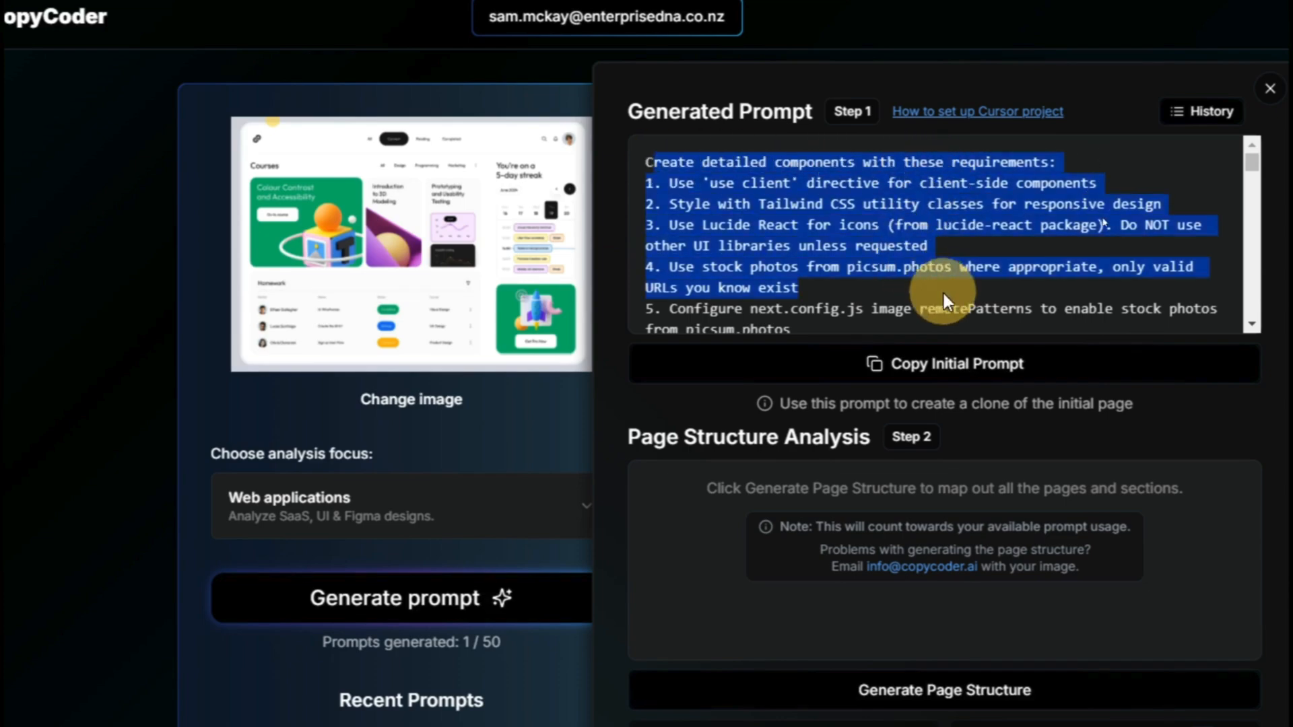
# Review the generated prompt and run Generate Page Structure listing routes like /all, /current, /pending.
pyautogui.scroll(-3)
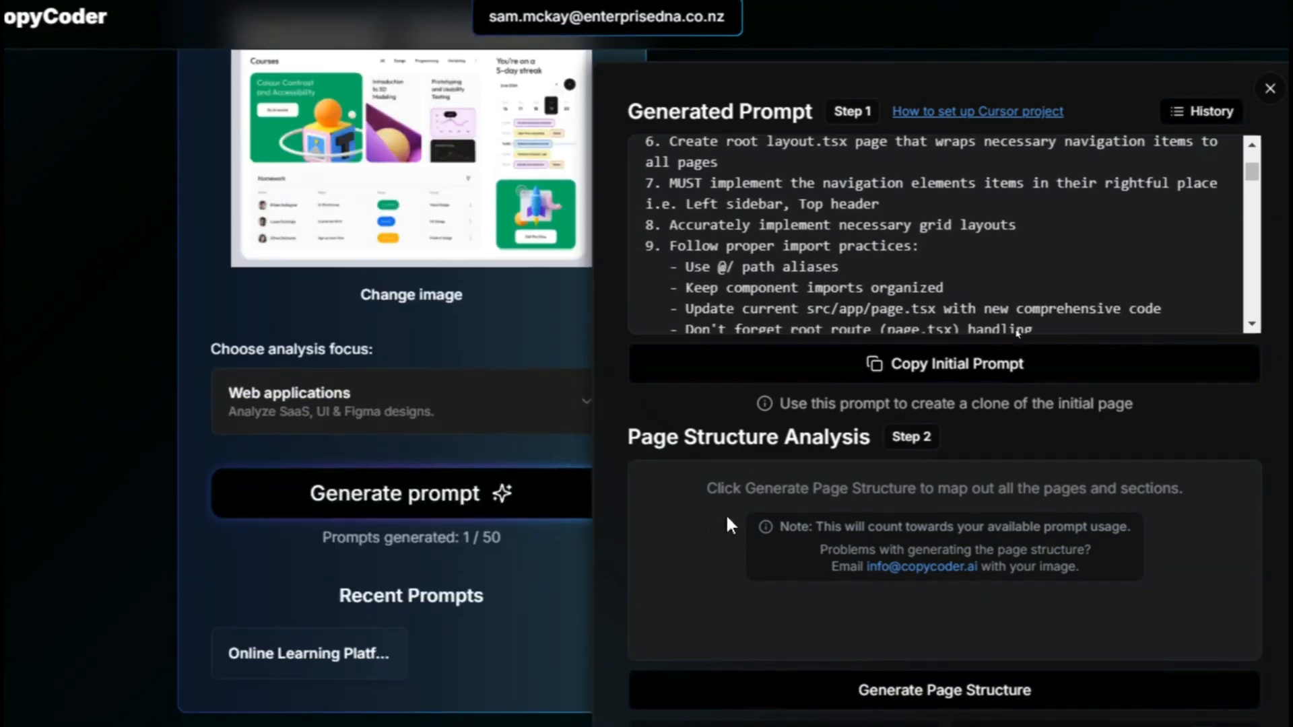
pyautogui.click(943, 690)
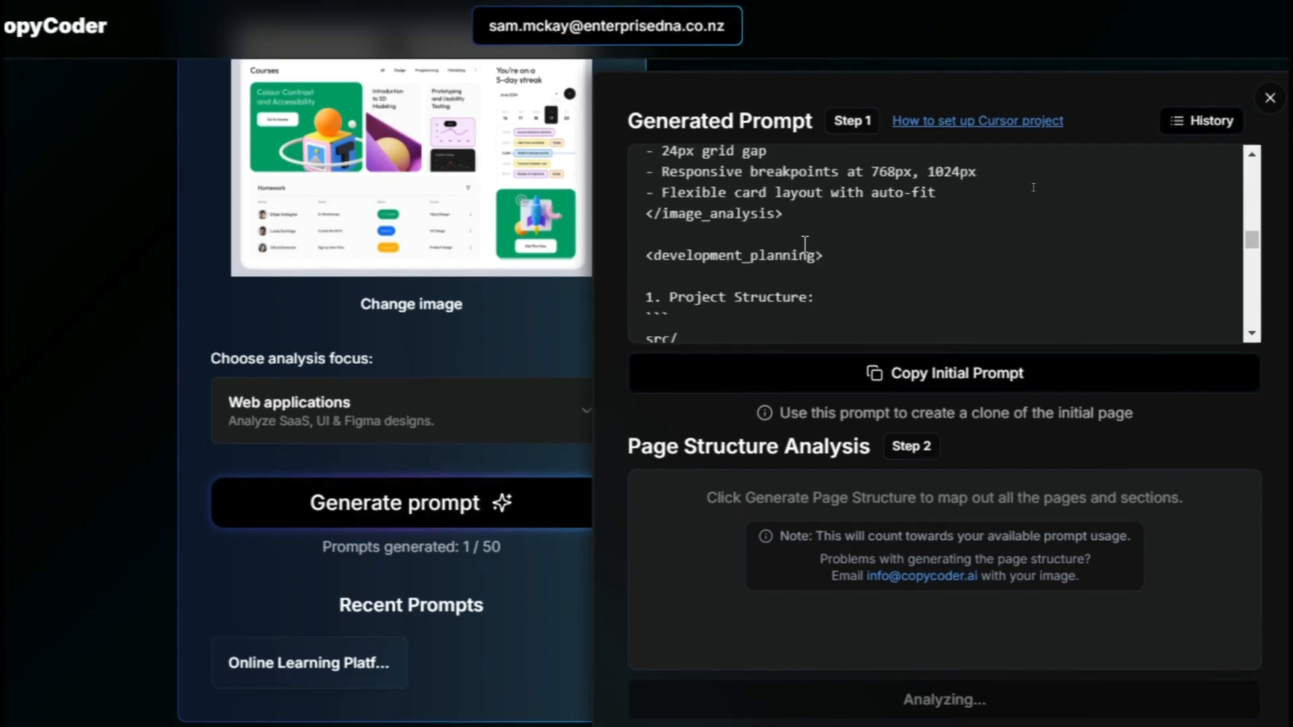
pyautogui.scroll(-3)
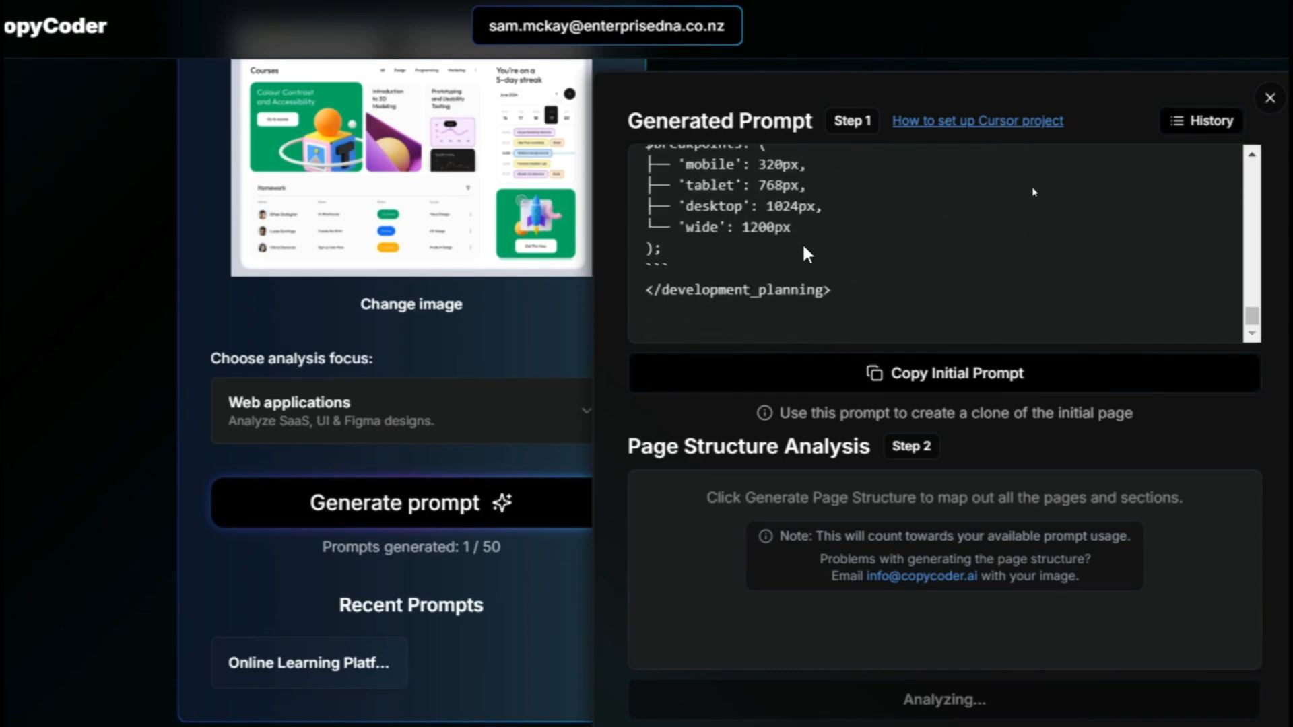
pyautogui.scroll(-3)
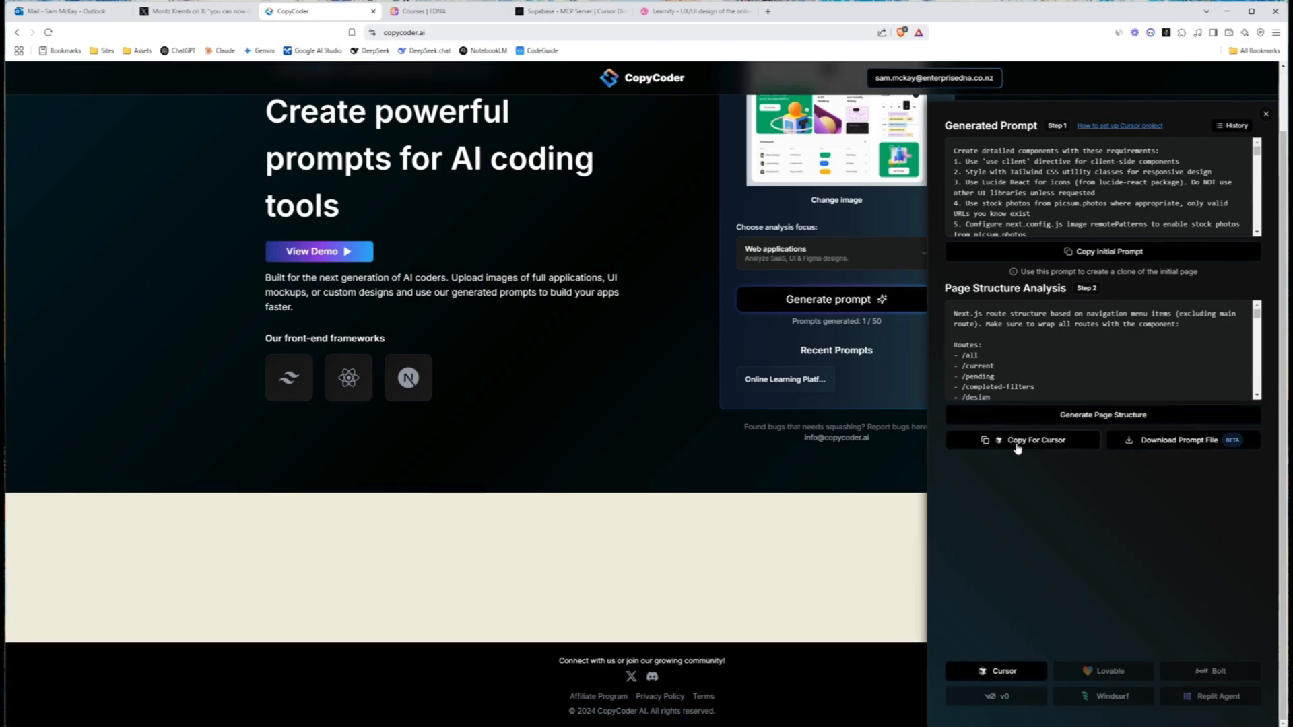
# Use Copy For Cursor and choose With Authentication to reveal the terminal setup command.
pyautogui.click(1181, 439)
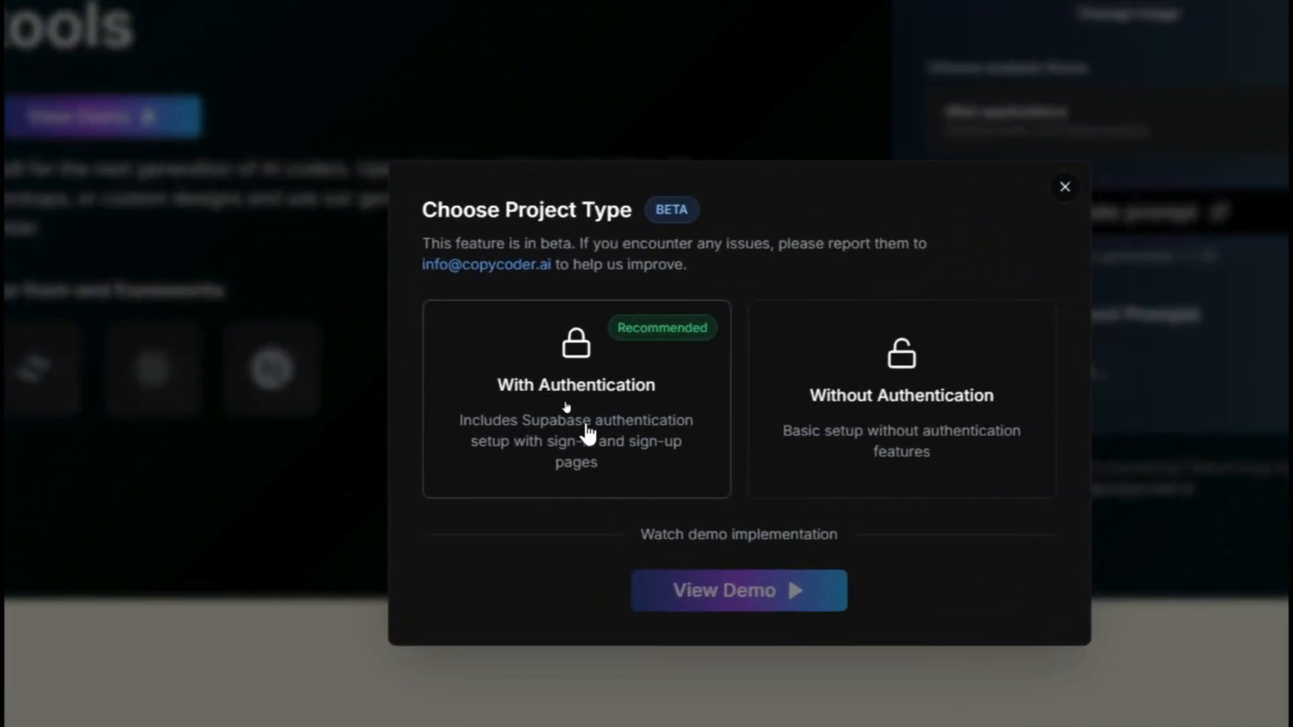
pyautogui.click(575, 396)
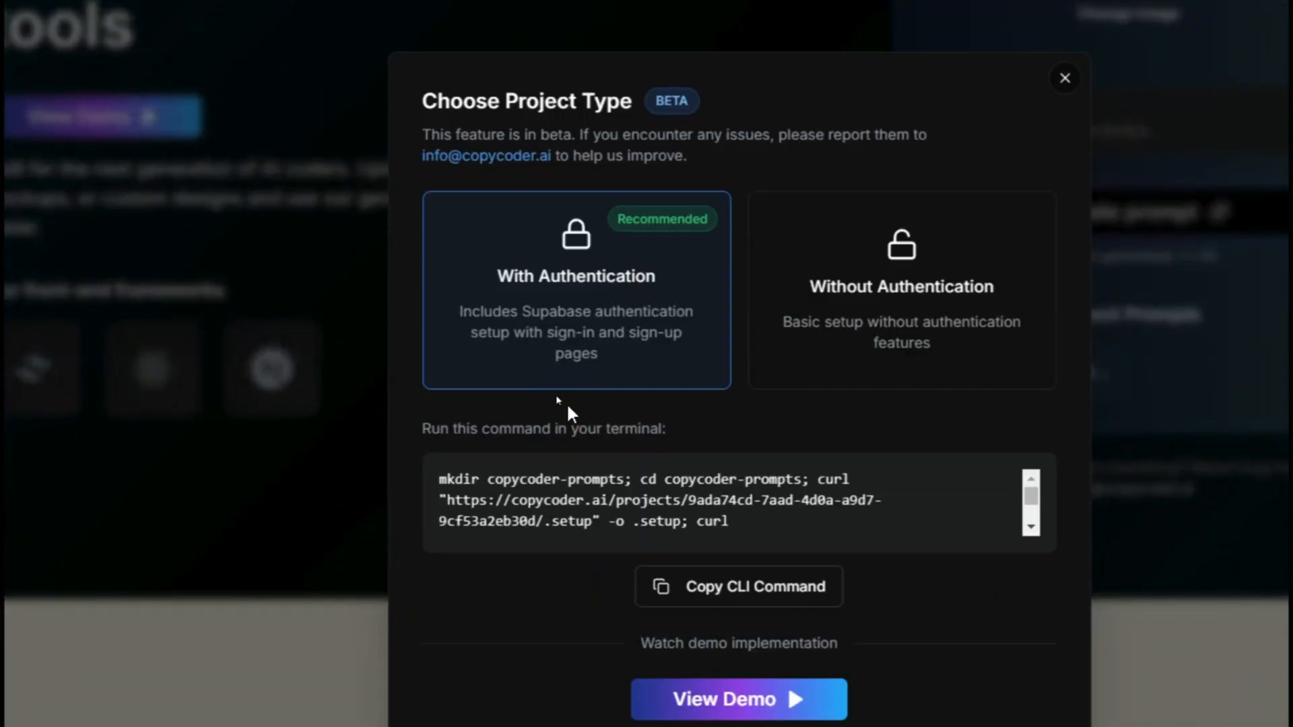
pyautogui.moveTo(1149, 547)
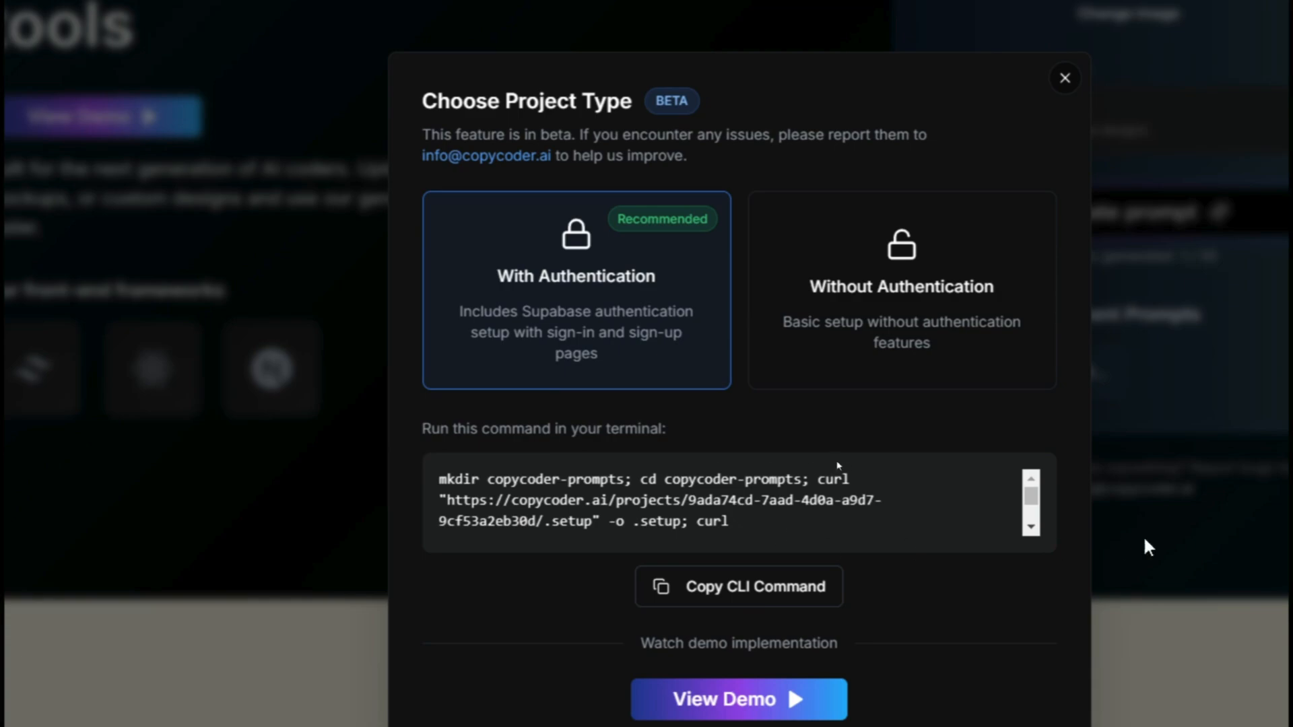
pyautogui.click(738, 586)
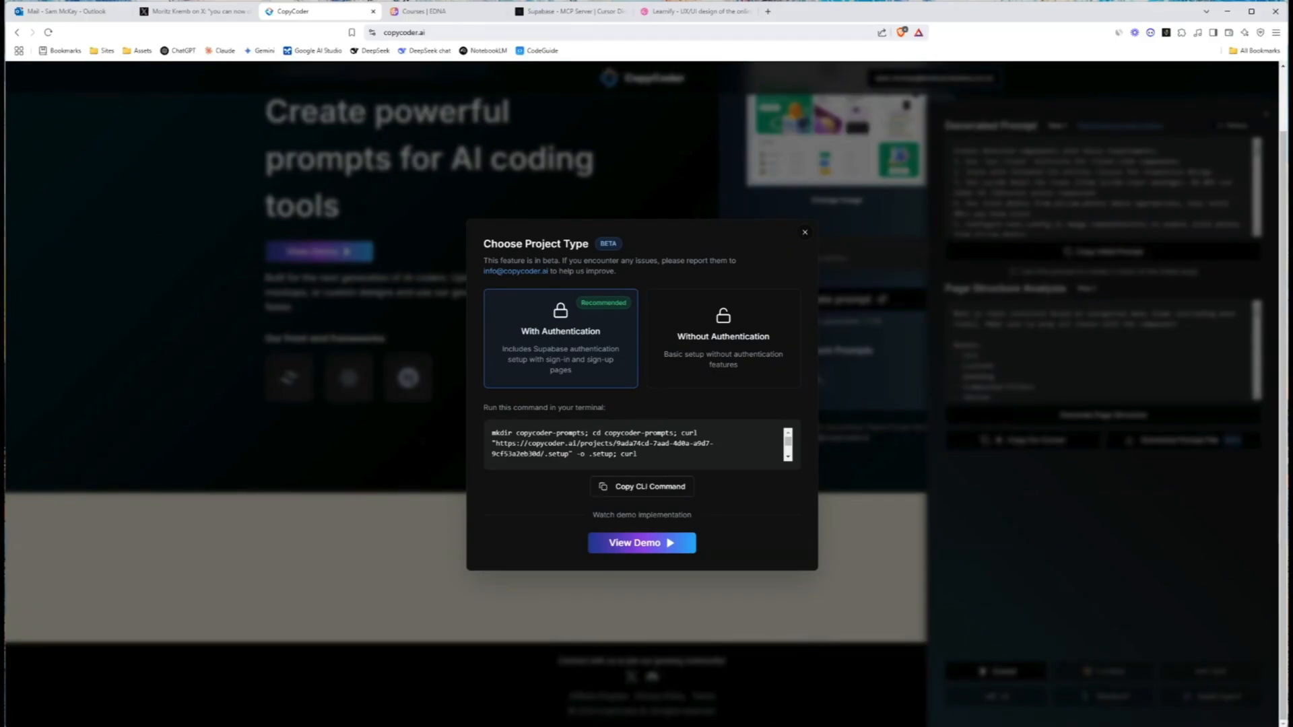
# Create a CopyCoder Demo folder inside VS Code Apps and open it as the Cursor workspace.
pyautogui.click(641, 543)
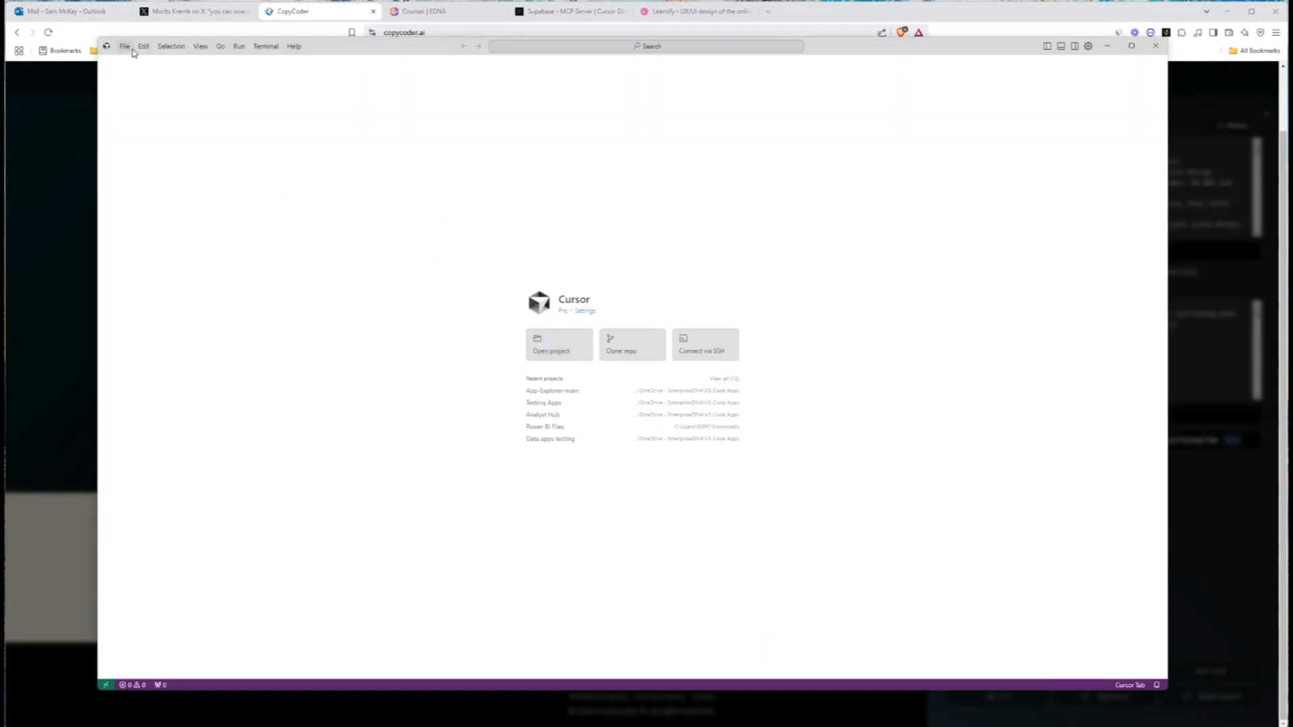
pyautogui.click(124, 46)
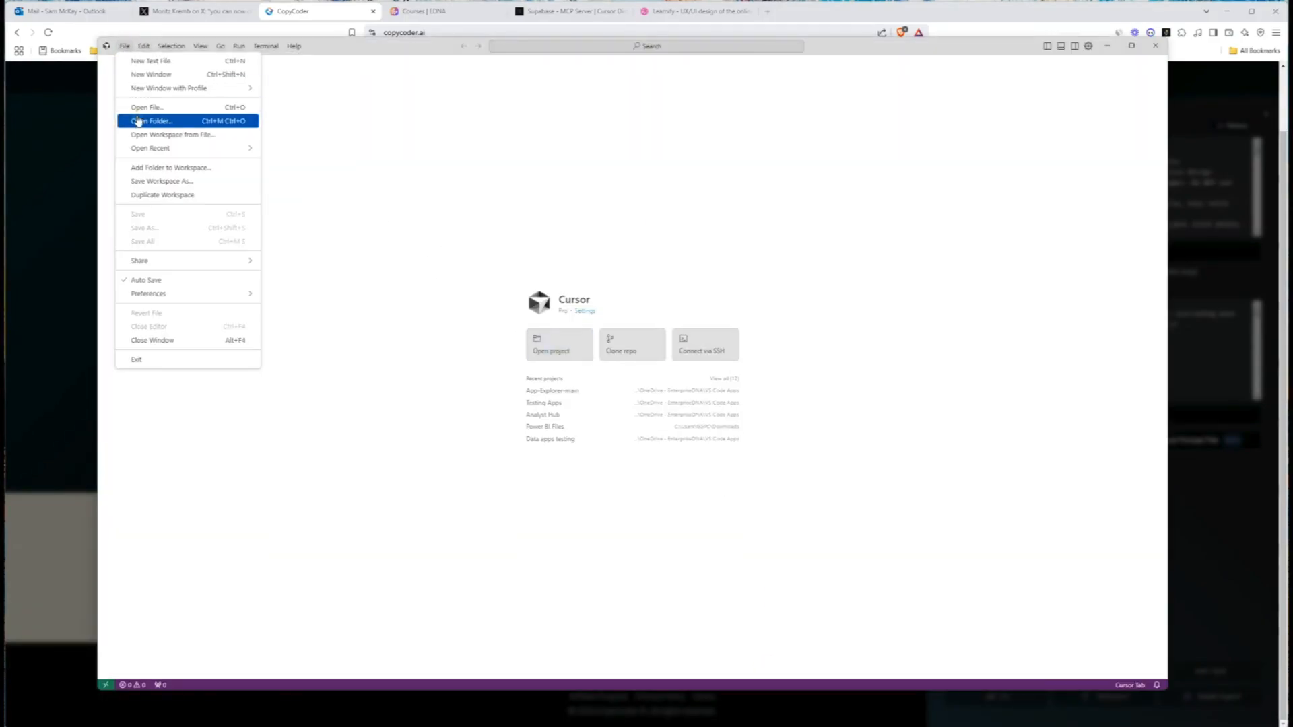
pyautogui.click(150, 120)
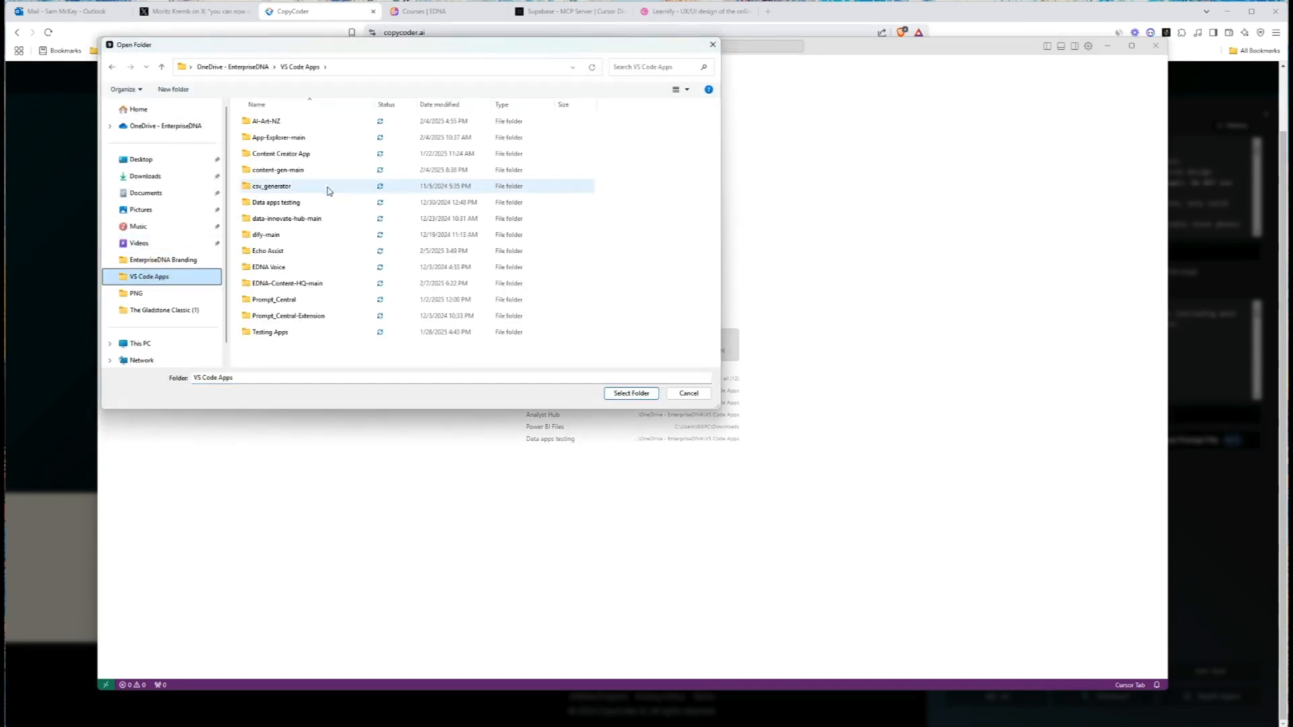
pyautogui.click(271, 332)
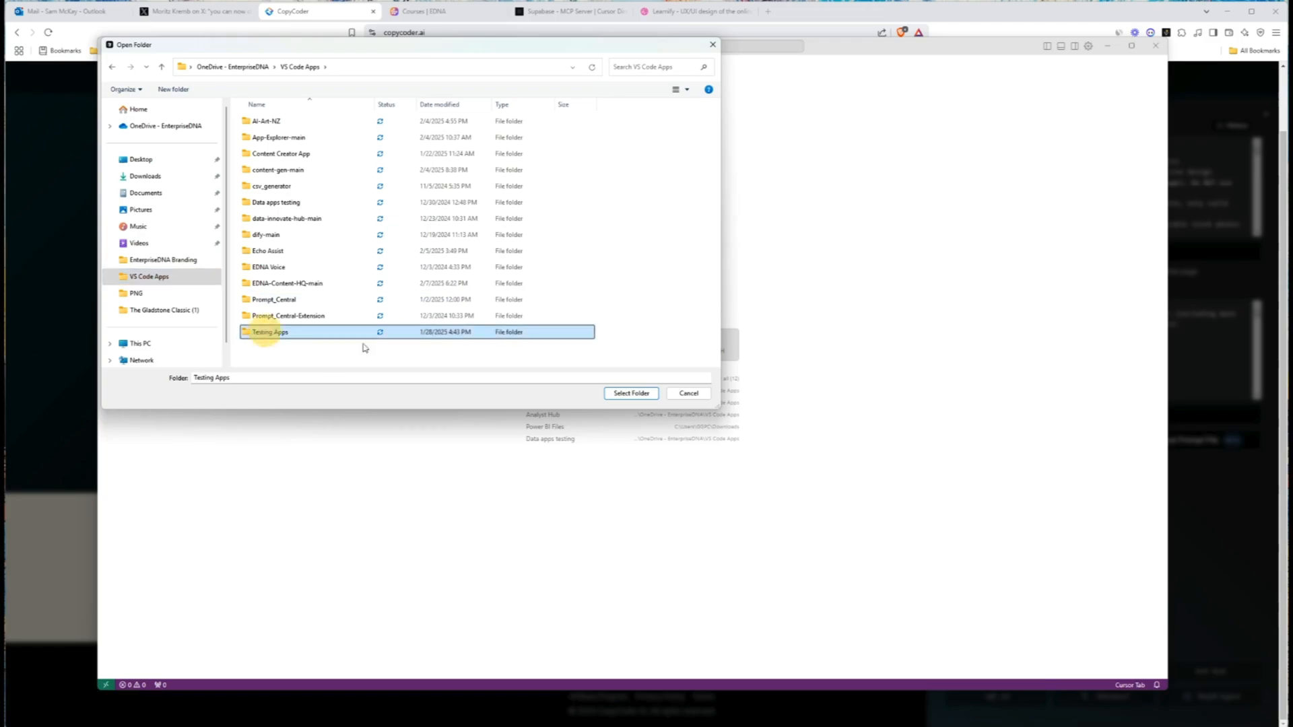
pyautogui.moveTo(268, 335)
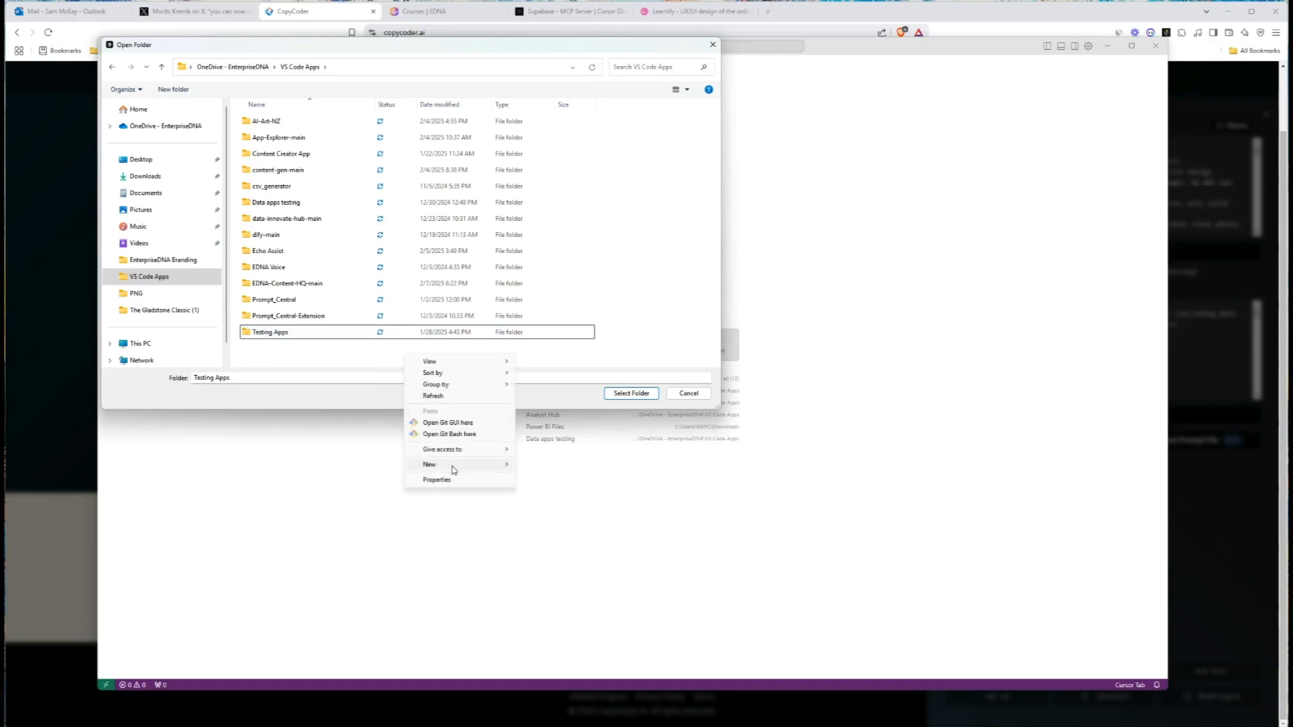
pyautogui.click(428, 465)
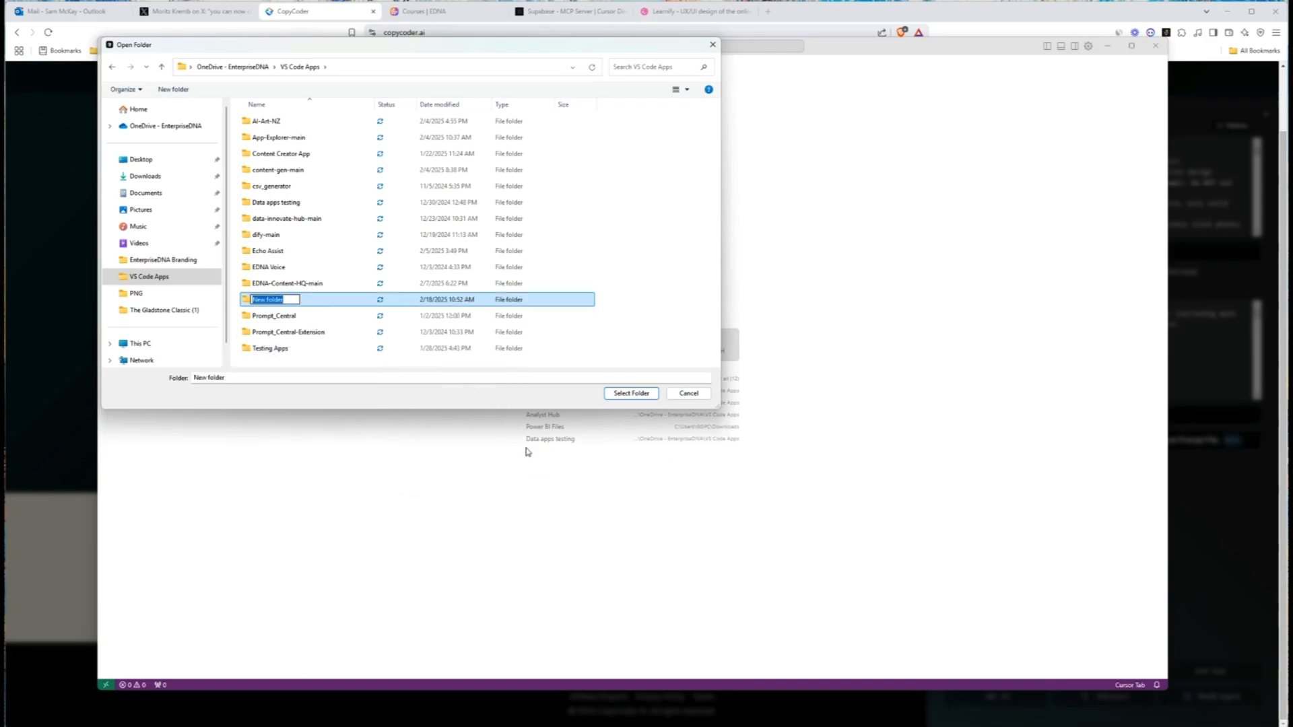
pyautogui.write('CopyCoder Demo')
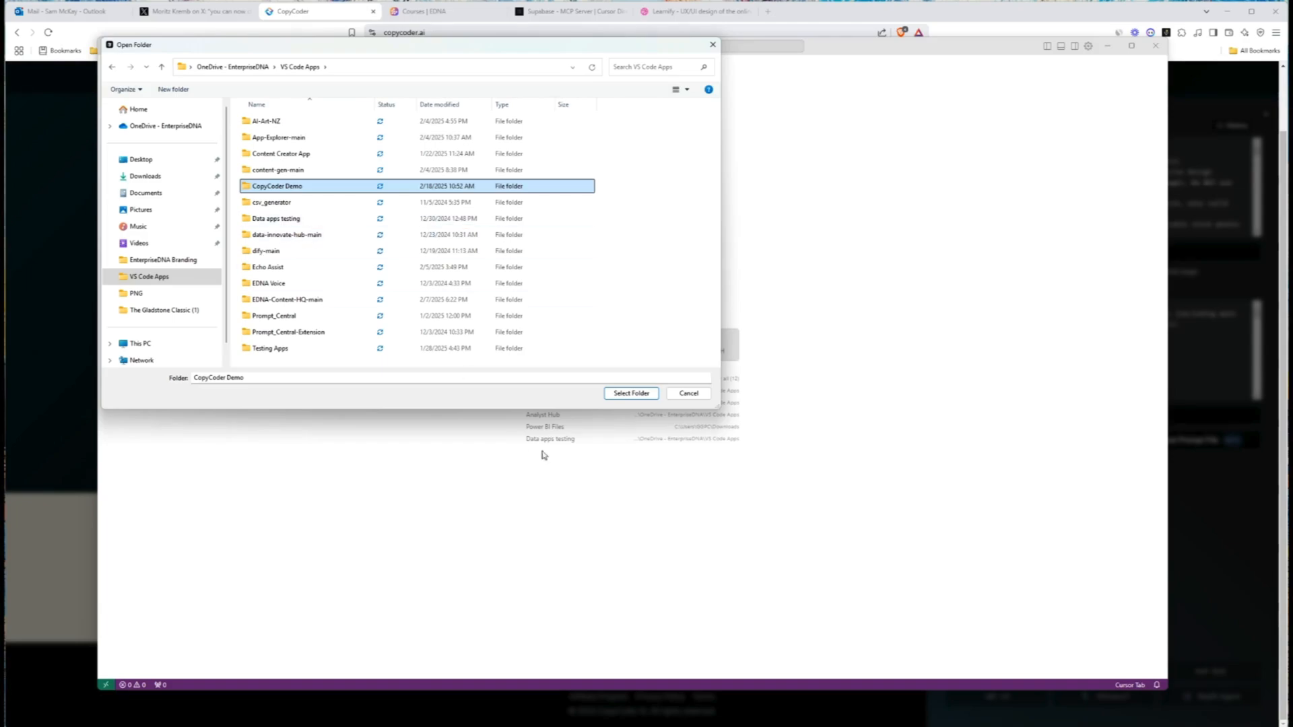
pyautogui.click(631, 392)
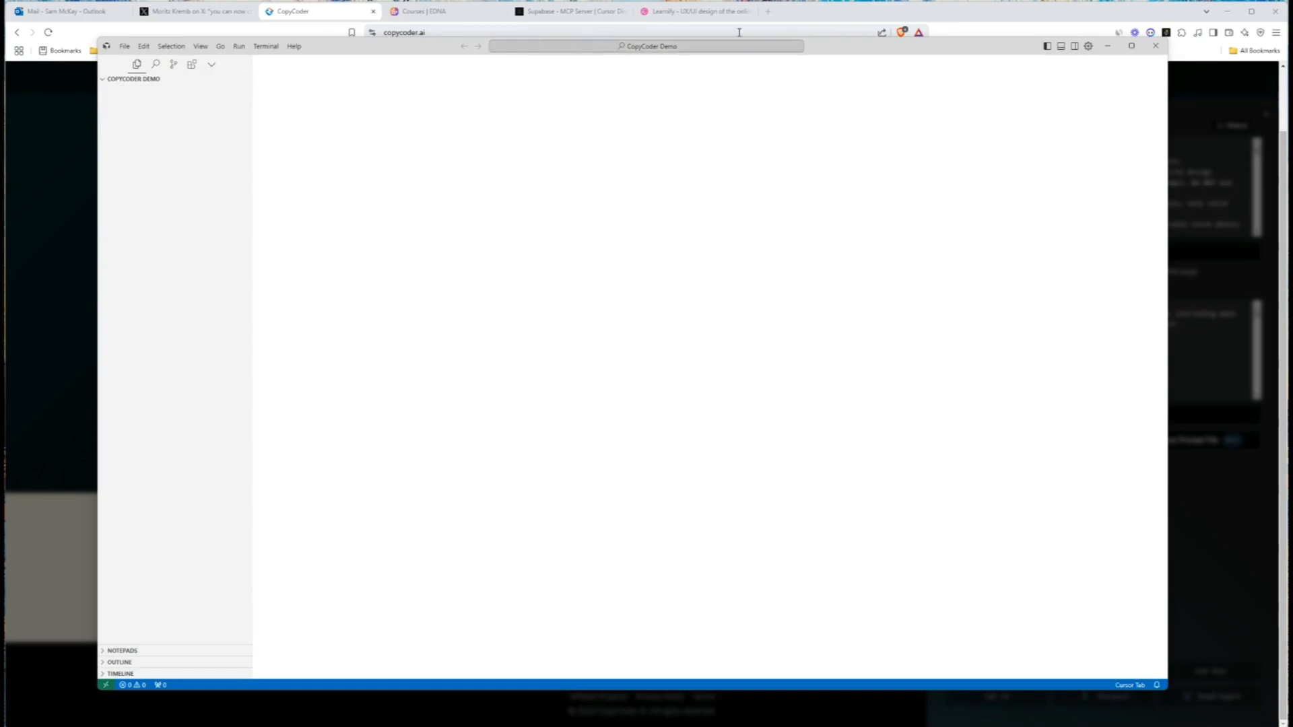
# Show the AI sidebar and switch to the Composer agent conversation.
pyautogui.click(1134, 46)
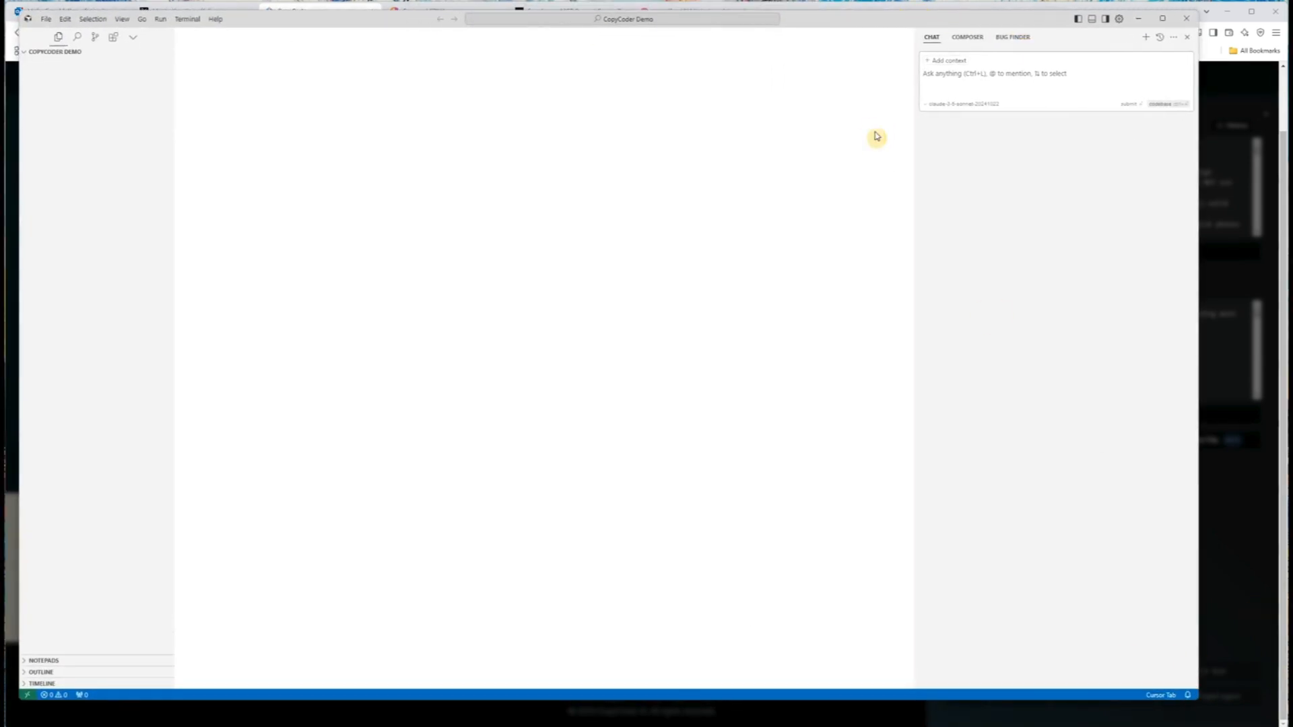
pyautogui.click(967, 36)
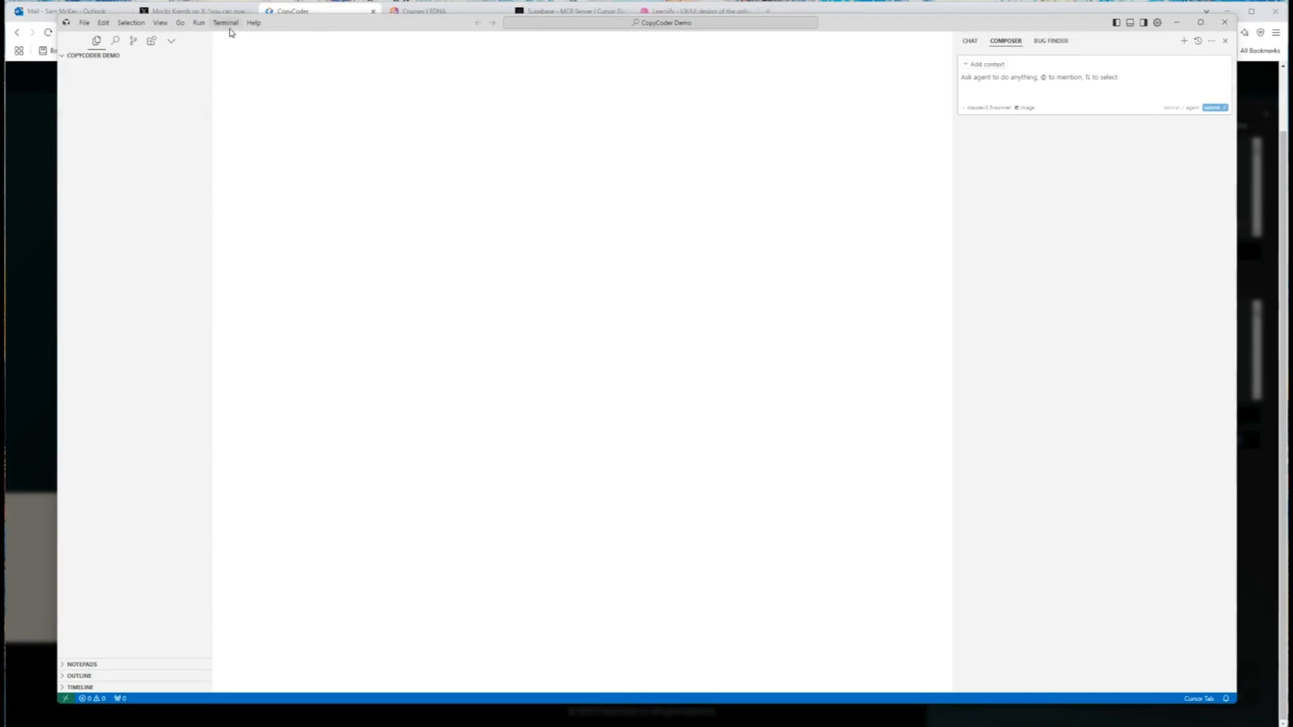
# Run the CopyCoder curl command in a new terminal to create copycoder-prompts.
pyautogui.click(253, 23)
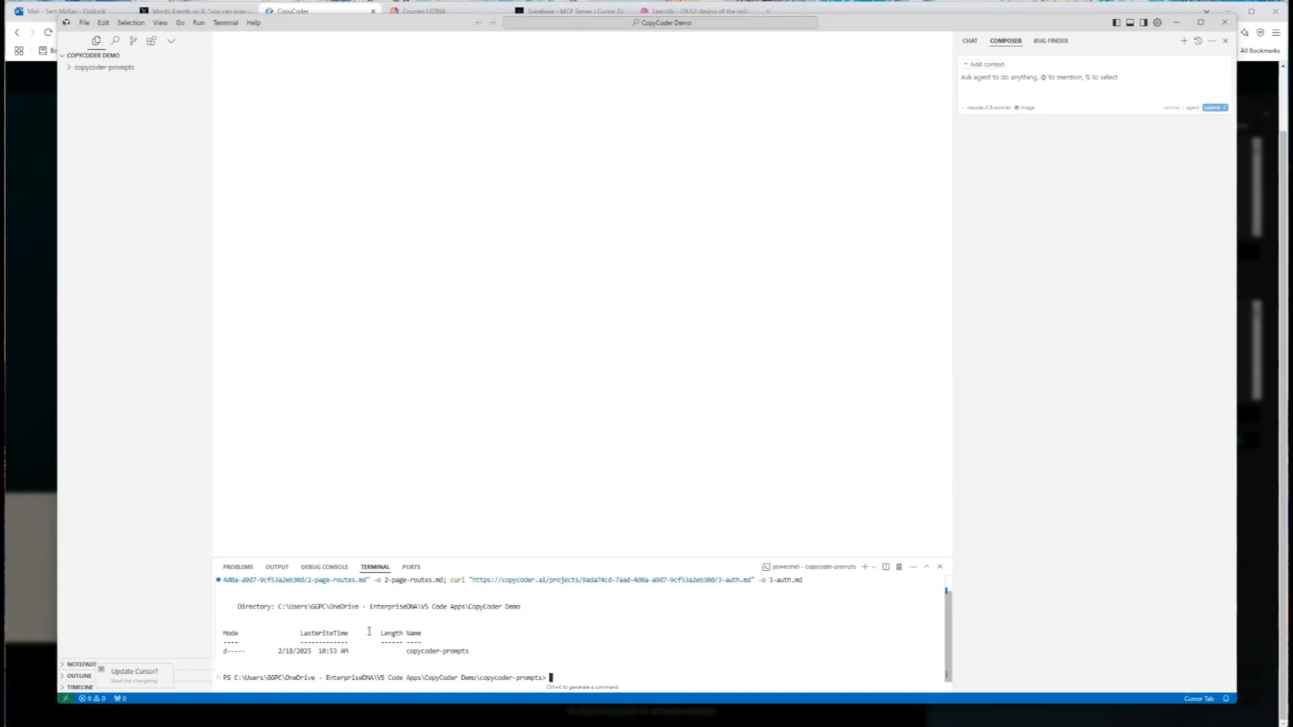
# Add 1-initial-prompt.md to Composer and draft the request 'please start'.
pyautogui.click(104, 67)
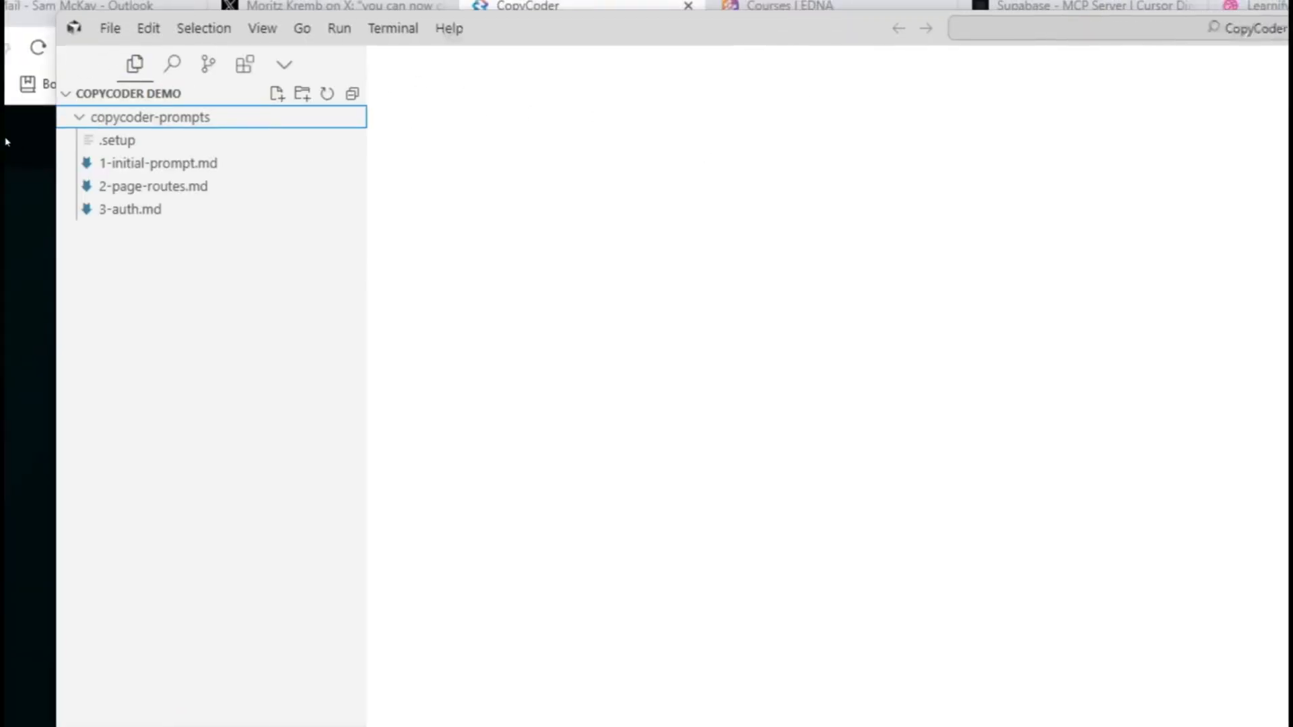
pyautogui.click(153, 186)
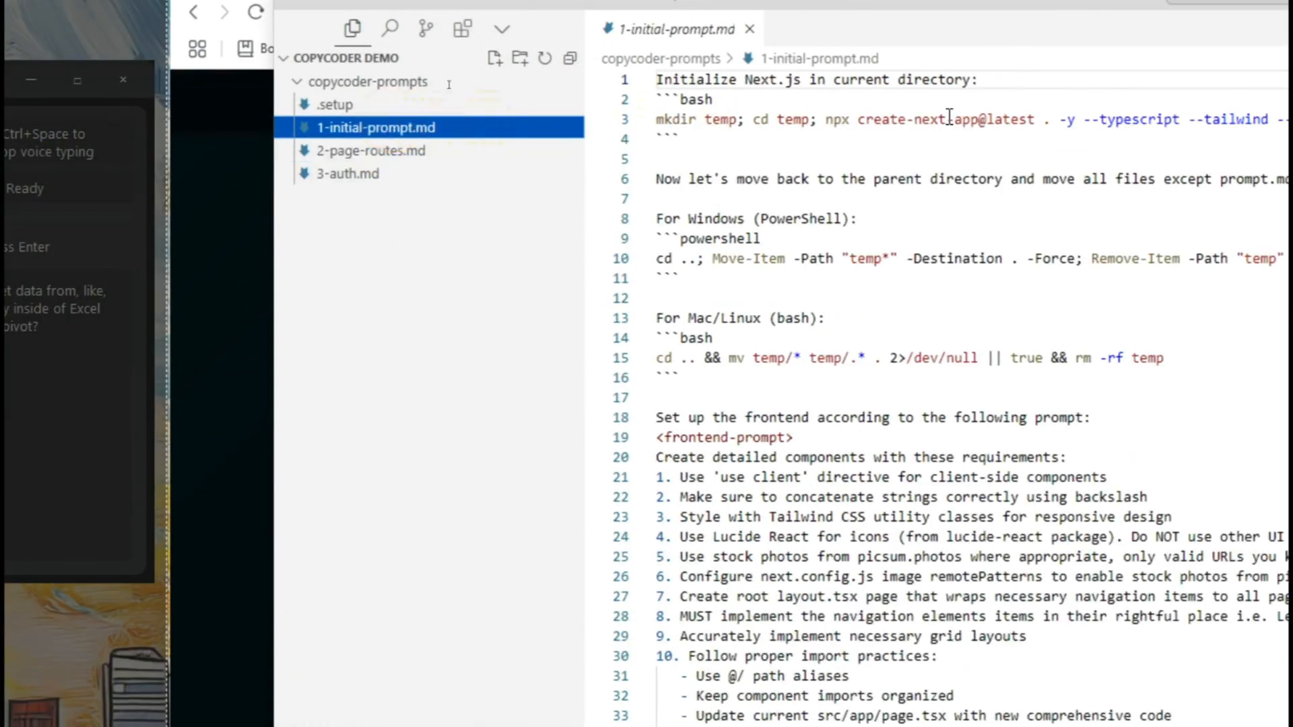
pyautogui.click(197, 50)
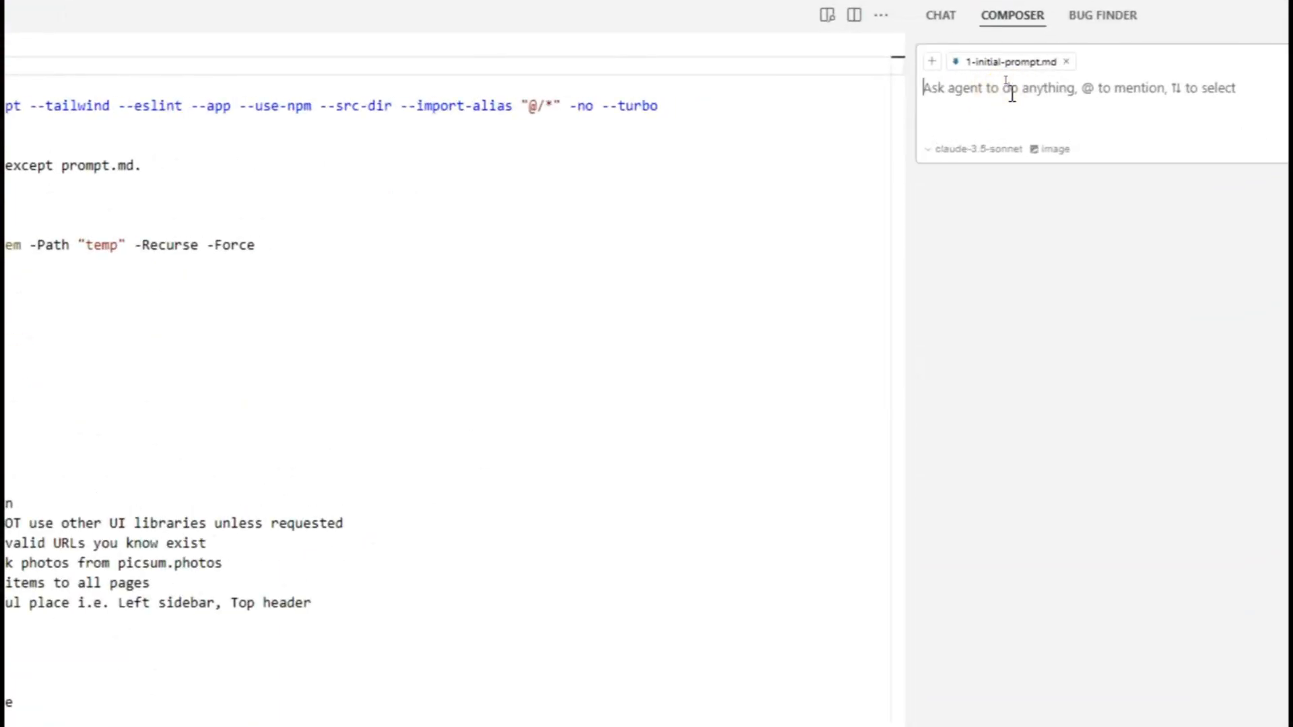
pyautogui.write('p')
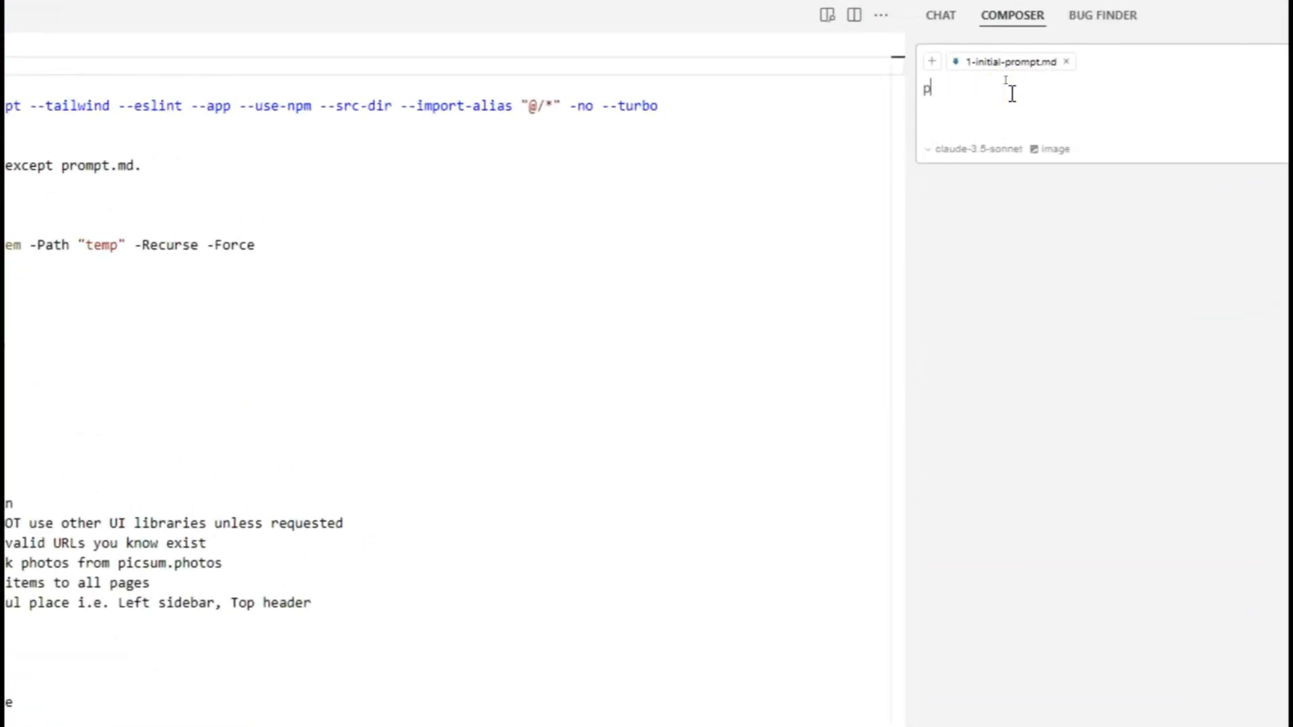
pyautogui.write('lease start')
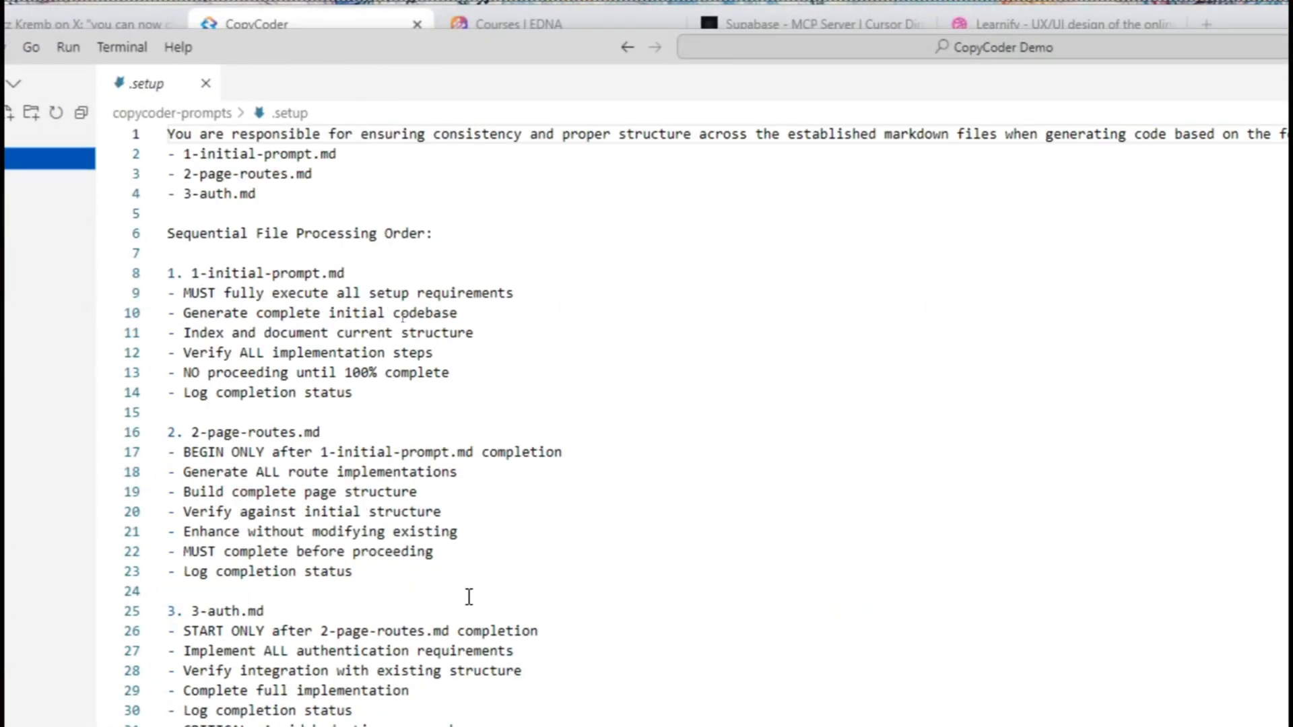
# Read through the initial prompt, 2-page-routes.md and 3-auth.md files.
pyautogui.scroll(-3)
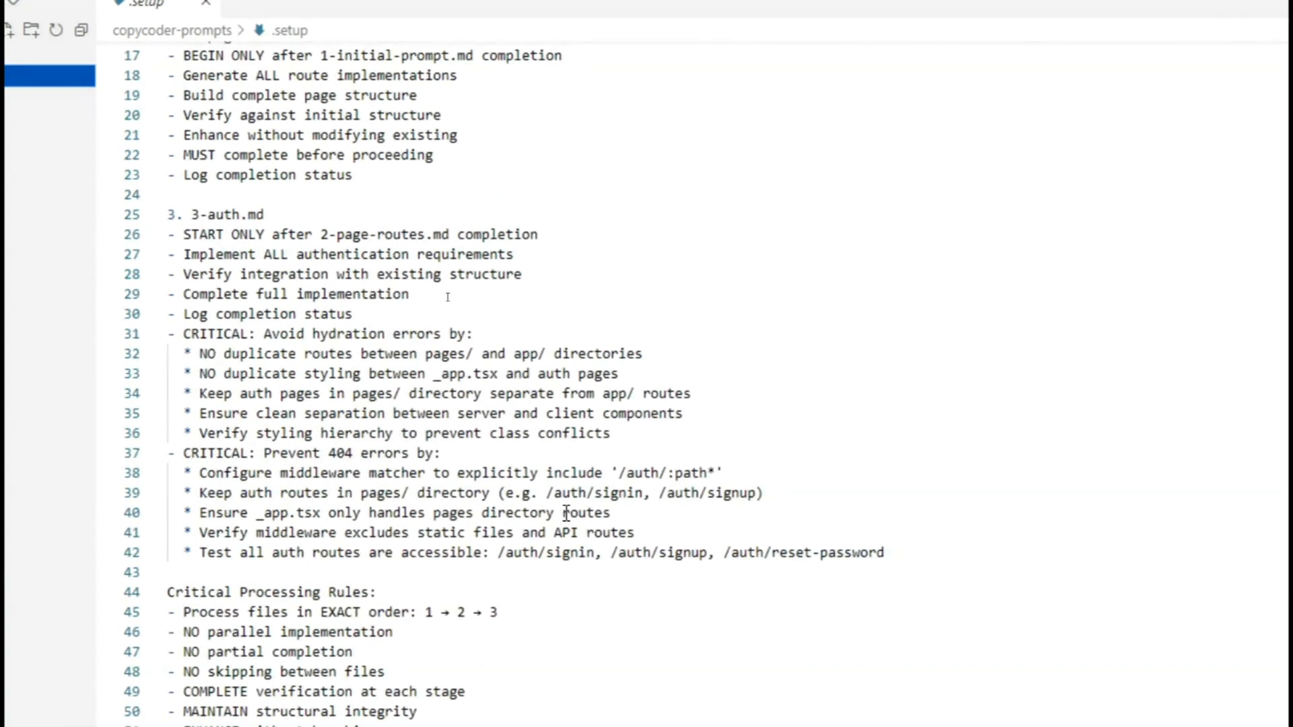
pyautogui.scroll(-3)
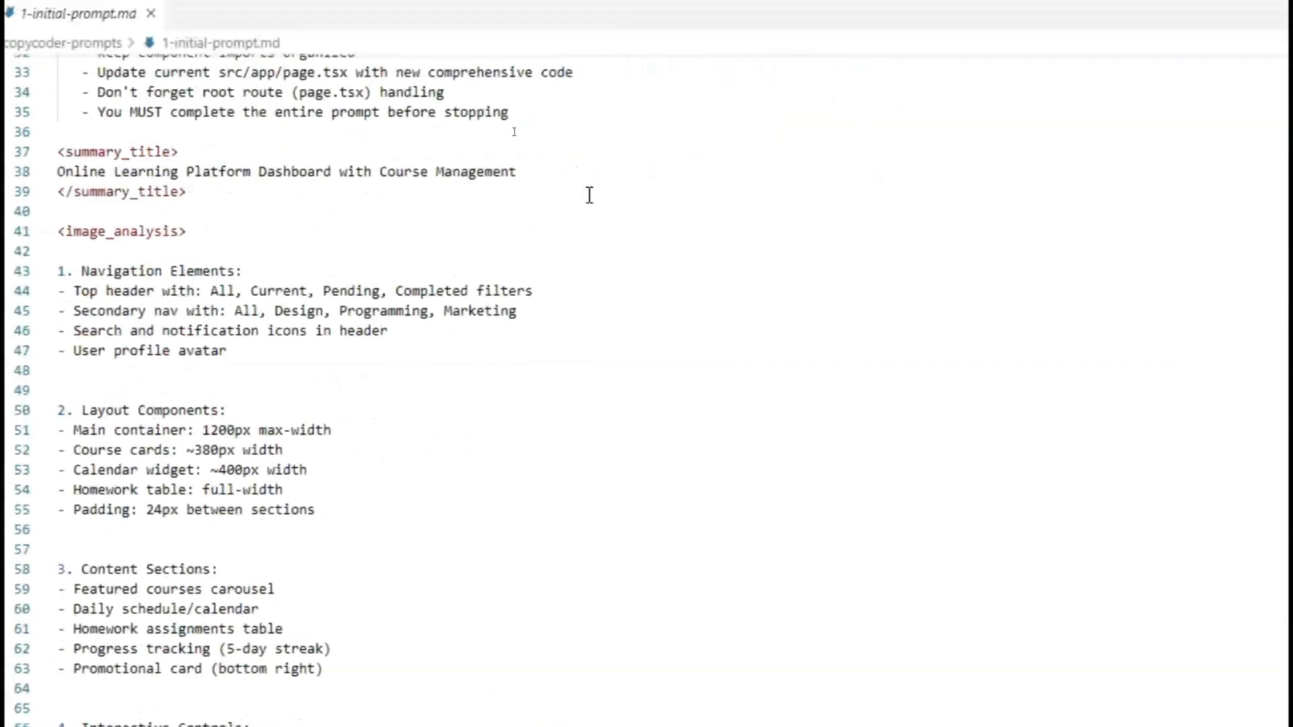
pyautogui.scroll(-3)
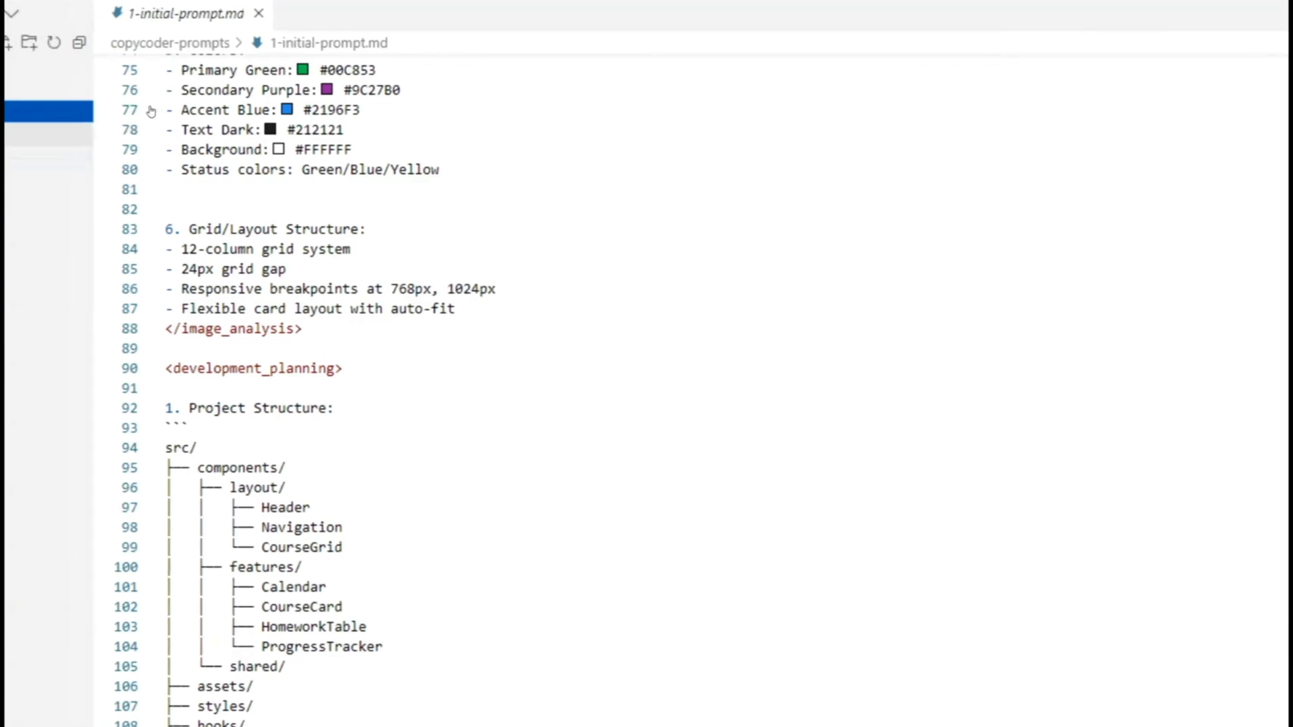
pyautogui.click(174, 14)
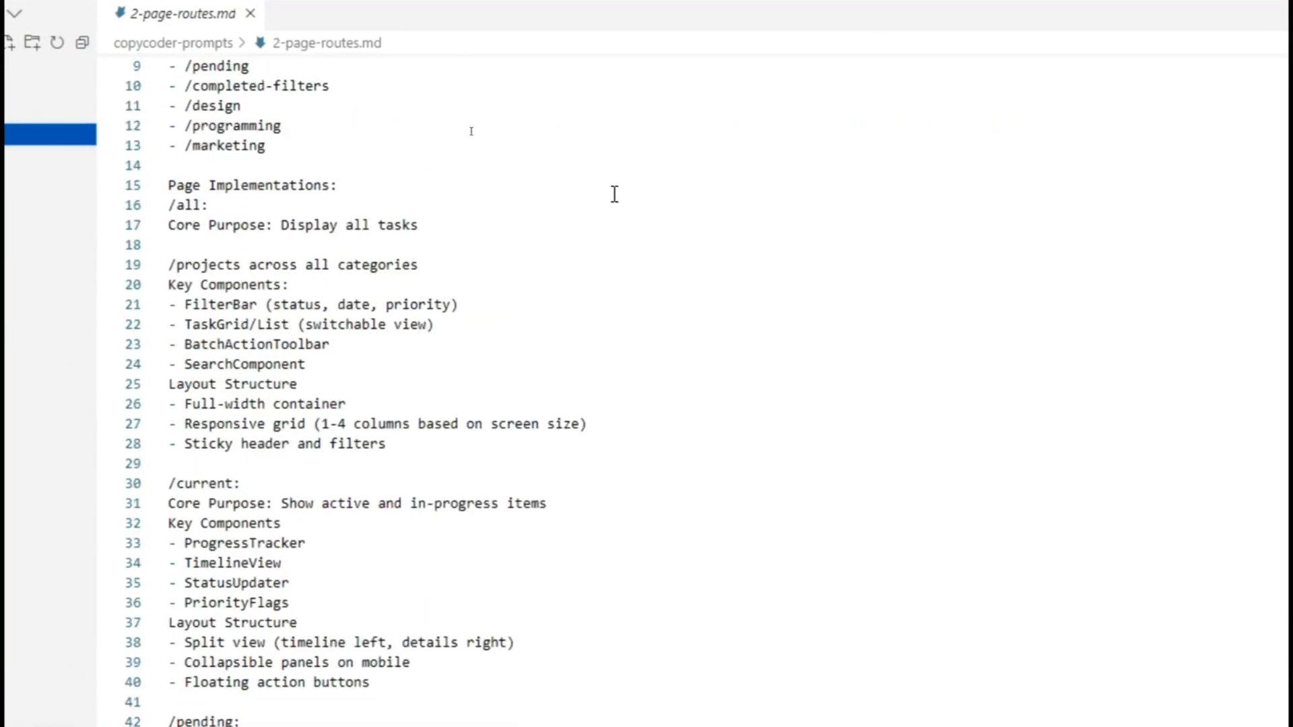
pyautogui.scroll(-3)
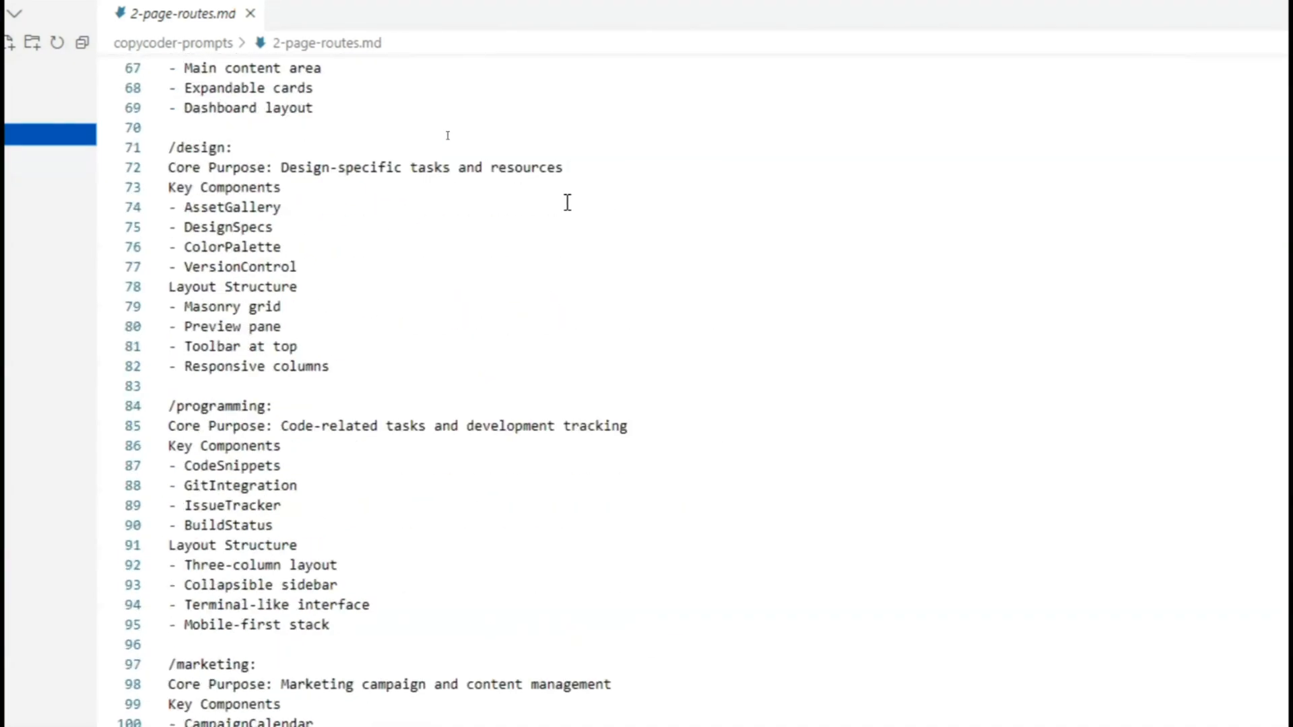
pyautogui.scroll(-3)
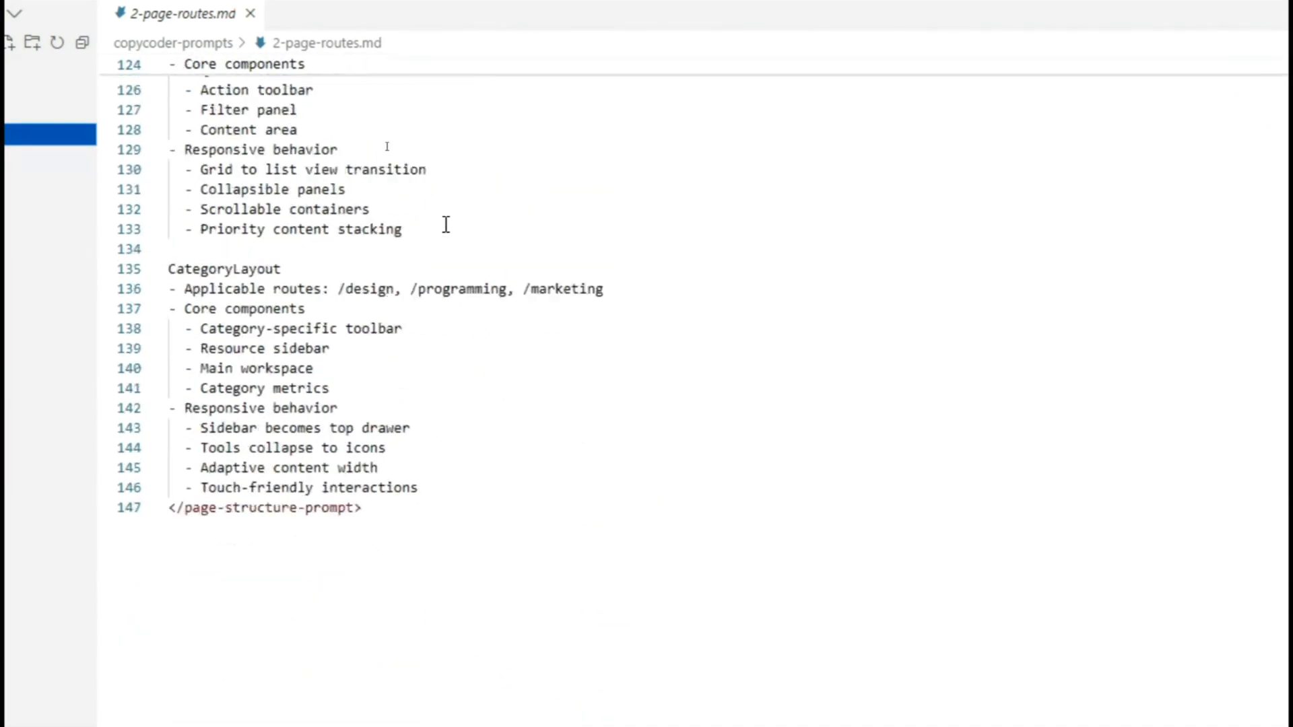
pyautogui.click(62, 13)
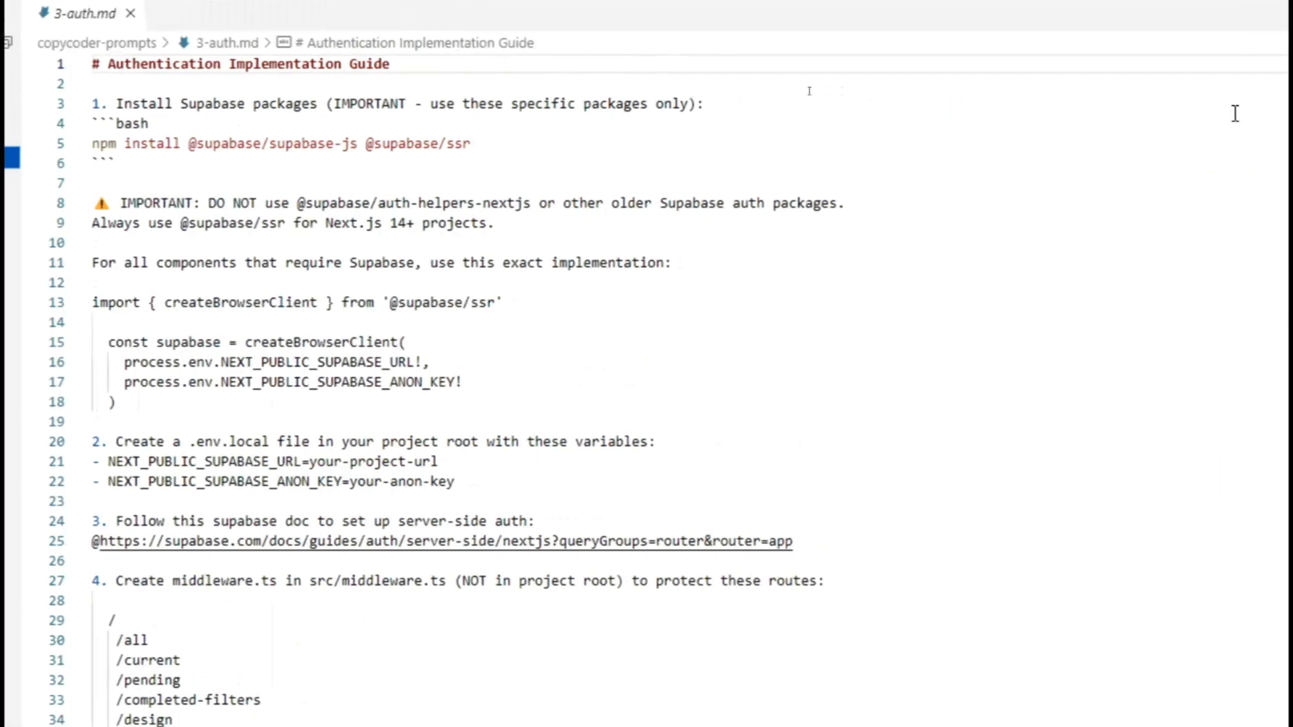
pyautogui.moveTo(906, 156)
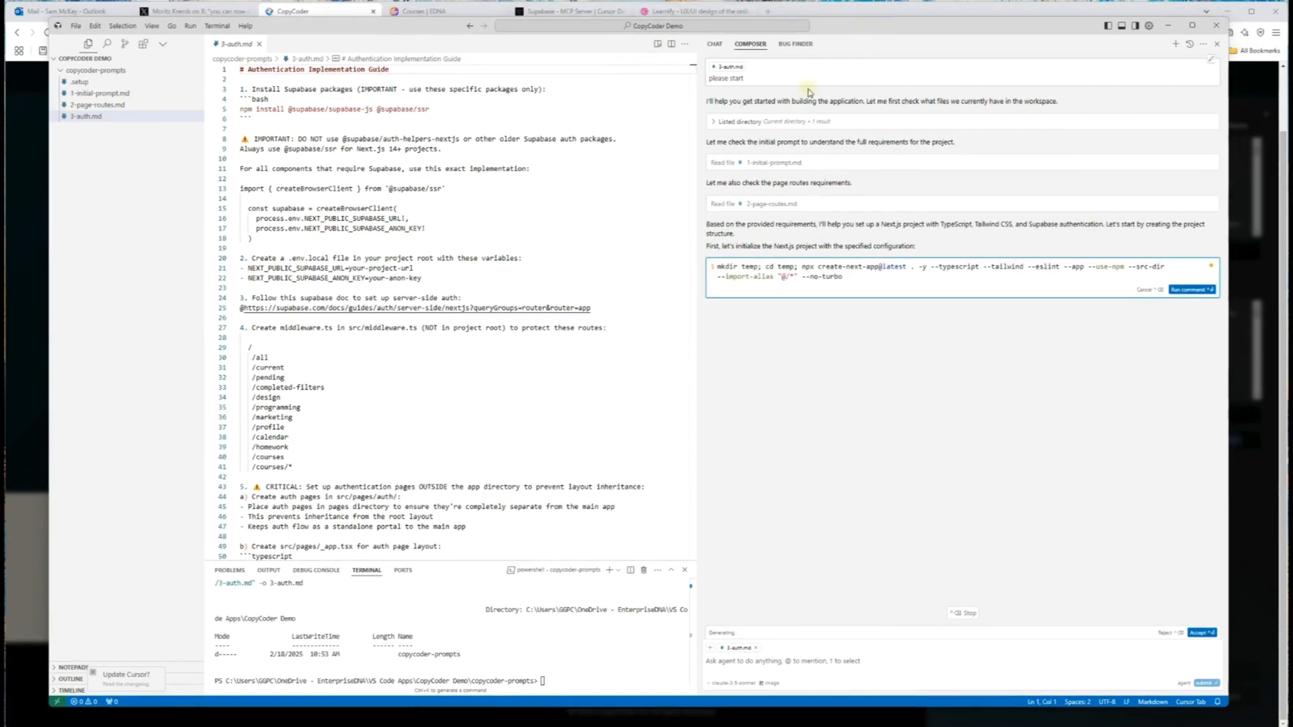
pyautogui.moveTo(862, 314)
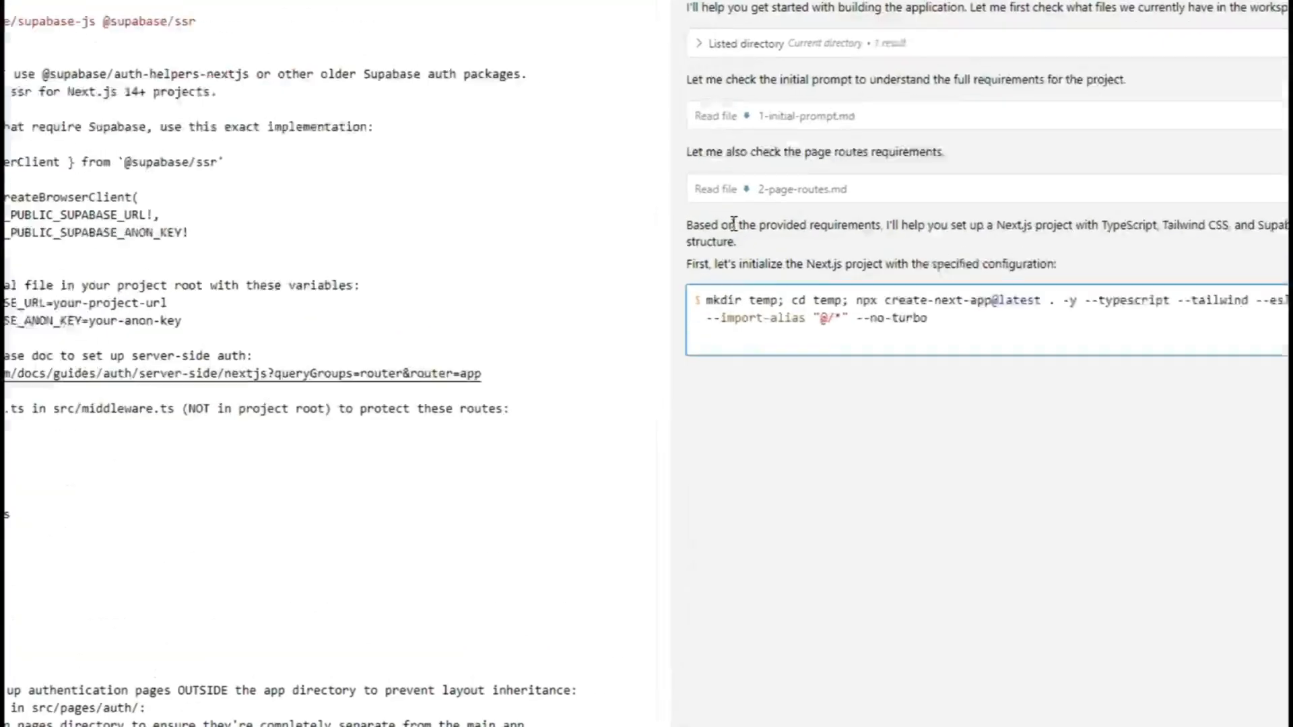
# Follow the agent as it reads the prompt files and proposes the create-next-app command.
pyautogui.scroll(-3)
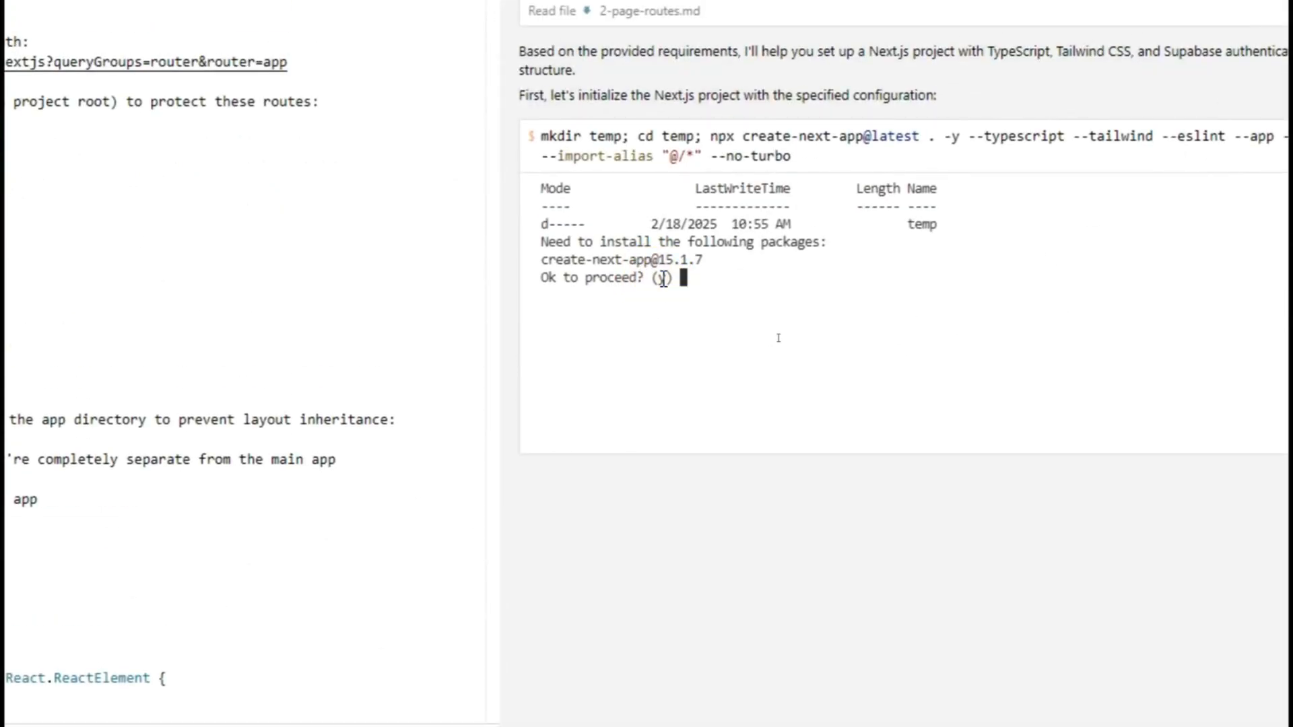
# Answer 'y' to the 'Ok to proceed?' prompt so create-next-app builds the temp project.
pyautogui.write('y')
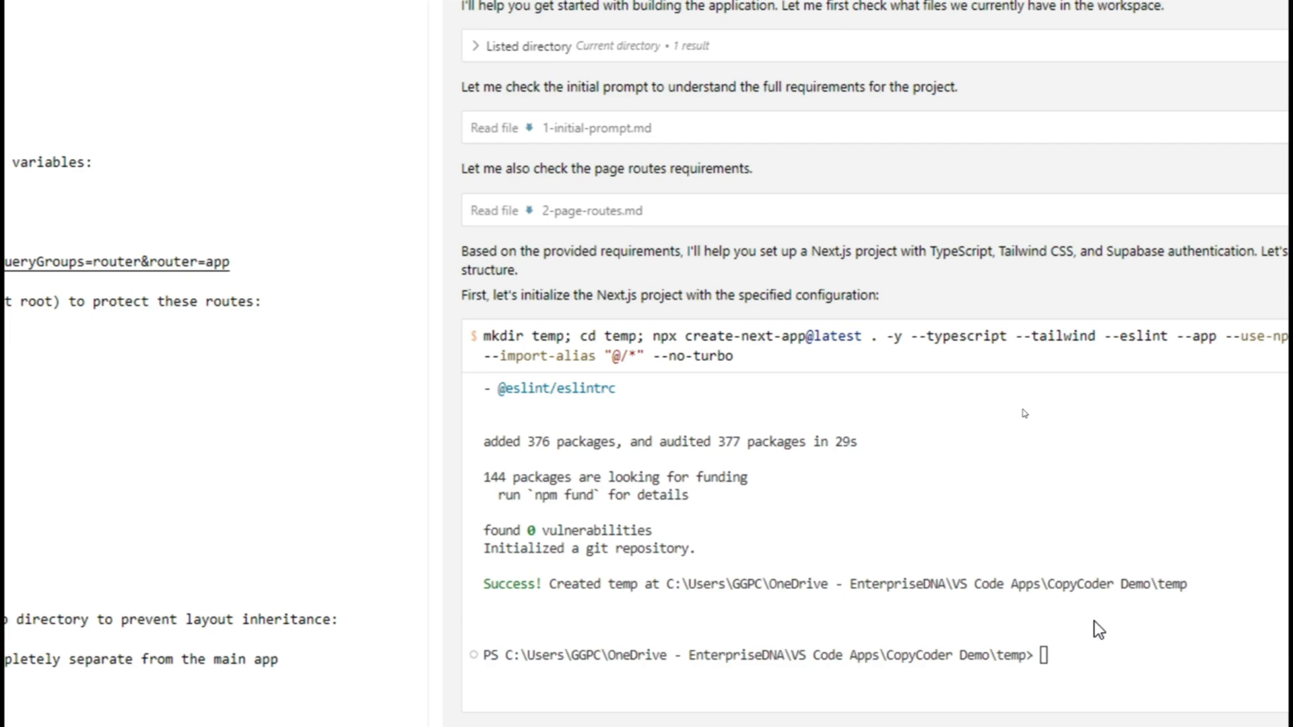
pyautogui.moveTo(1078, 618)
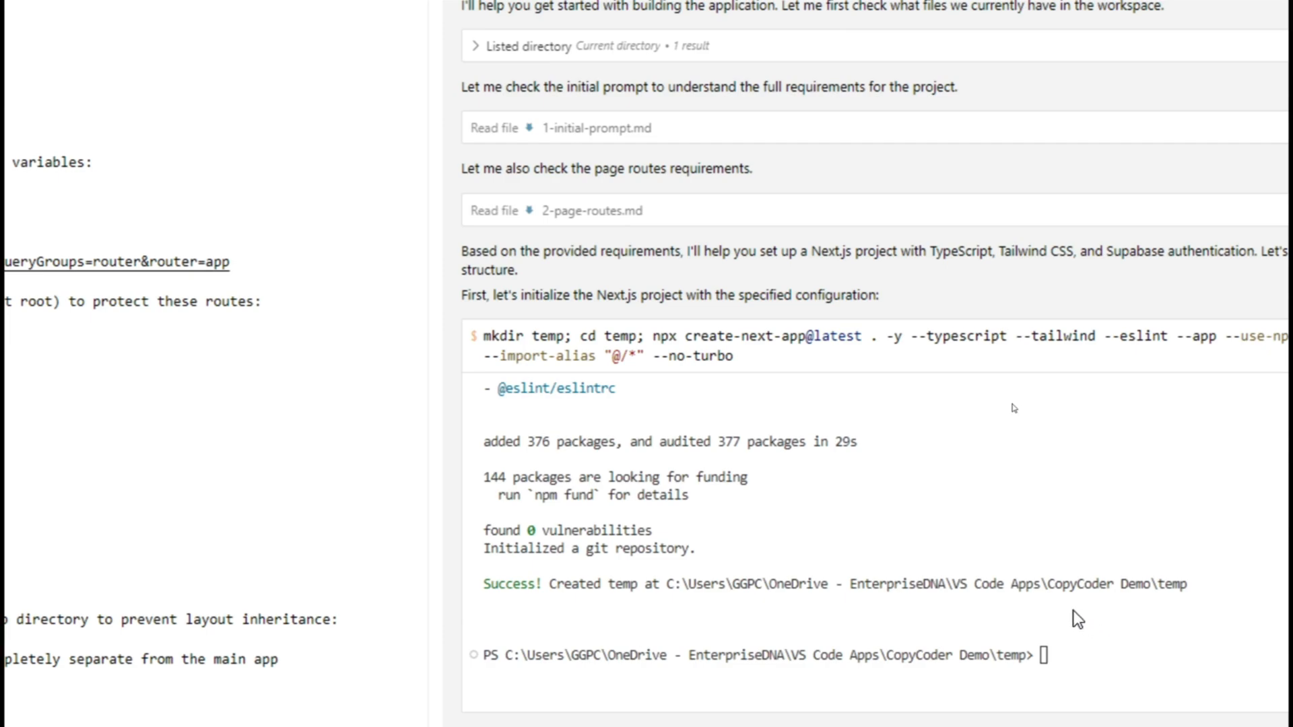
pyautogui.scroll(-3)
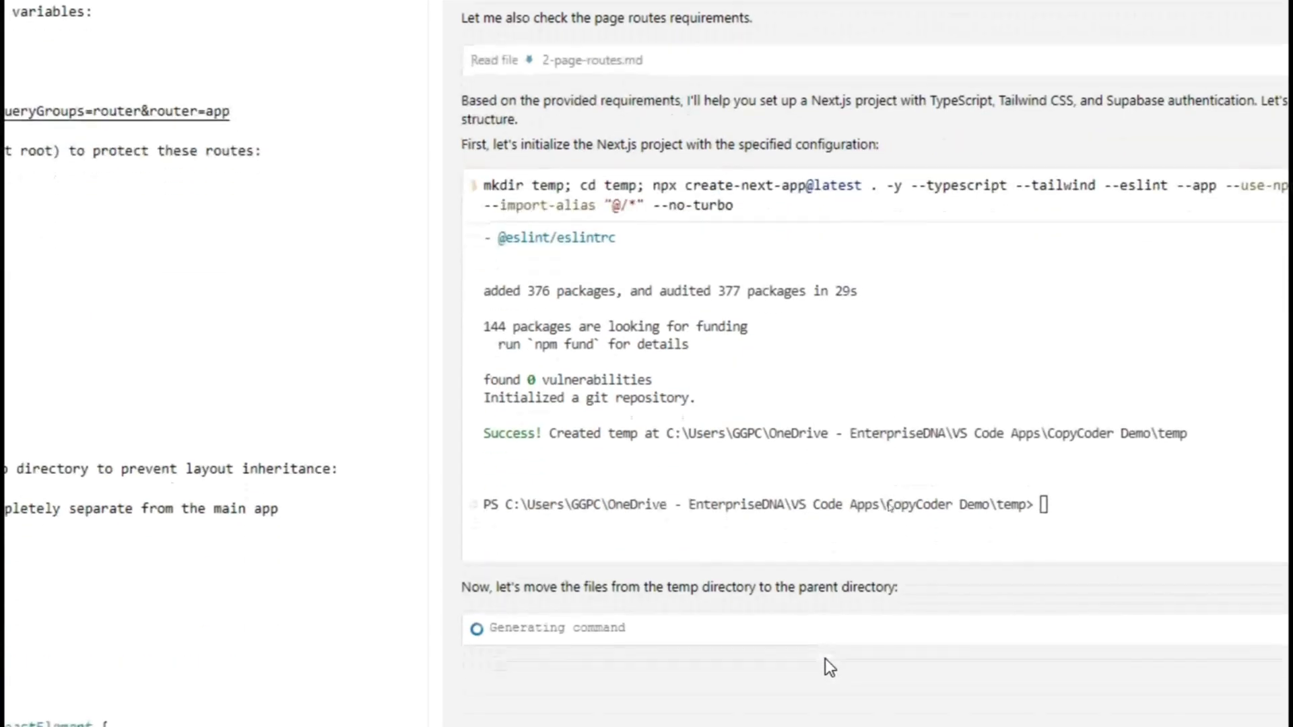
# Follow the agent installing Supabase packages and creating .env.local and middleware.ts.
pyautogui.scroll(-3)
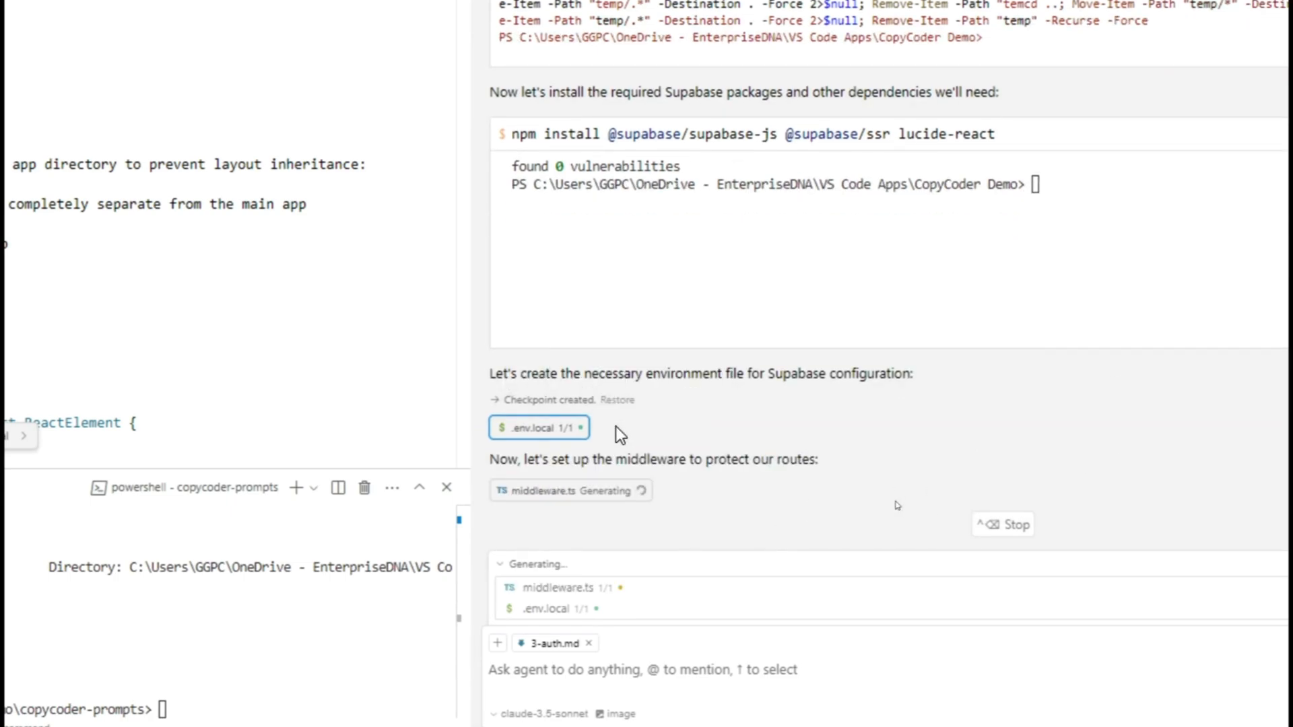
pyautogui.moveTo(1101, 254)
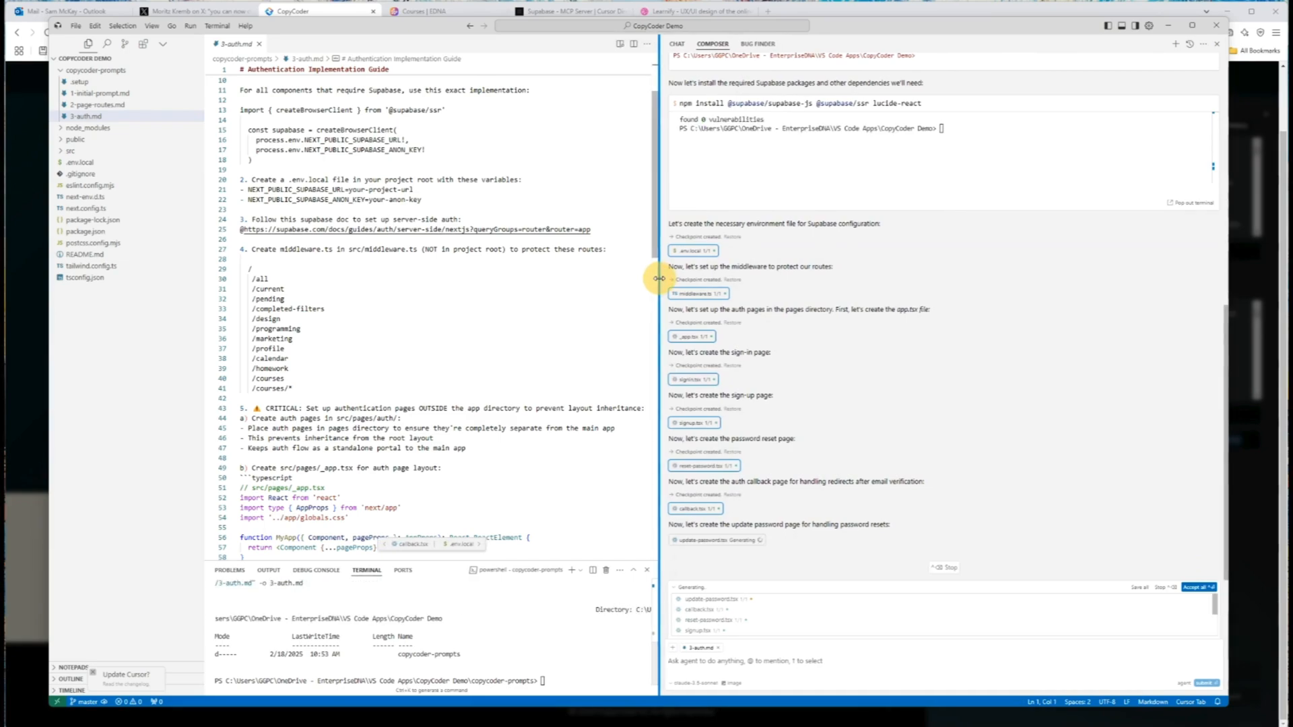
# Inspect src/pages/auth in the Explorer, view _app.tsx and read the agent's auth summary.
pyautogui.click(89, 128)
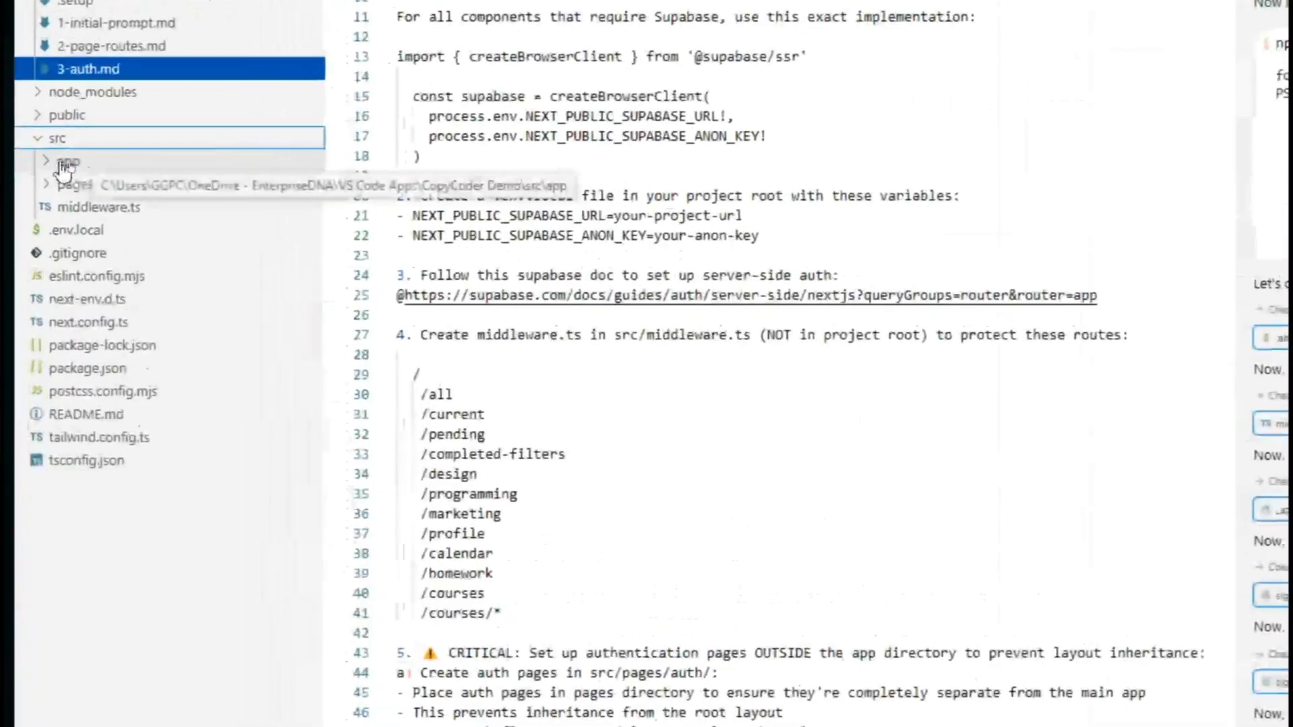
pyautogui.click(67, 160)
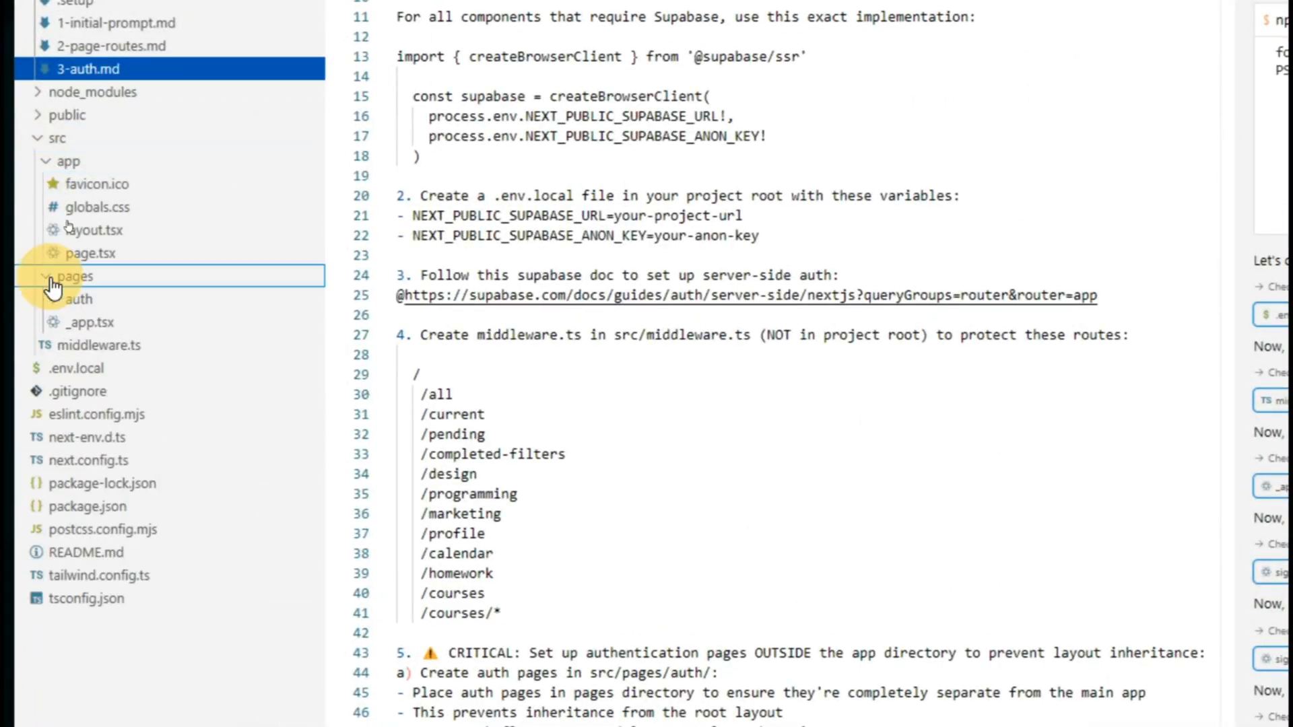
pyautogui.click(74, 276)
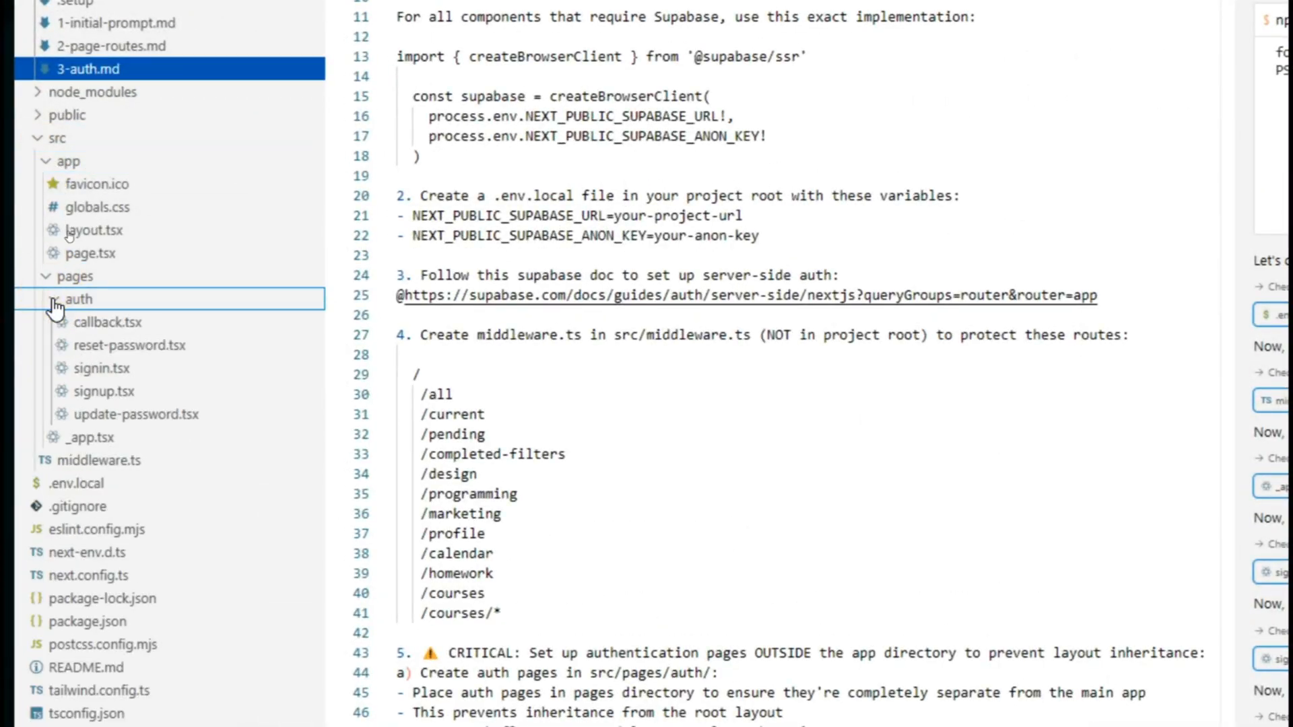
pyautogui.click(80, 299)
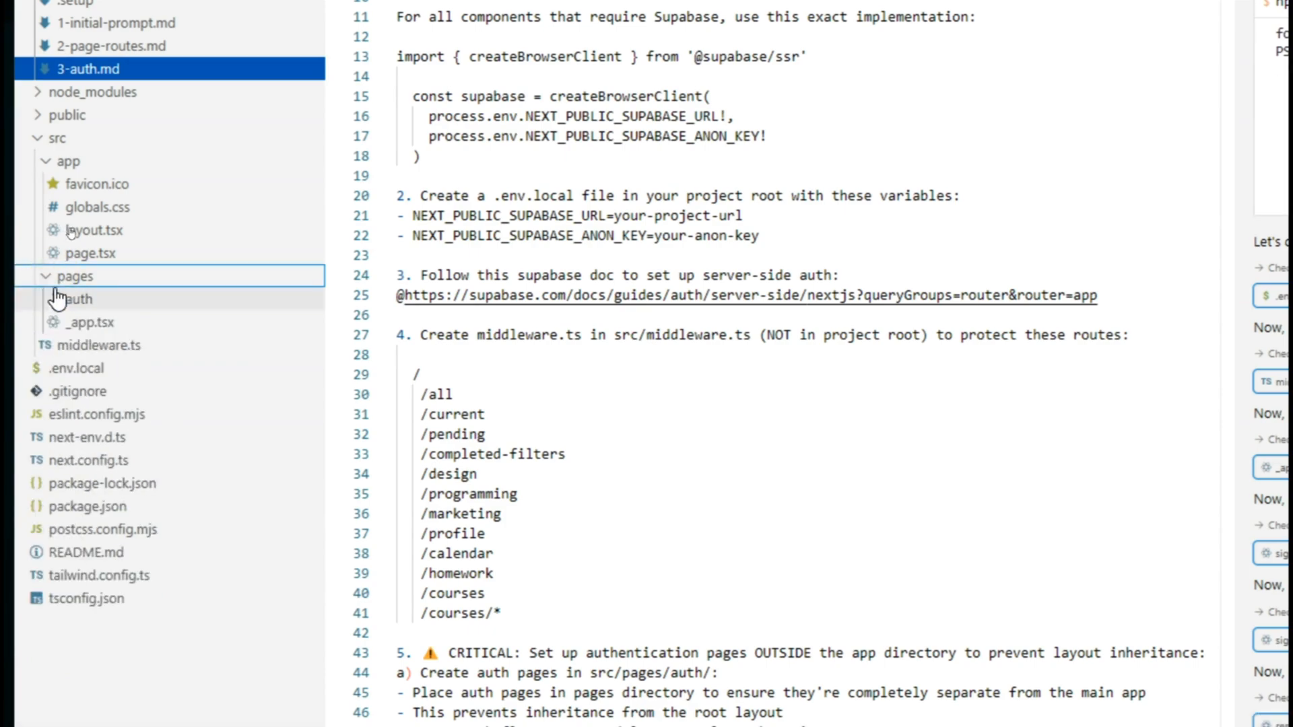
pyautogui.click(74, 299)
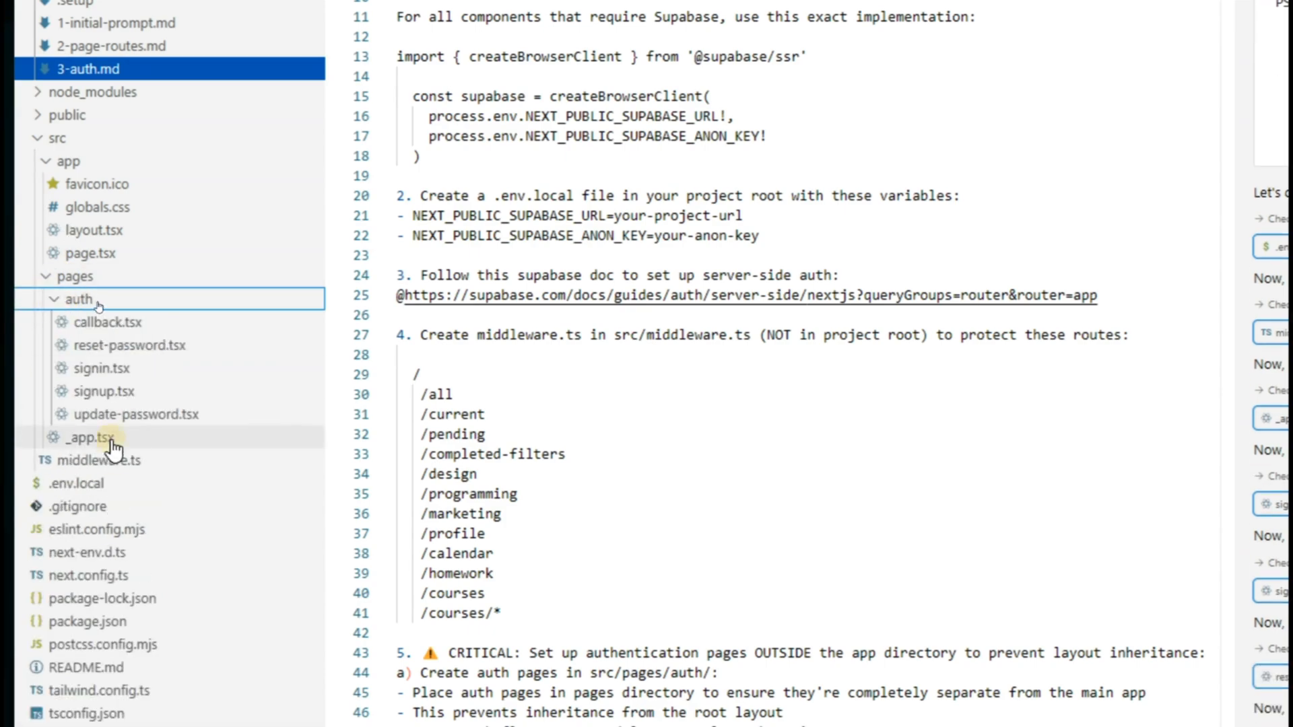
pyautogui.click(93, 437)
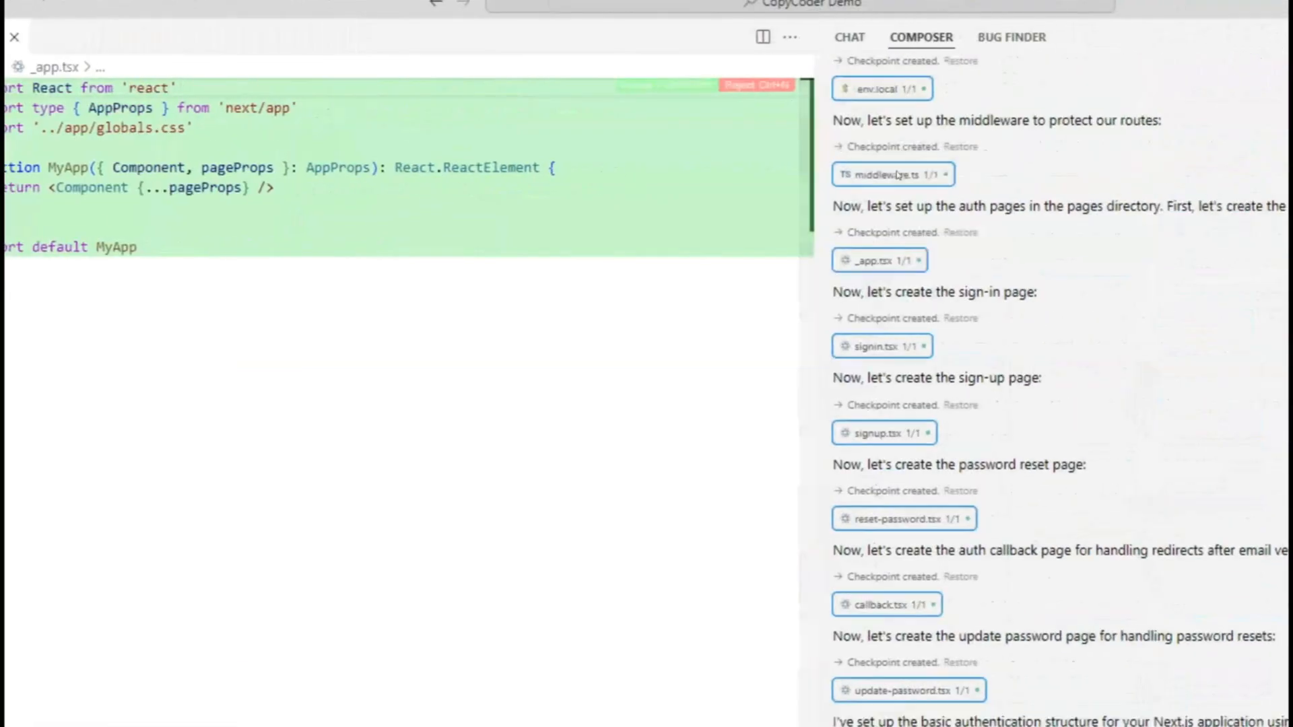
pyautogui.scroll(-3)
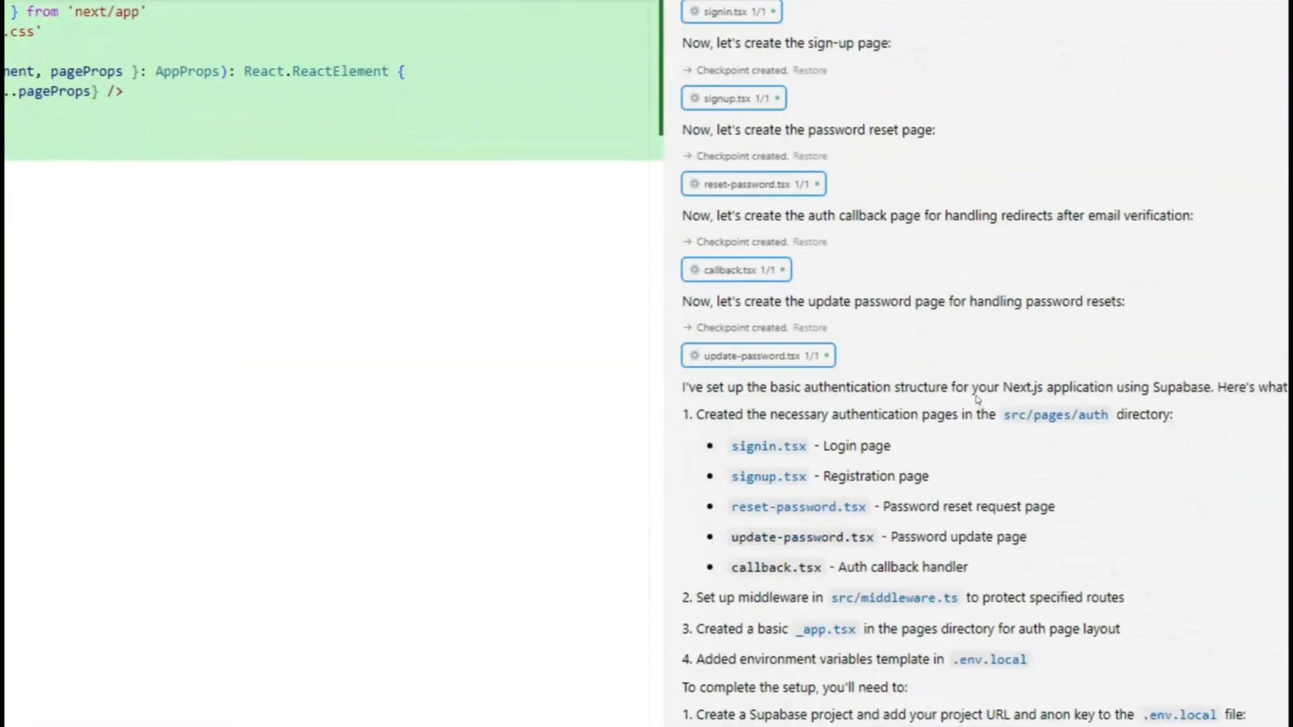
pyautogui.scroll(-3)
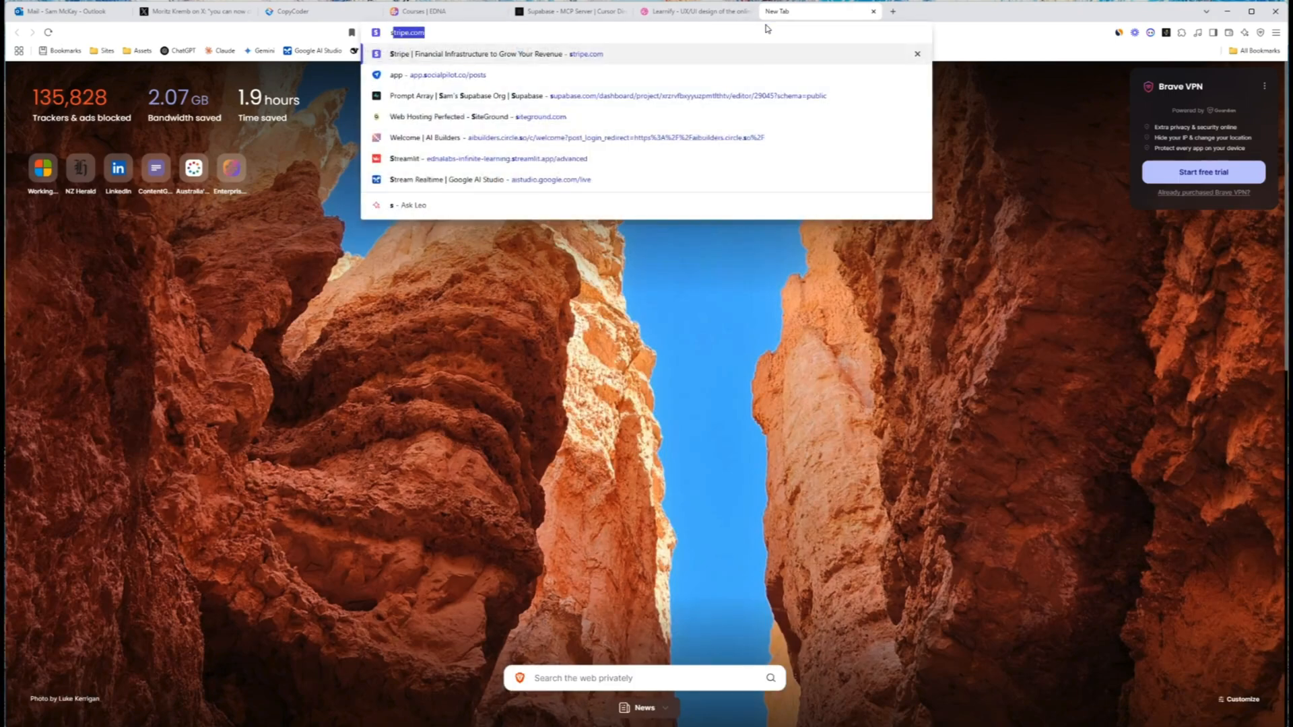
# Revisit the Learnify shot on Dribbble, close its preview and go to the Supabase dashboard.
pyautogui.click(695, 11)
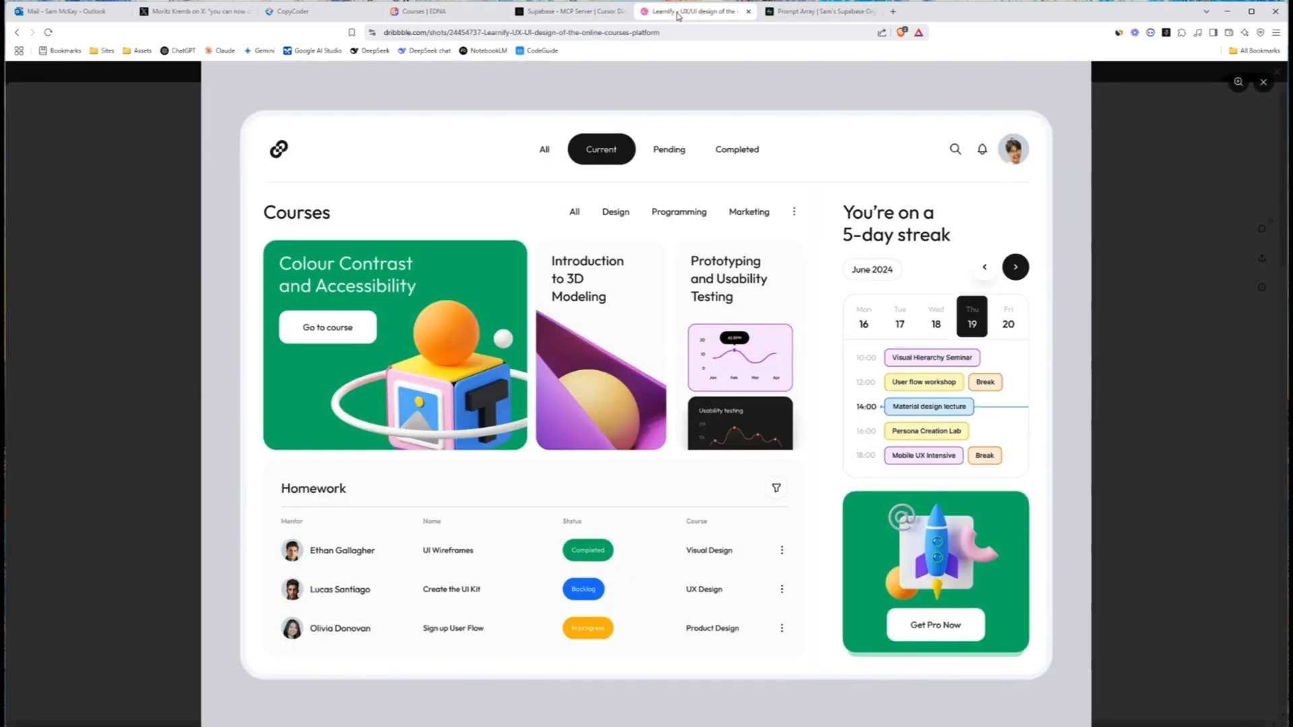
pyautogui.moveTo(1121, 117)
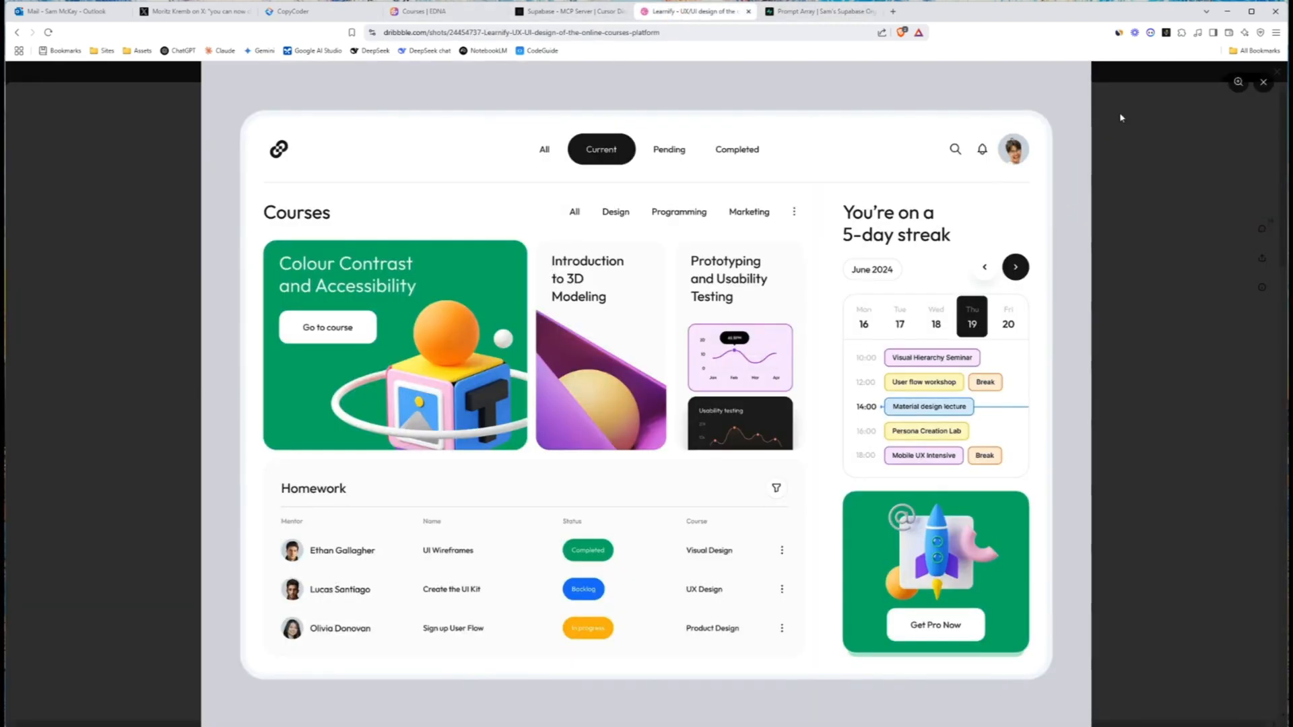
pyautogui.moveTo(1262, 83)
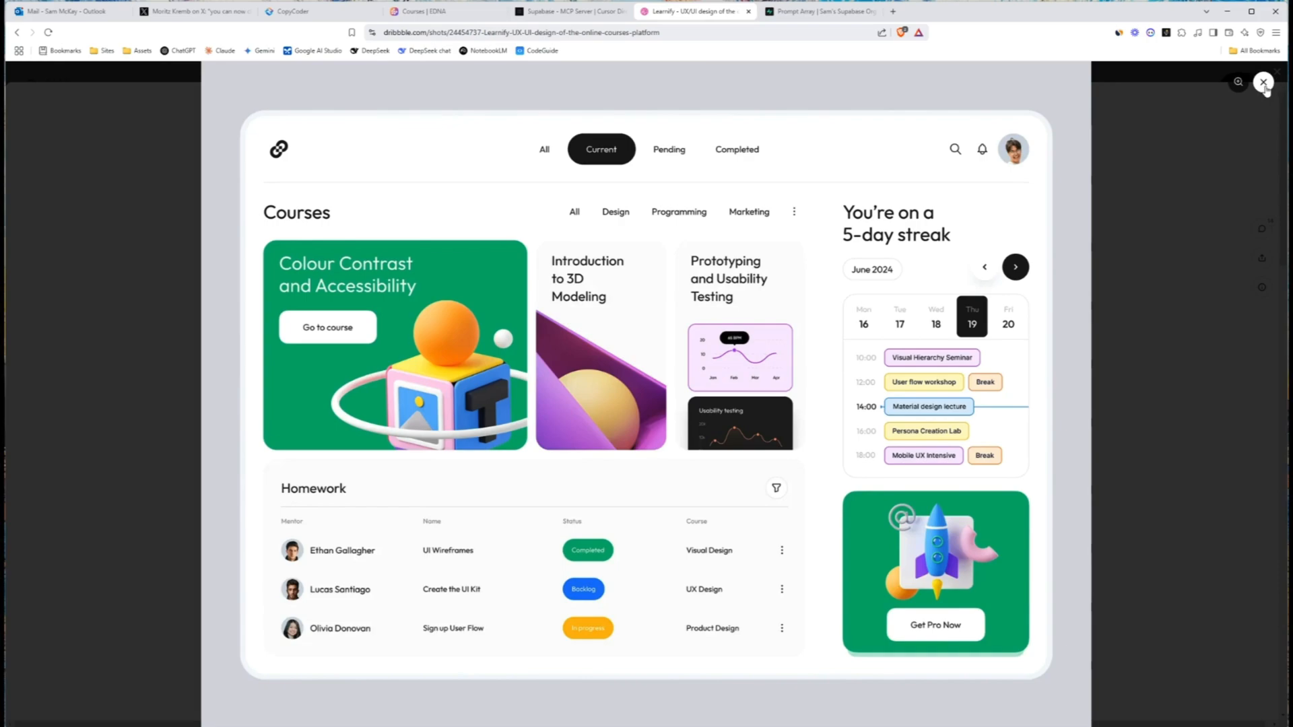
pyautogui.click(1264, 83)
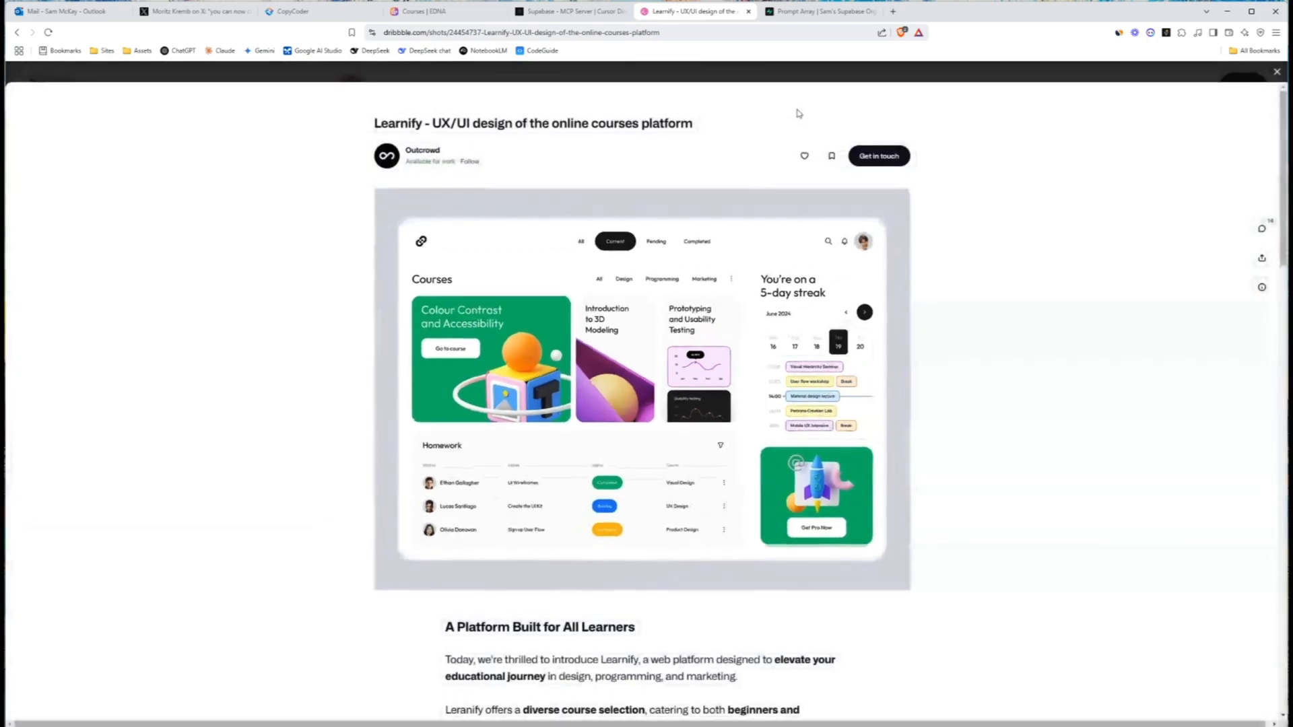
pyautogui.click(817, 12)
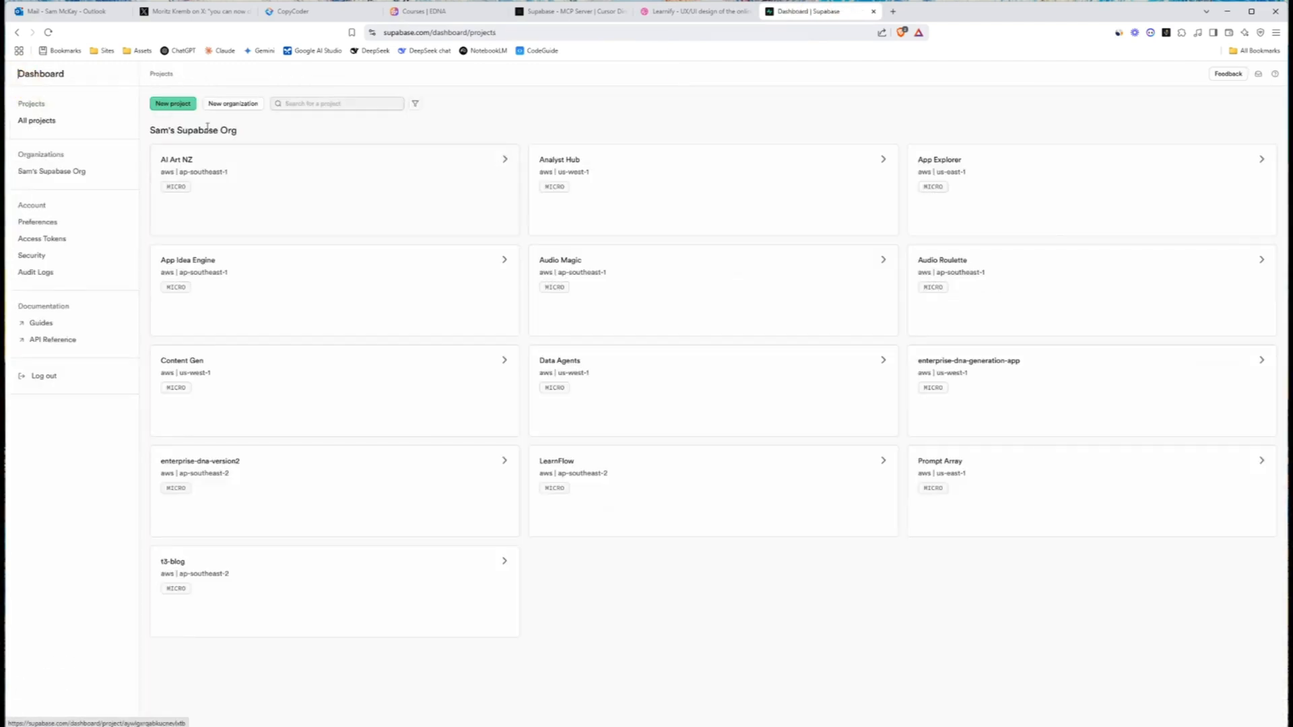
# Start a new project form under the organization, then enter the existing LearnFlow project.
pyautogui.click(172, 103)
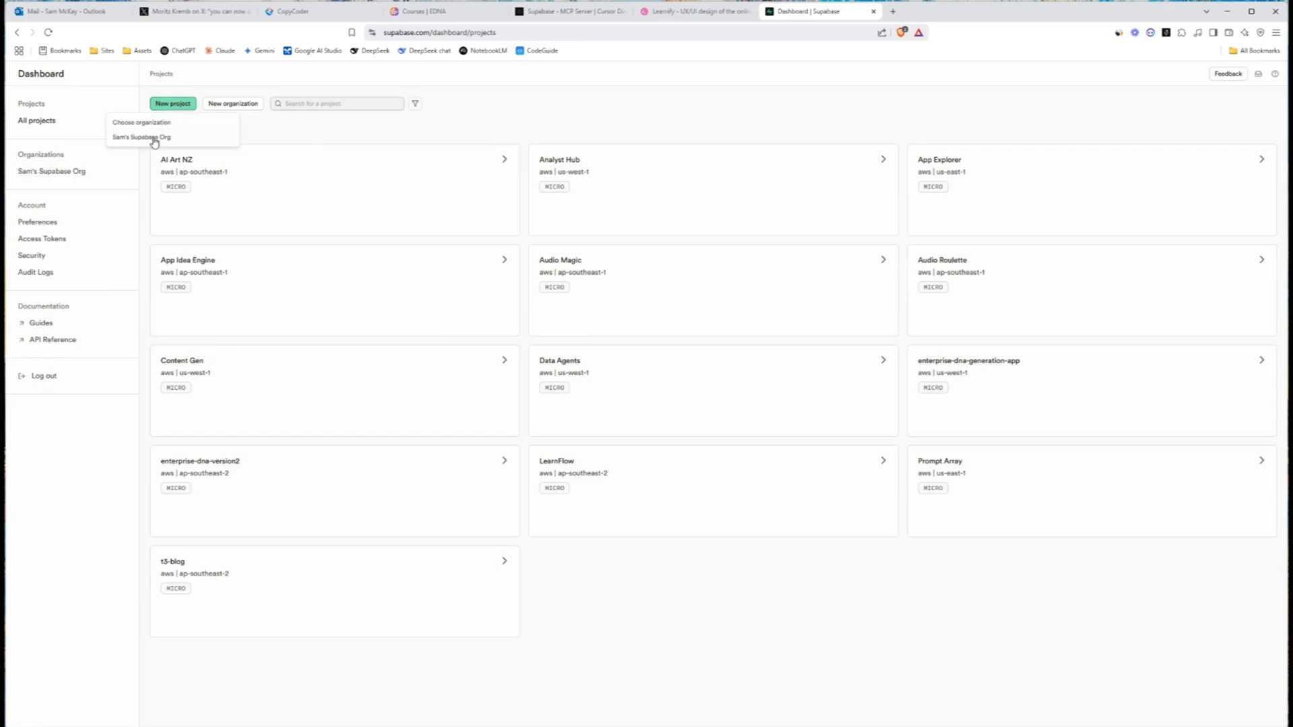
pyautogui.click(141, 138)
pyautogui.write('Learn')
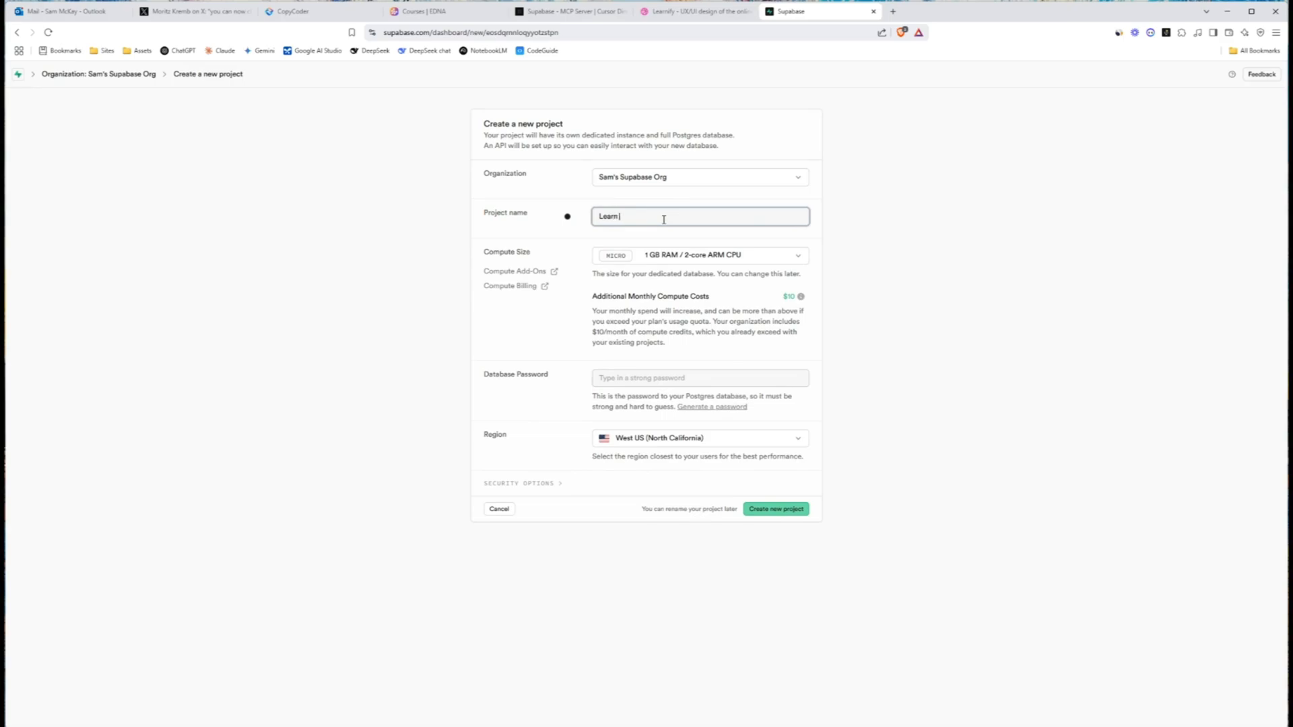
pyautogui.press('Backspace')
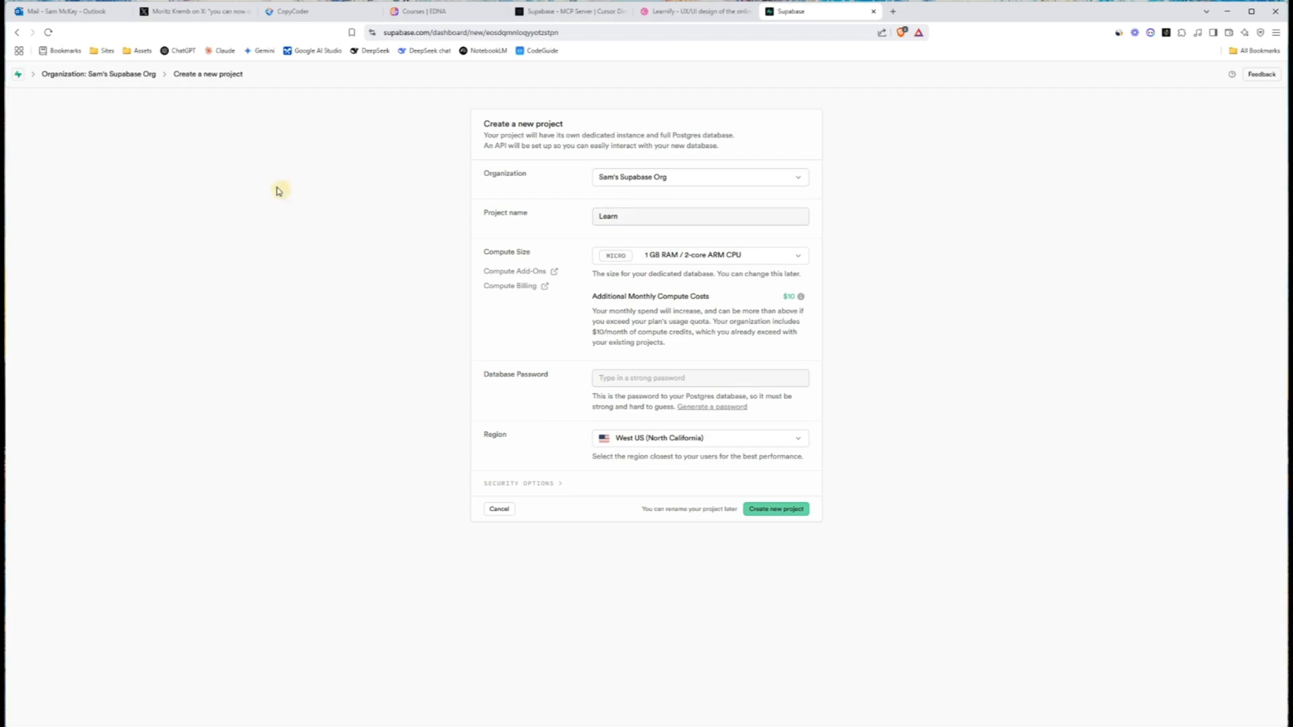
pyautogui.click(499, 510)
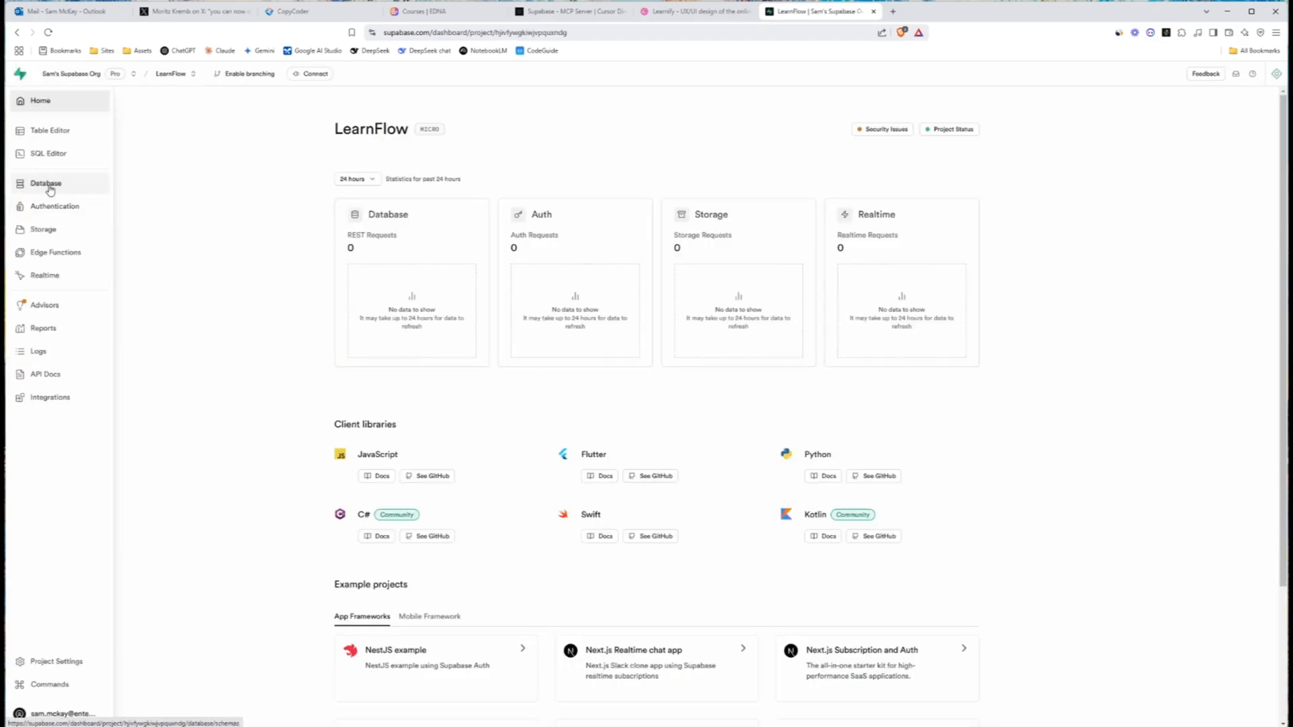
# Check LearnFlow's empty Table Editor, then its Authentication users list with one email user.
pyautogui.click(46, 183)
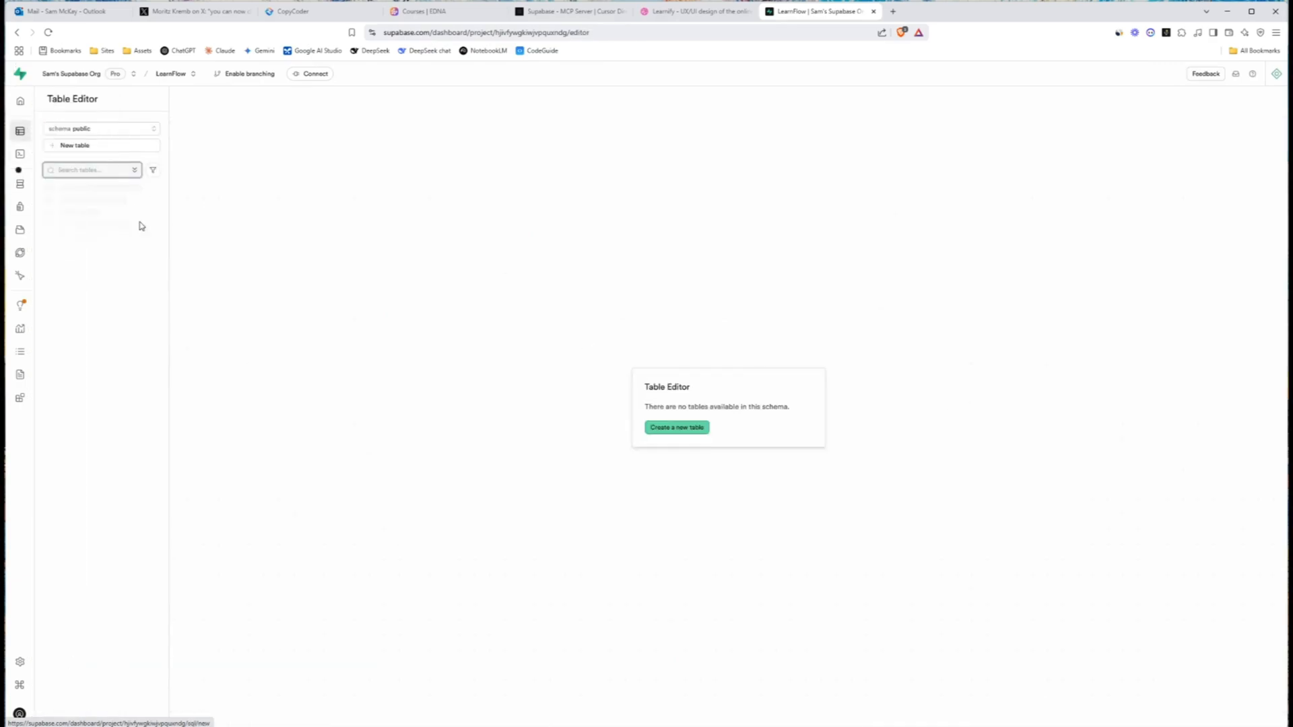
pyautogui.click(54, 206)
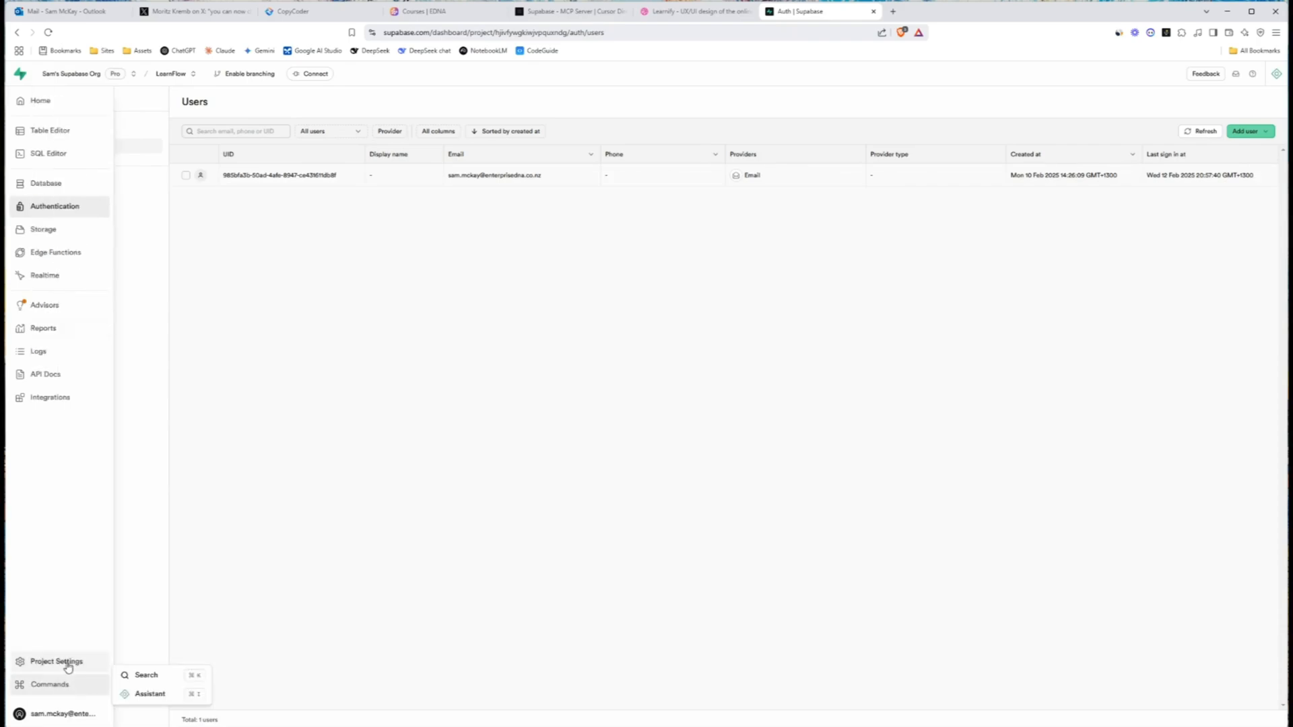
# Copy the LearnFlow project ID from Project Settings and check .env.local in Cursor.
pyautogui.click(57, 662)
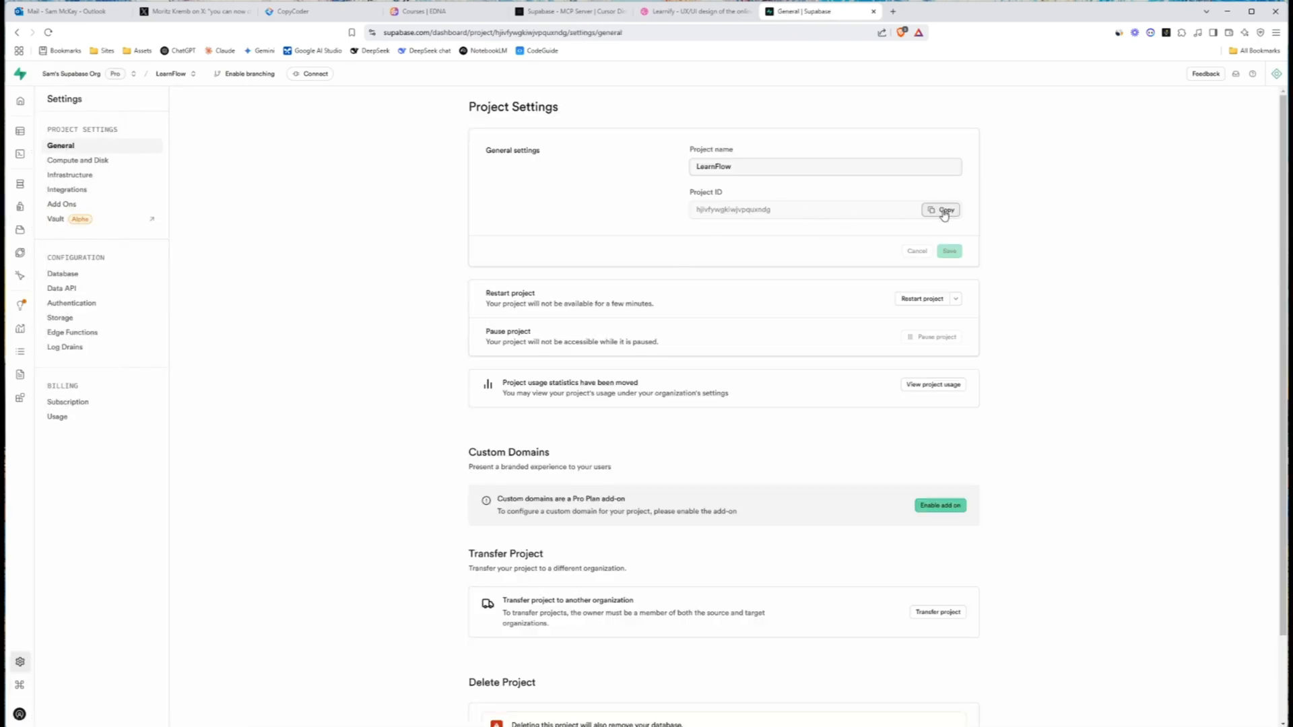
pyautogui.click(942, 210)
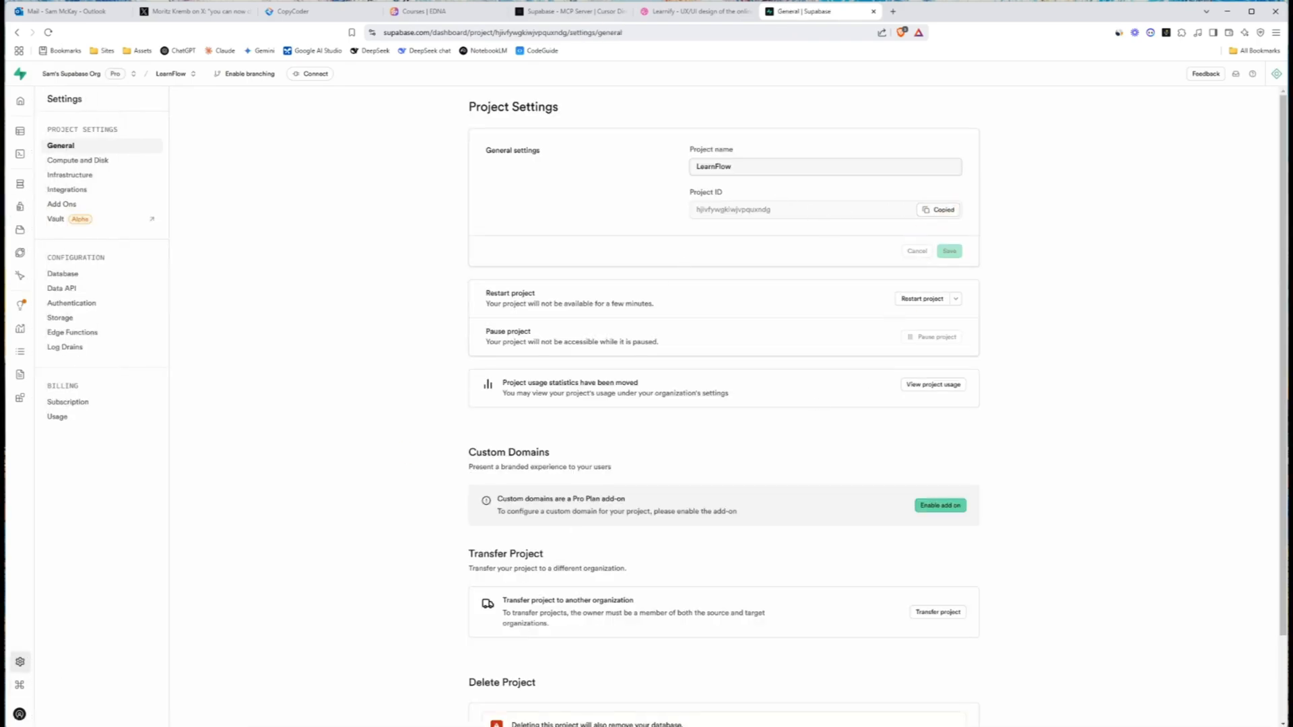
pyautogui.click(288, 11)
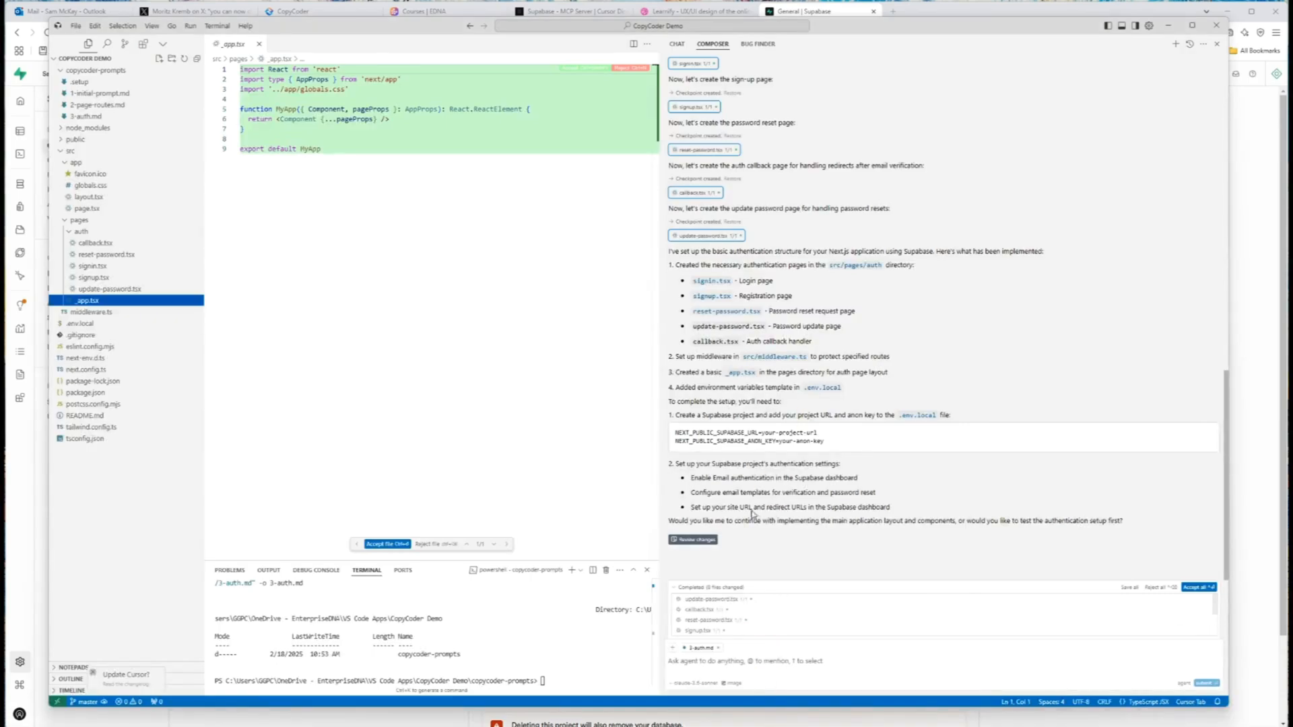
pyautogui.click(79, 324)
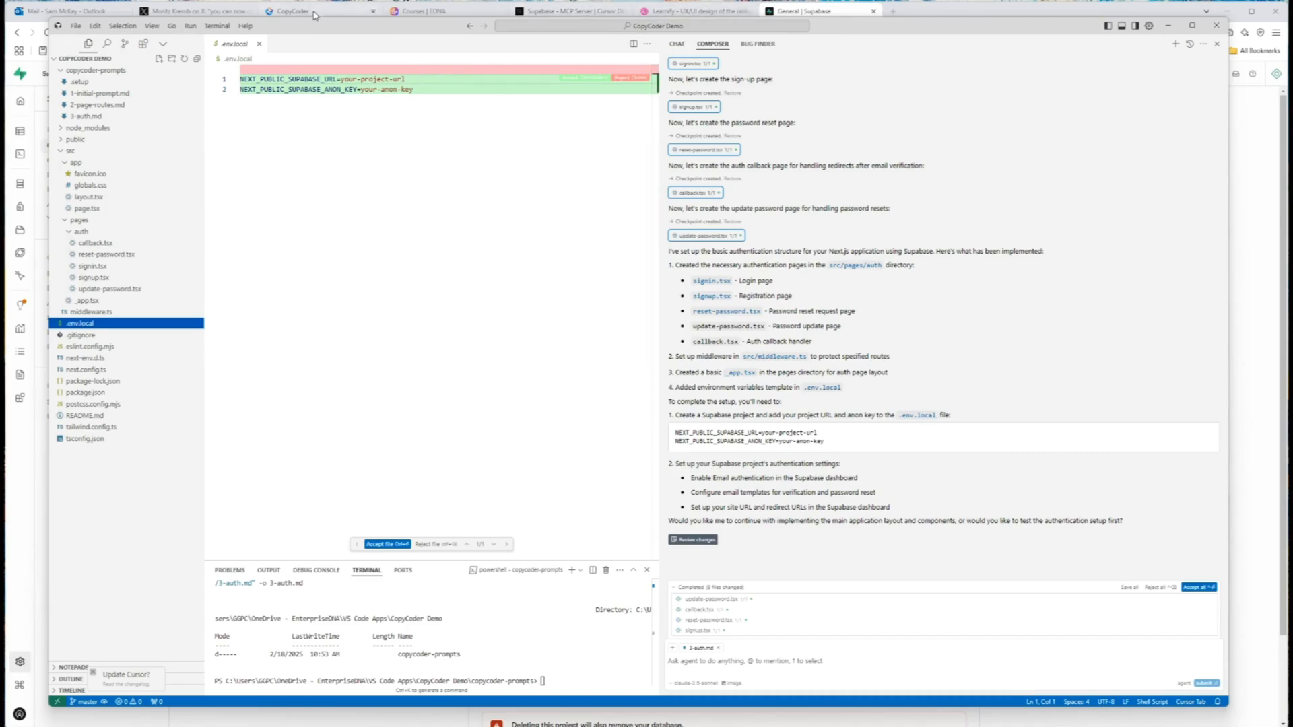
# Reach the Data API settings showing the project URL and anon public key.
pyautogui.click(813, 10)
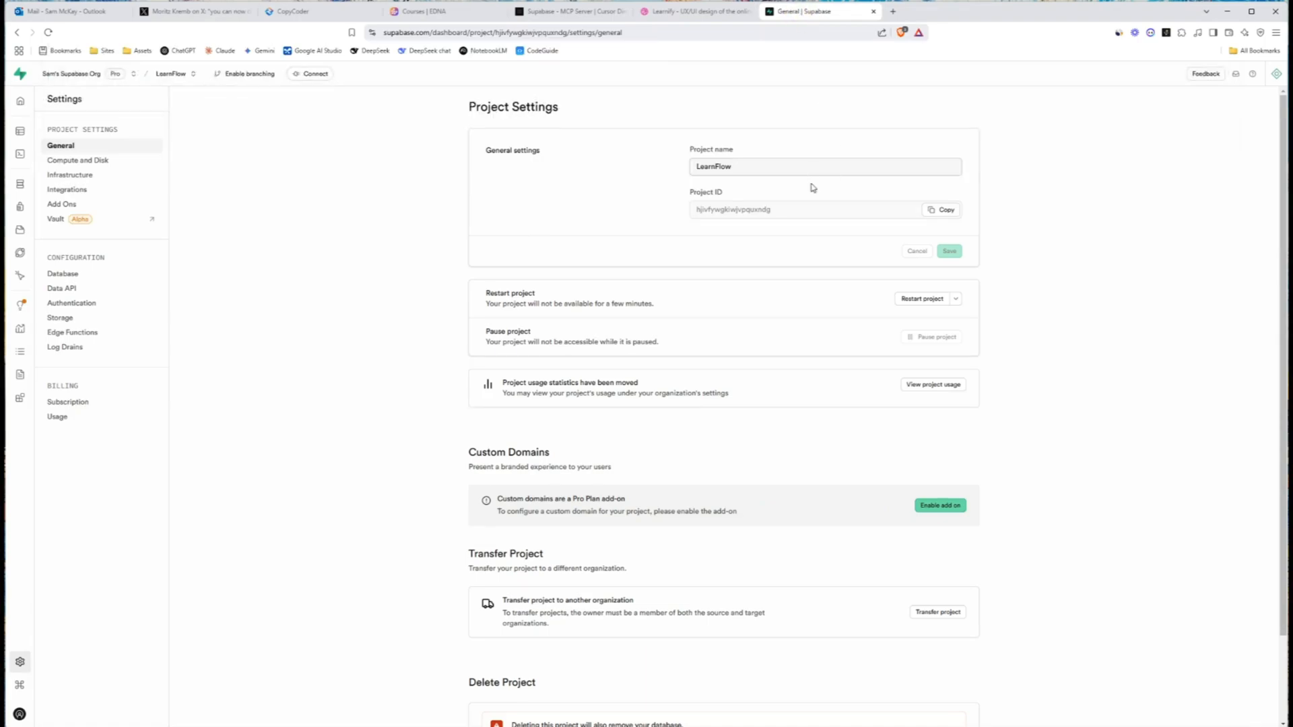
pyautogui.scroll(-3)
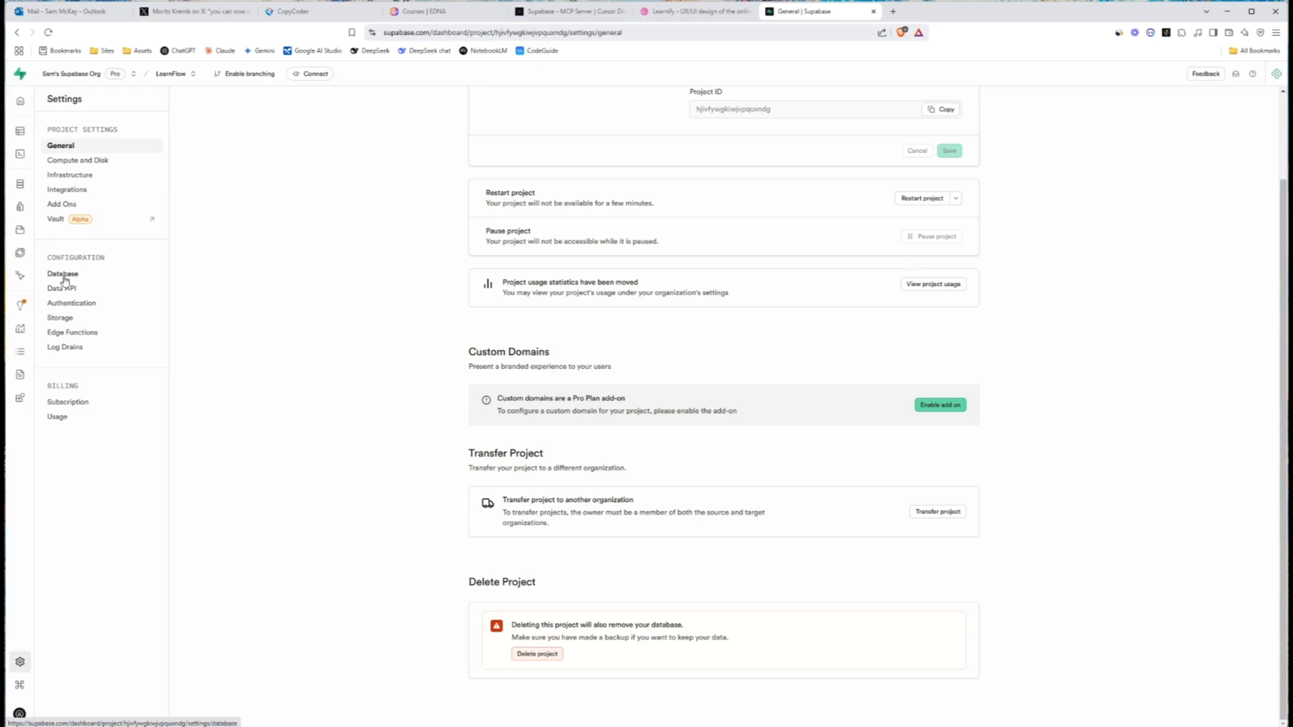
pyautogui.click(64, 273)
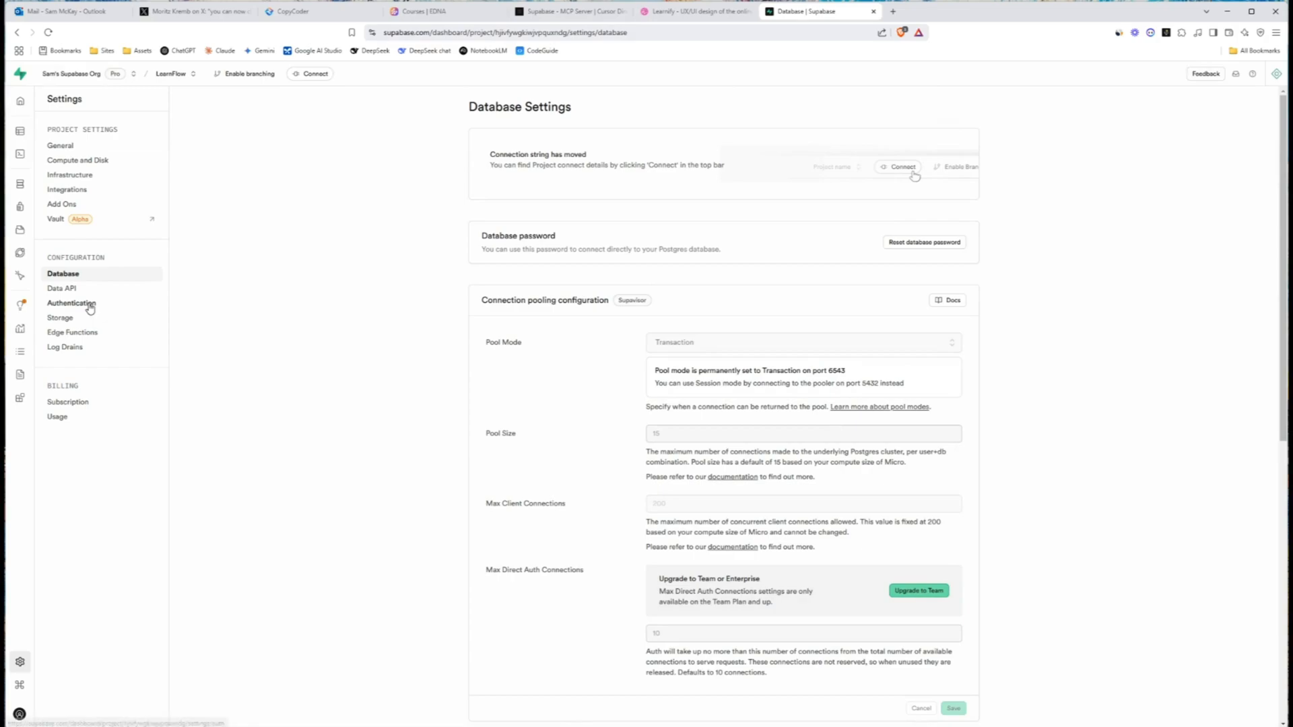
pyautogui.click(61, 288)
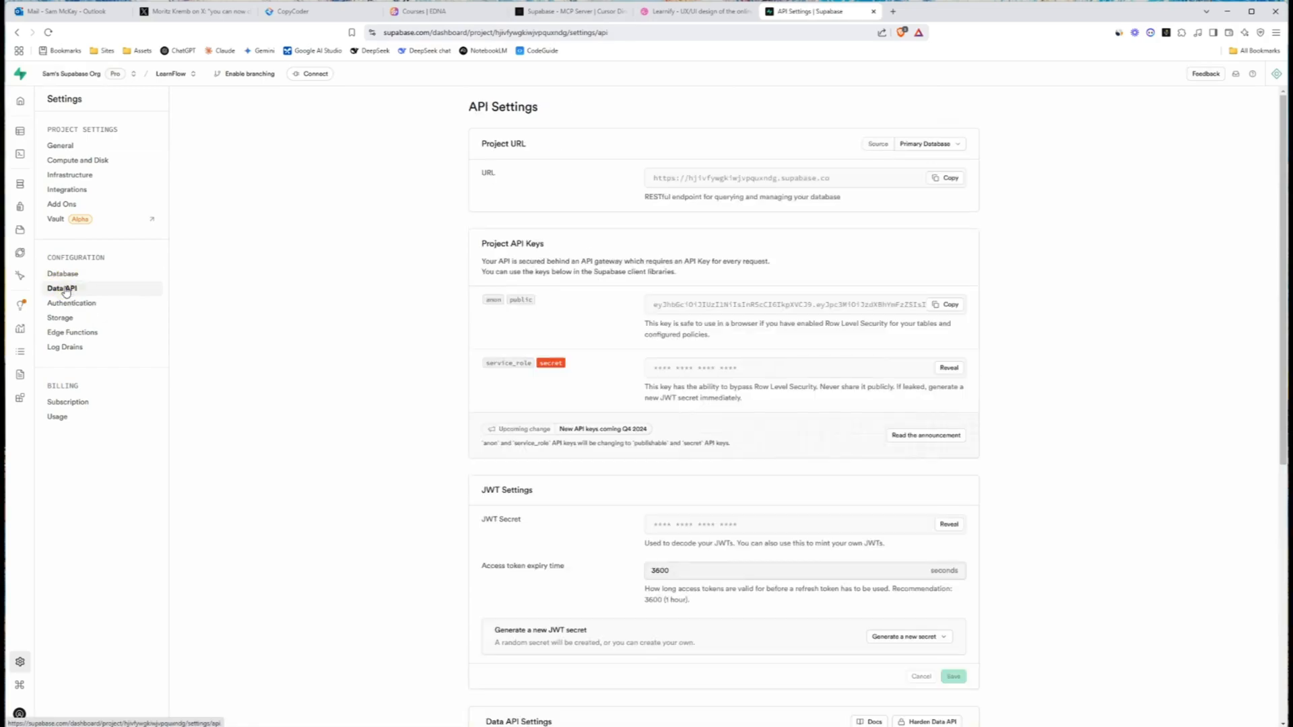
pyautogui.click(946, 178)
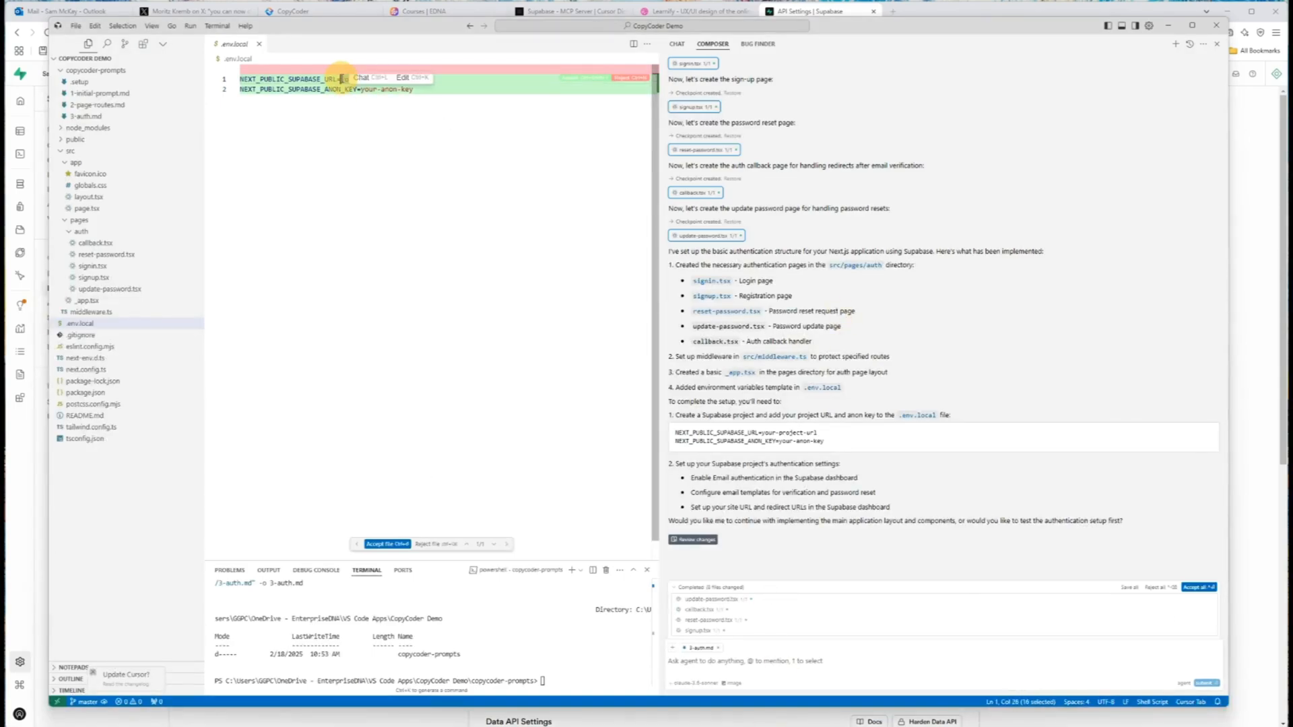
pyautogui.write('https://hjivfywgkiwjvpquxndg.supabase.co')
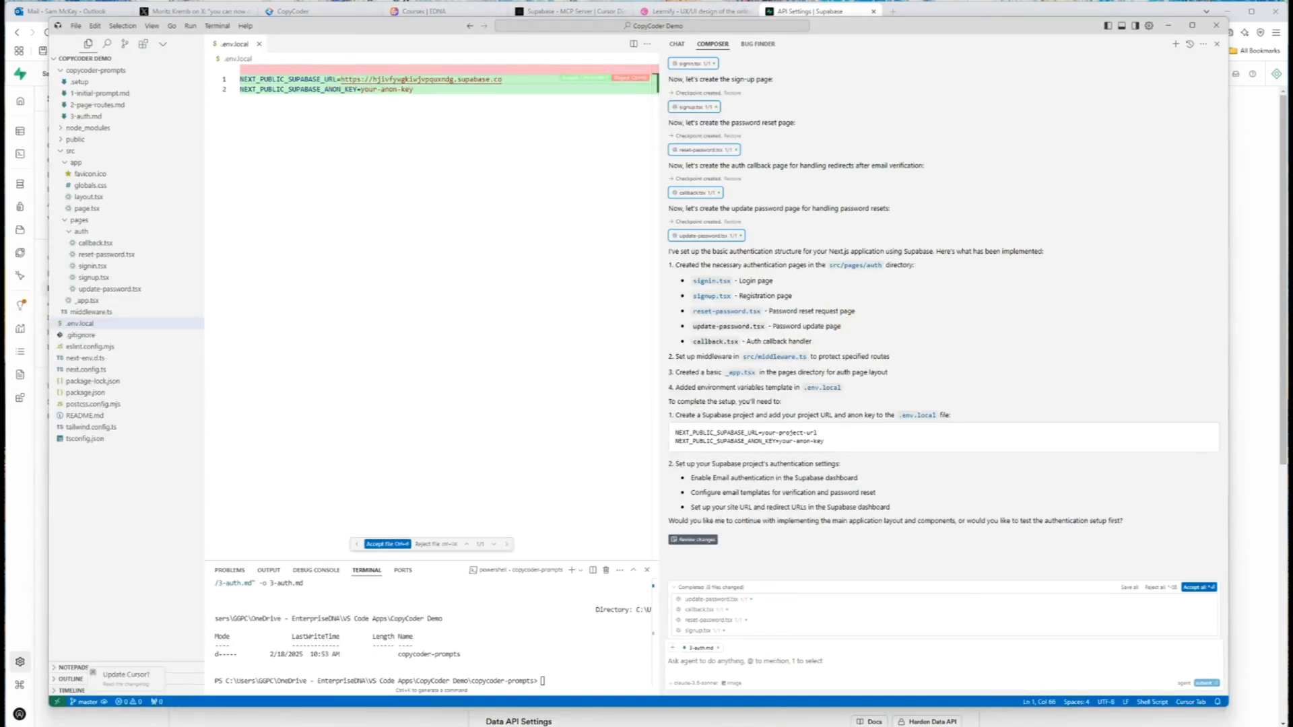
pyautogui.click(818, 11)
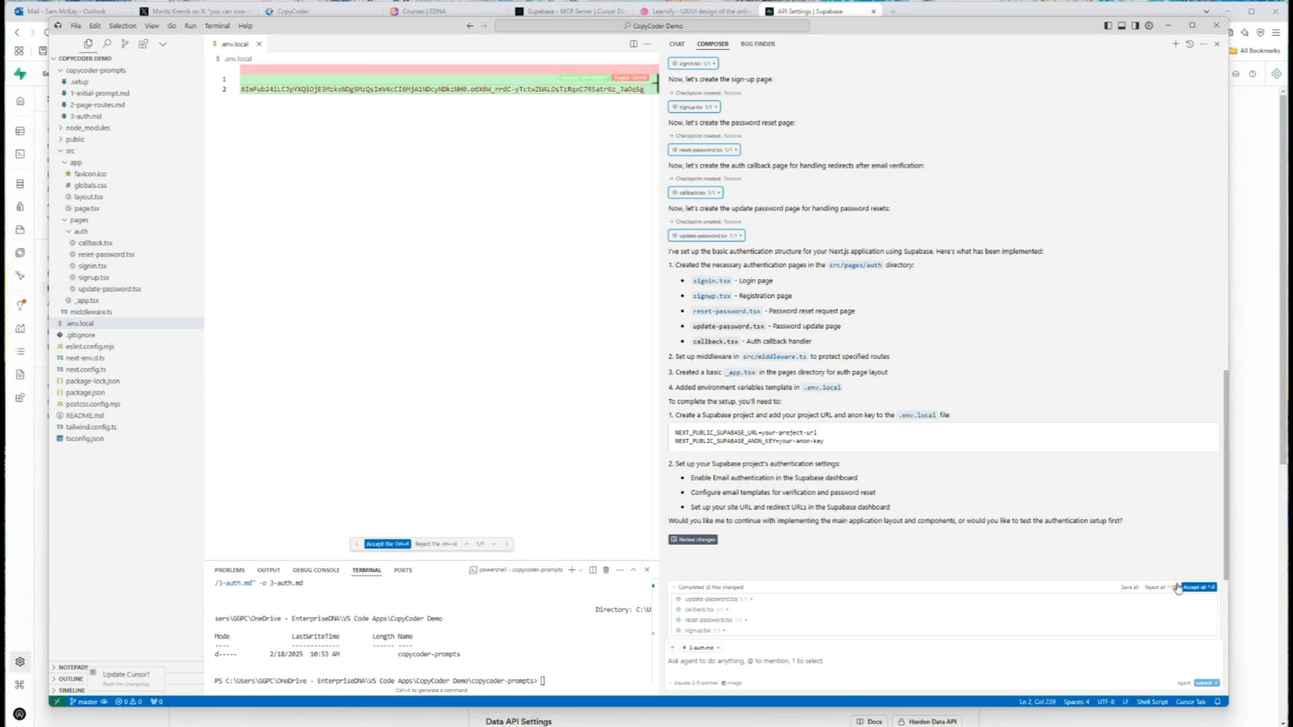
pyautogui.click(1196, 586)
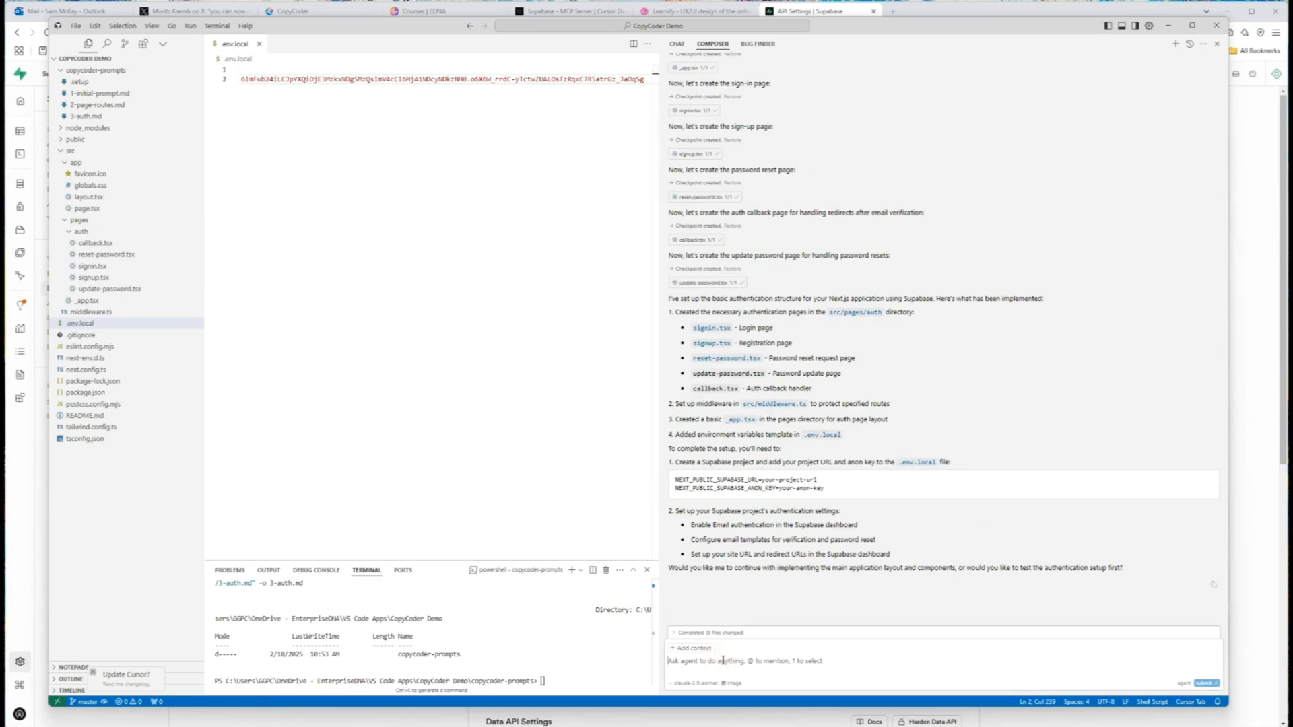
# Tell the agent 'continue' so it creates layout.tsx and the Navigation component.
pyautogui.write('continue')
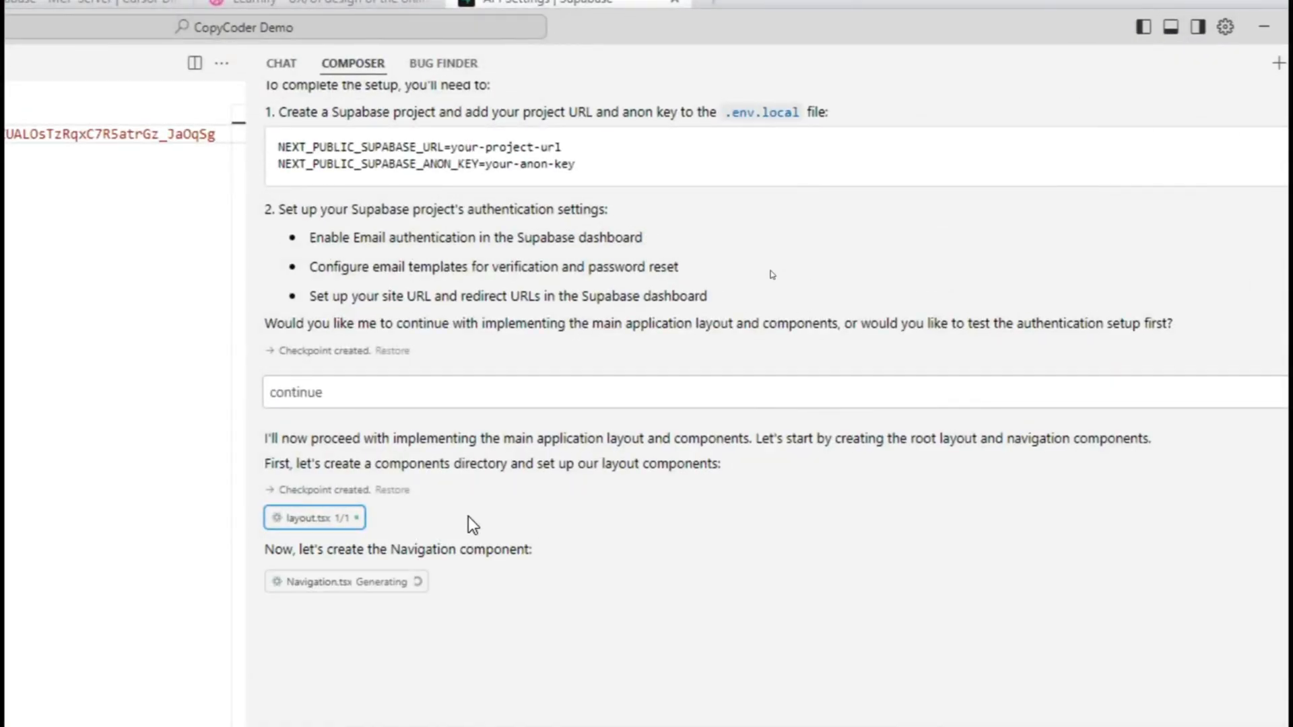
pyautogui.moveTo(134, 520)
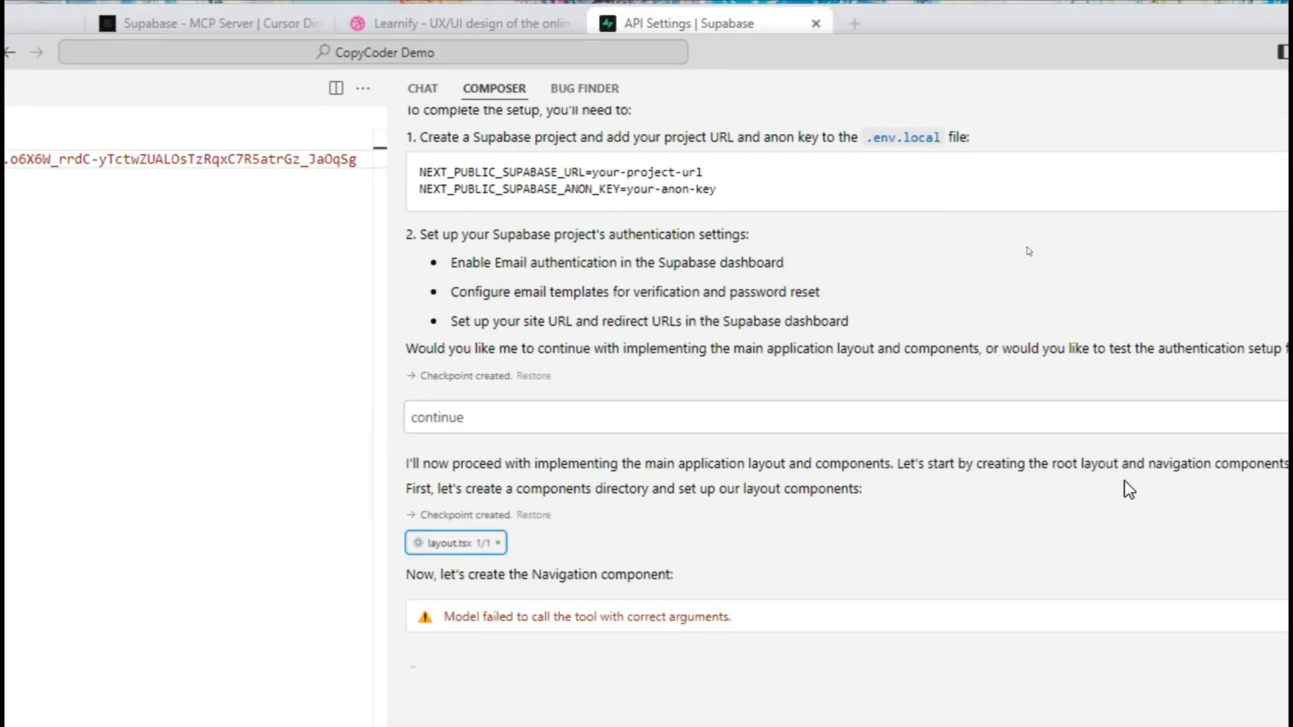
pyautogui.scroll(-3)
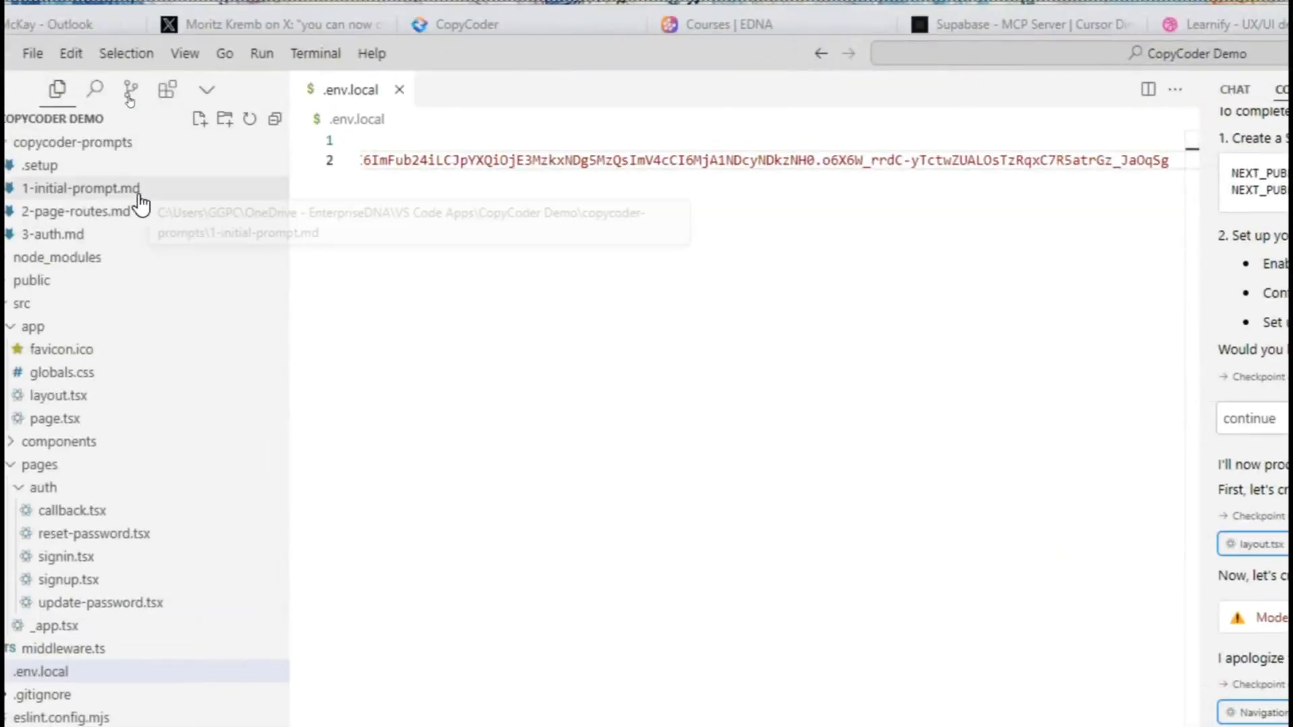
# Review 1-initial-prompt.md's specifications while the agent generates Navigation, Header, page, CourseGrid and Calendar.
pyautogui.click(82, 189)
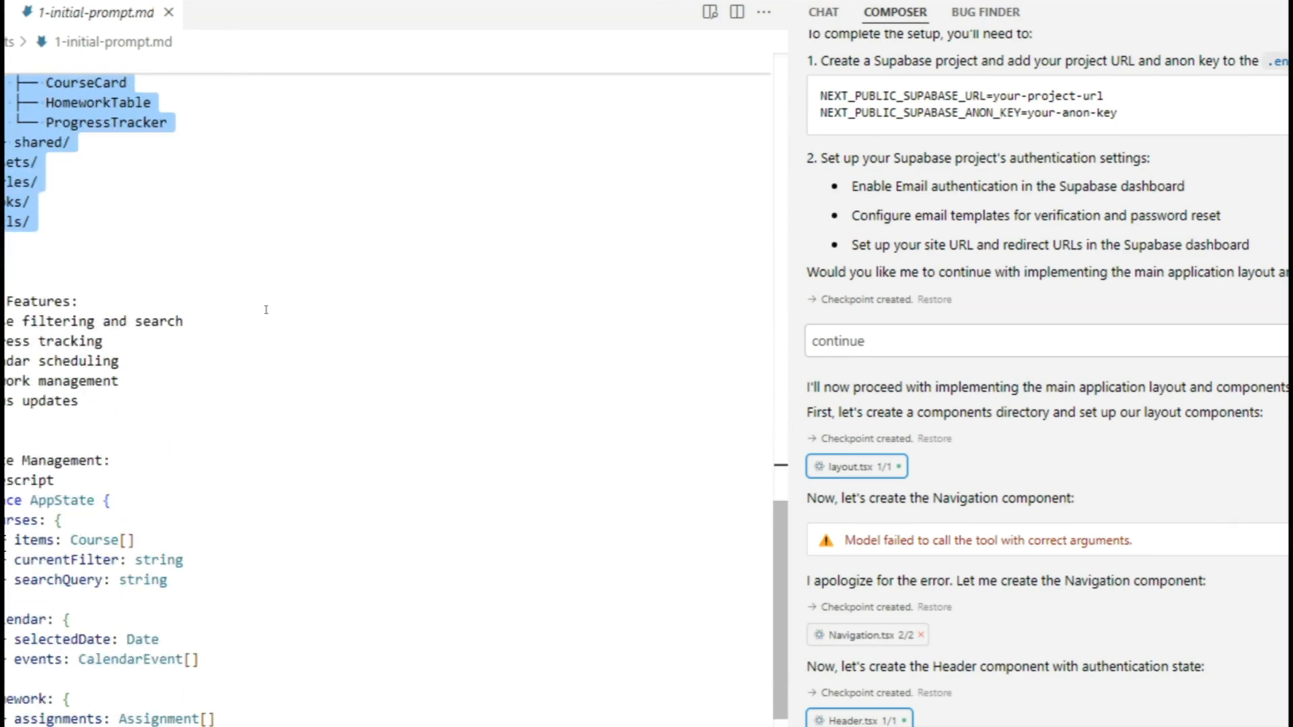
pyautogui.scroll(-3)
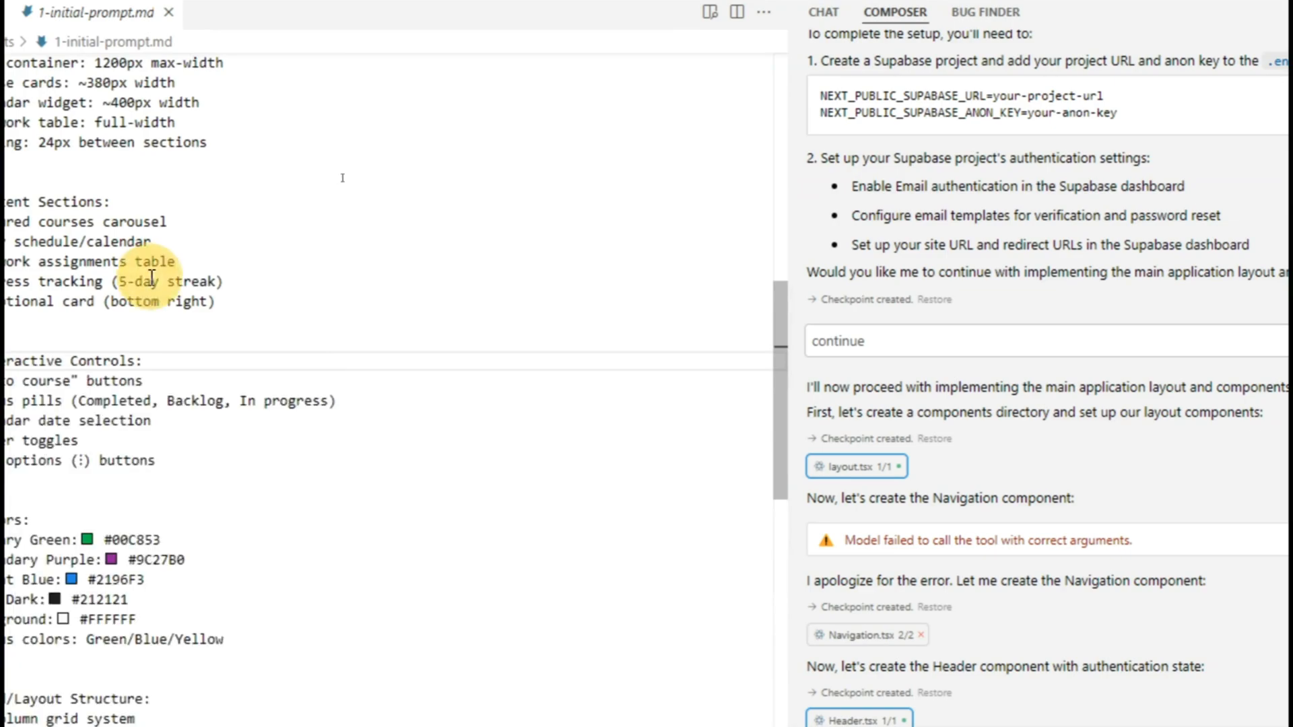
pyautogui.scroll(-3)
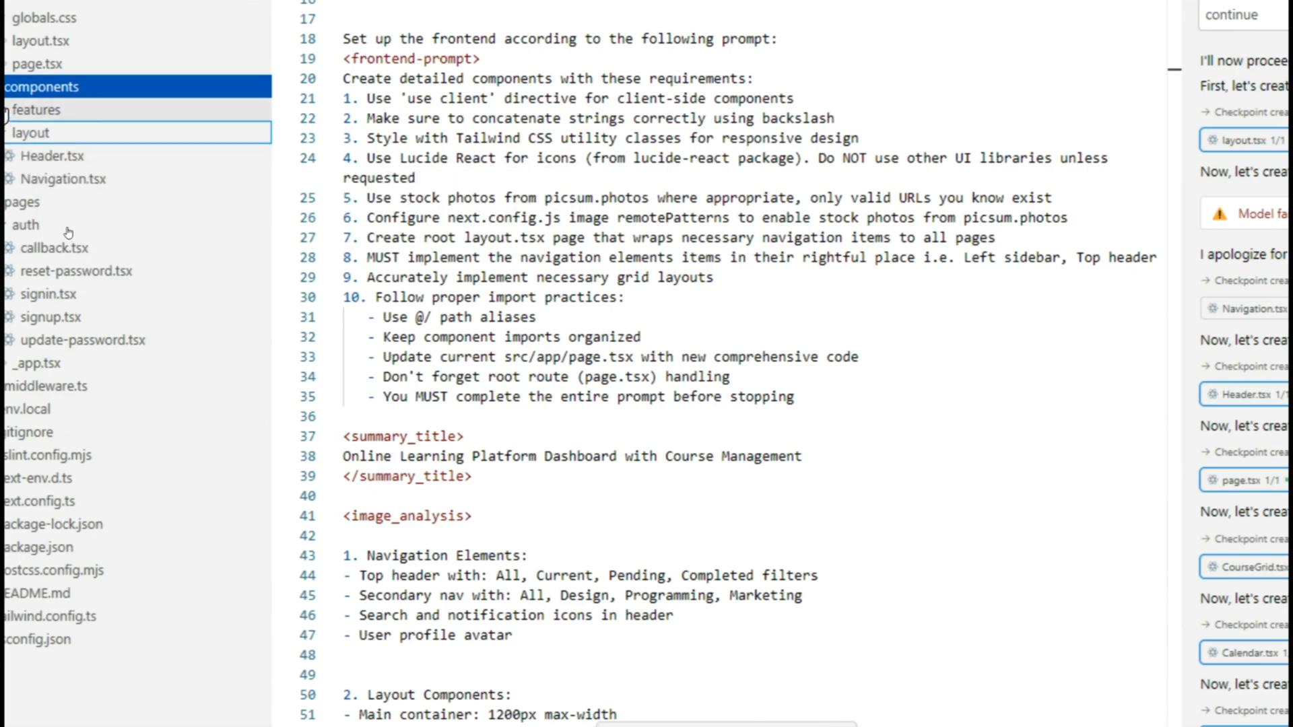
# Inspect the generated Calendar.tsx and ProgressTracker.tsx under components/features.
pyautogui.click(56, 132)
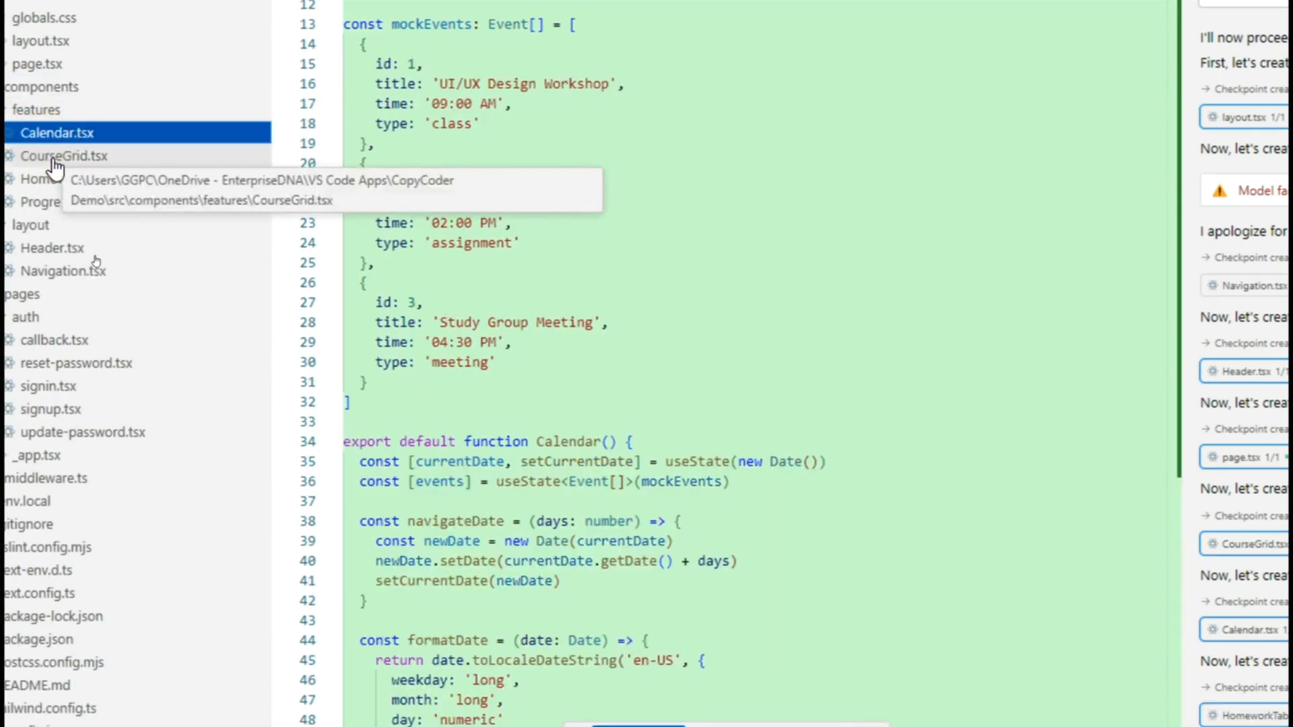
pyautogui.click(78, 201)
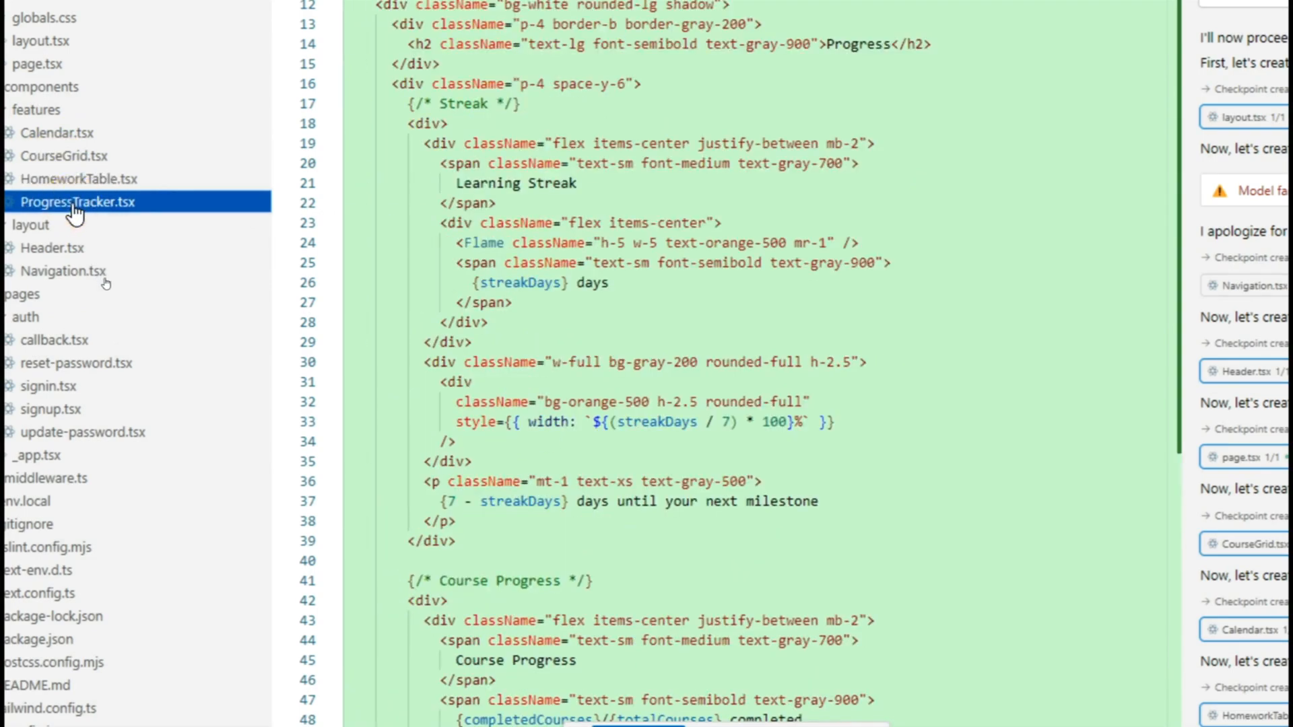
pyautogui.click(56, 132)
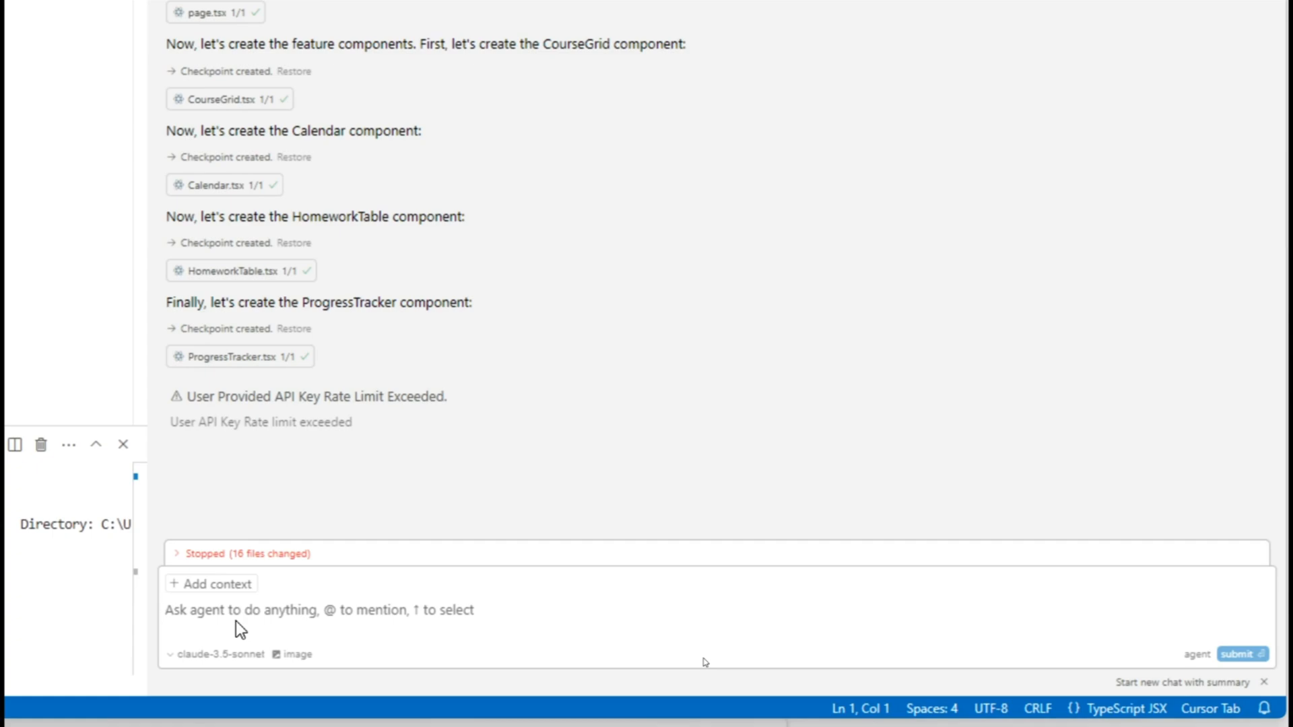
# Ask the agent to 'continue on please' and review the new features index.ts it adds.
pyautogui.write('continue')
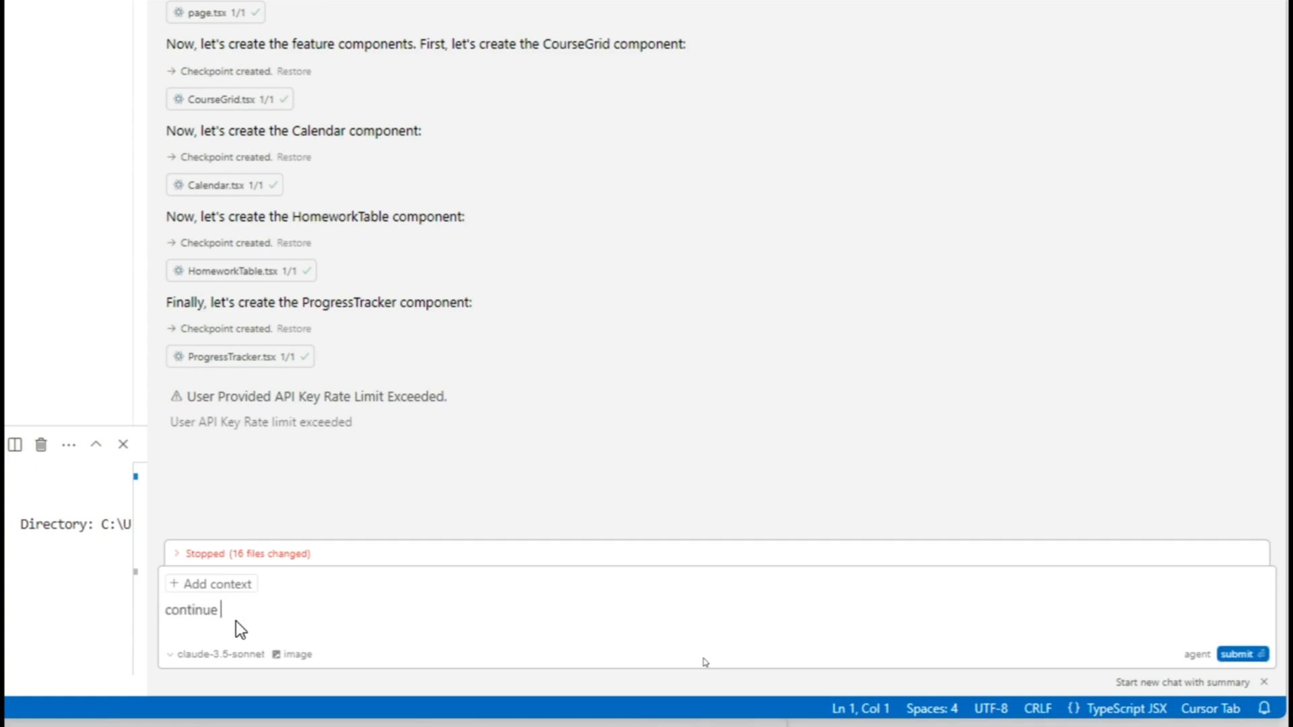
pyautogui.click(1241, 655)
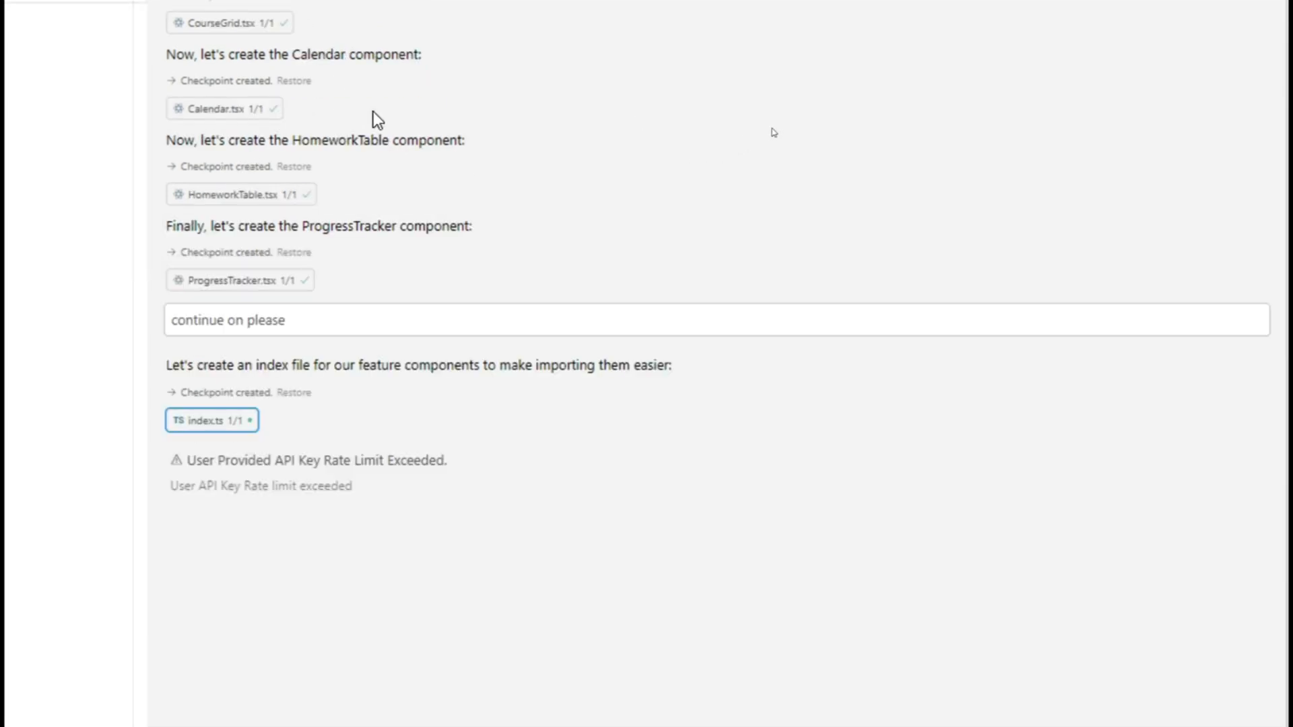
pyautogui.scroll(3)
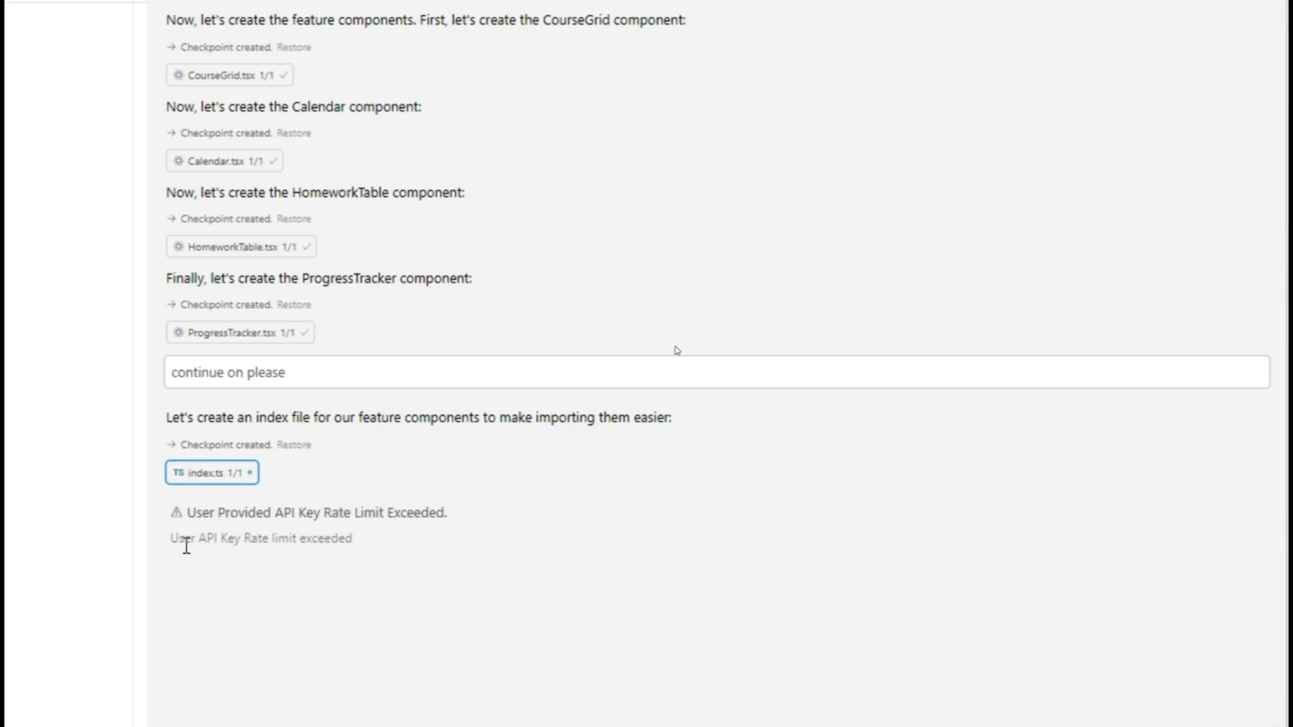
pyautogui.moveTo(171, 539); pyautogui.dragTo(234, 539)
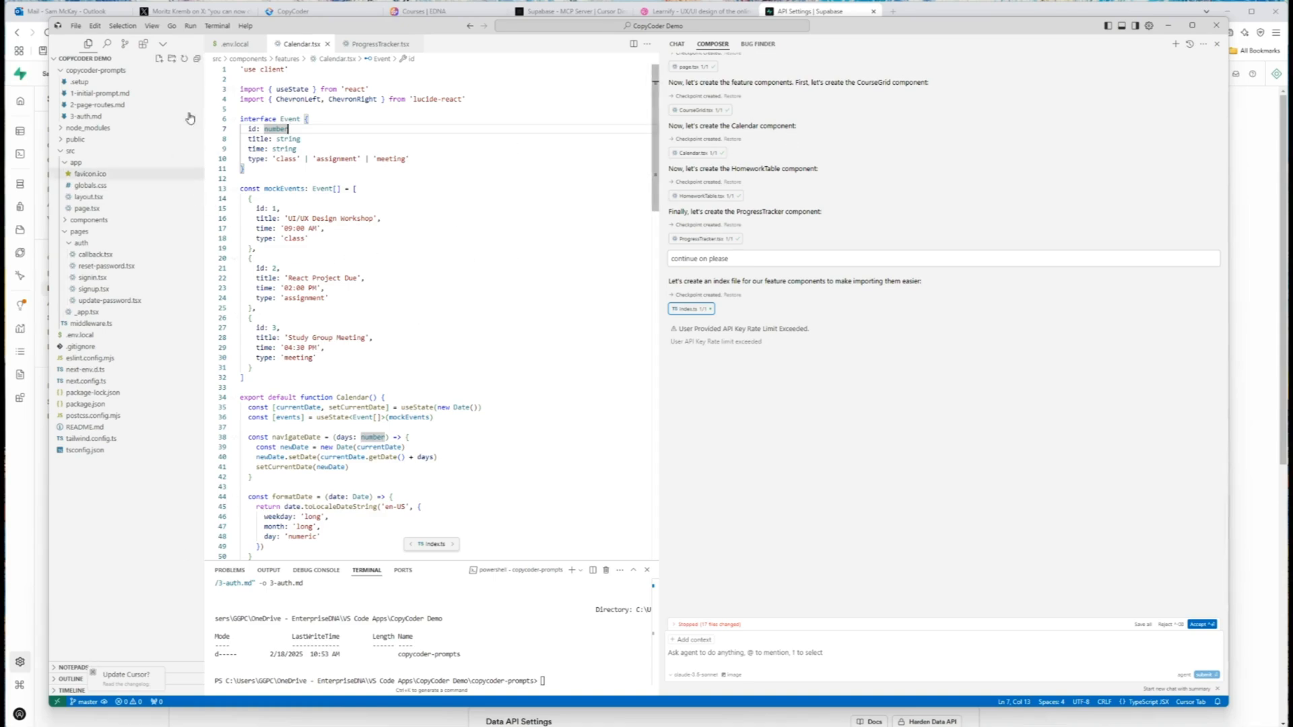
# Close CopyCoder's Choose Project Type modal to glance at the prompts, then return to Cursor.
pyautogui.click(291, 11)
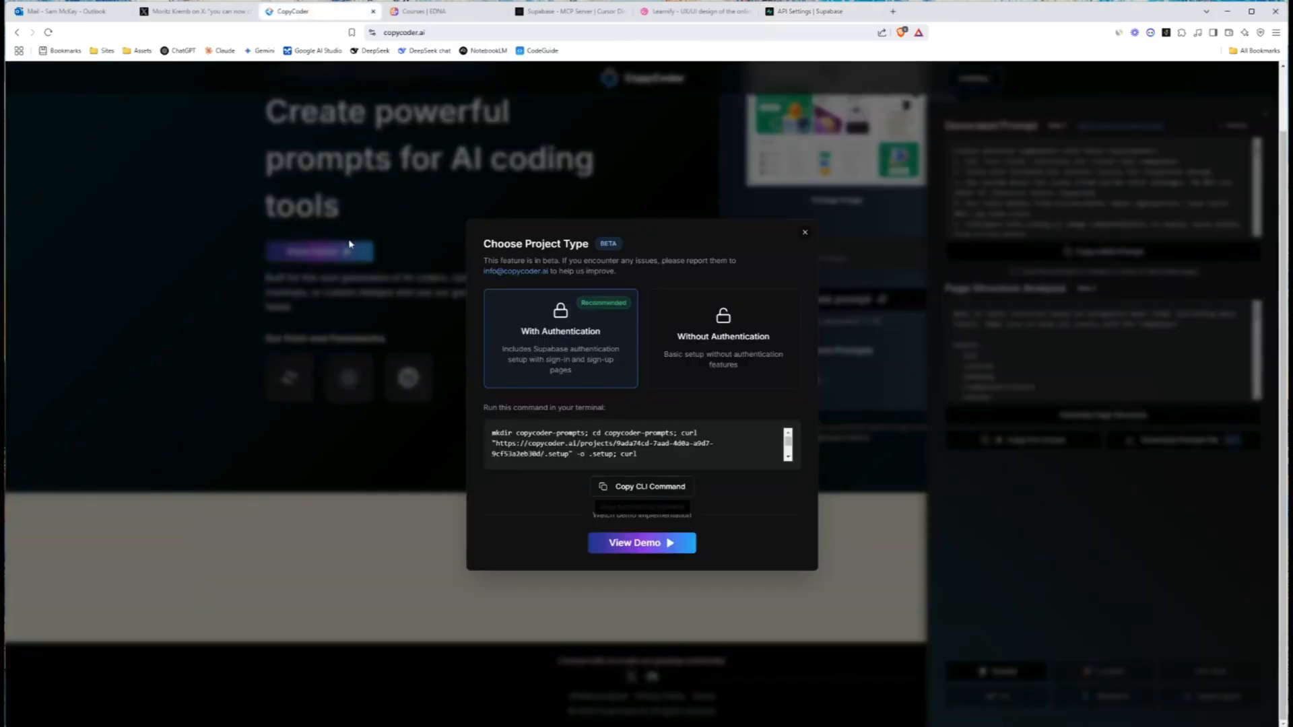
pyautogui.click(803, 232)
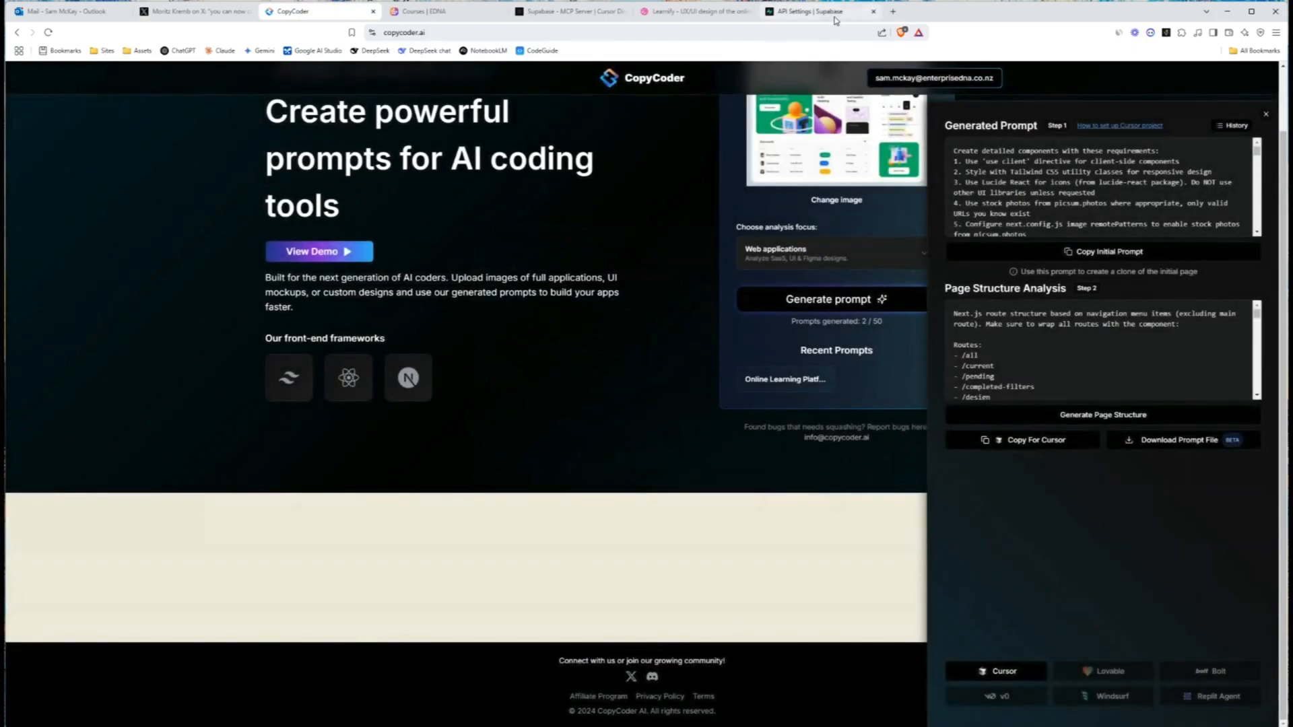
pyautogui.click(817, 11)
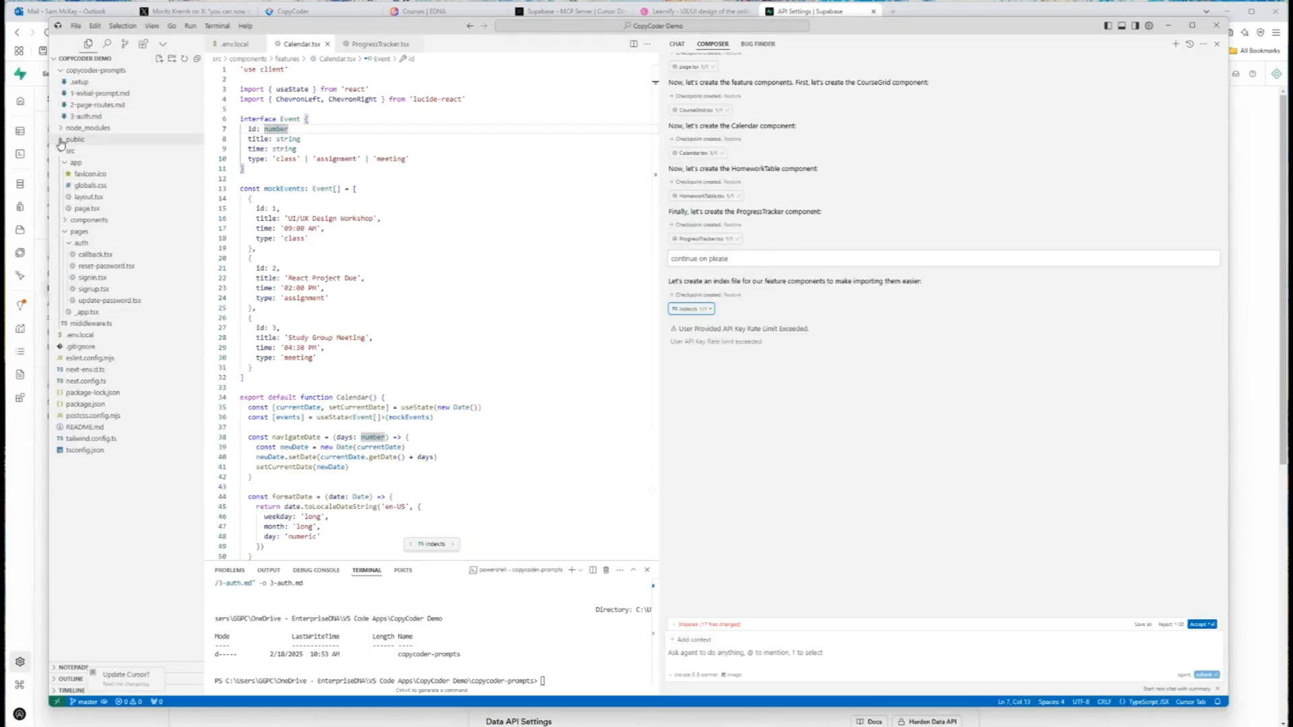
# Review .gitignore, package.json and tsconfig.json, and expand public to list its SVG assets.
pyautogui.click(70, 149)
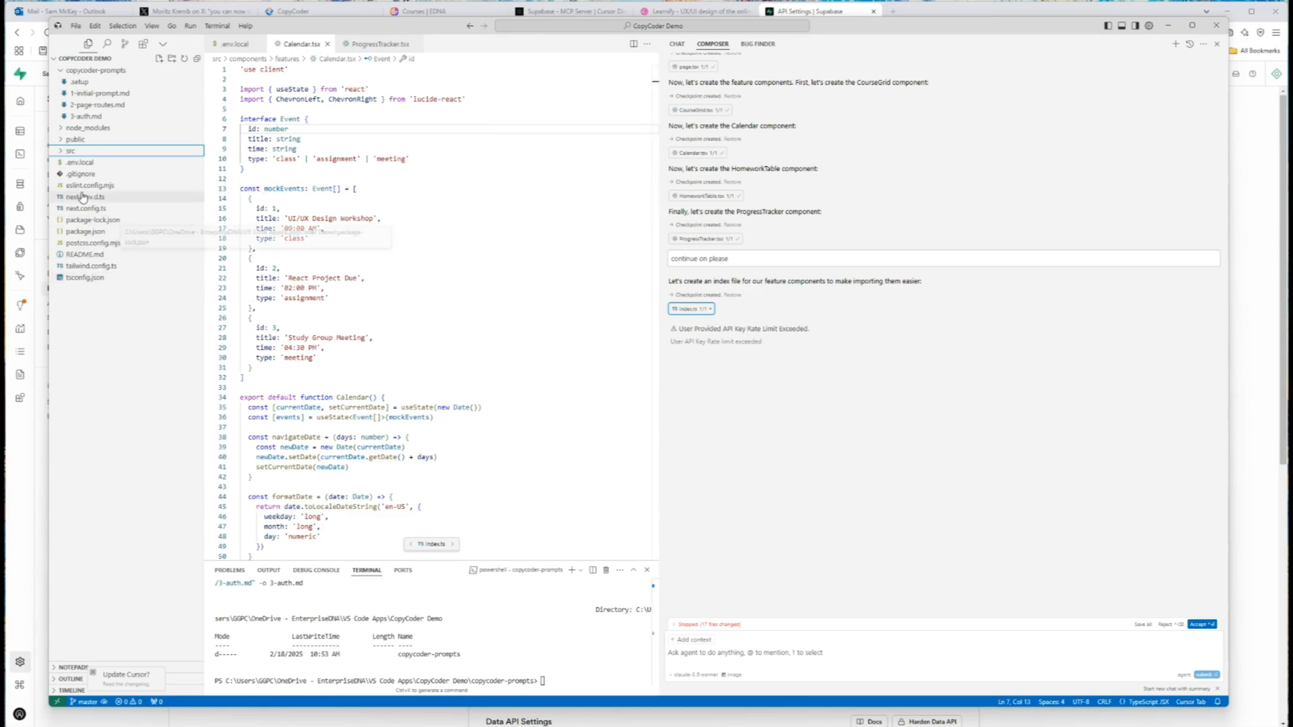
pyautogui.click(80, 174)
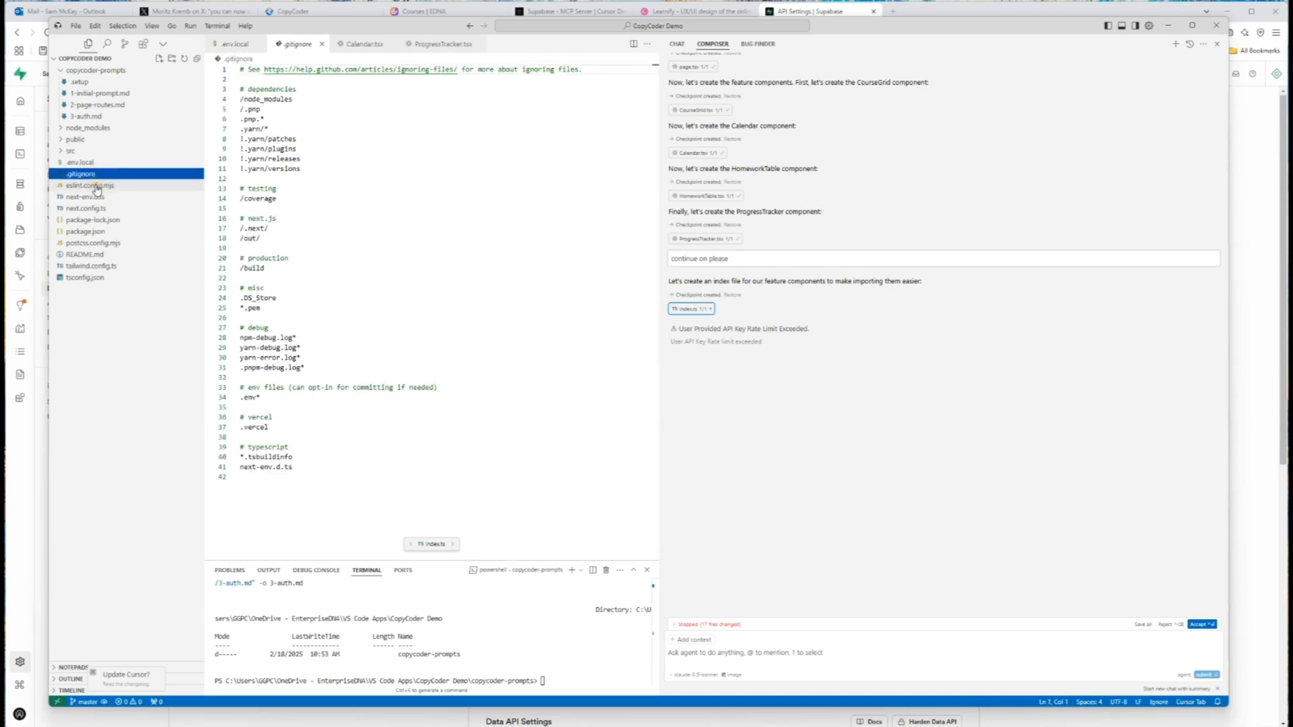
pyautogui.click(87, 231)
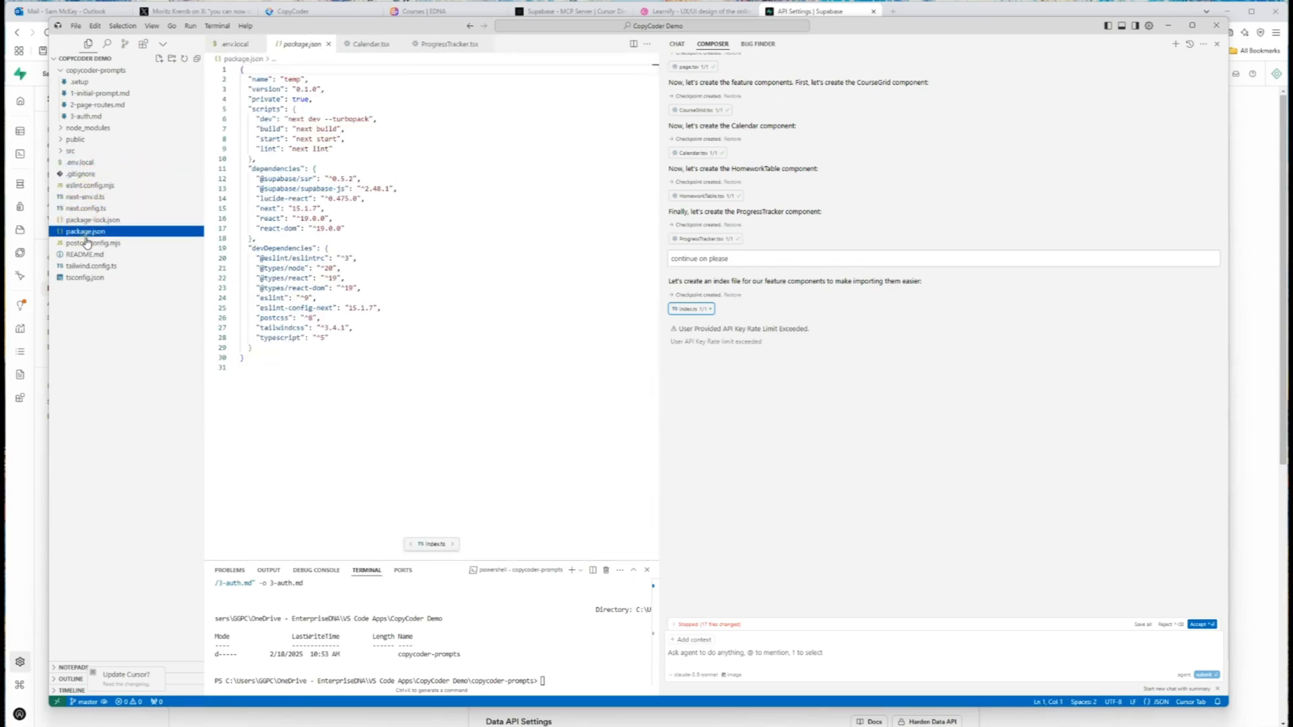
pyautogui.click(85, 277)
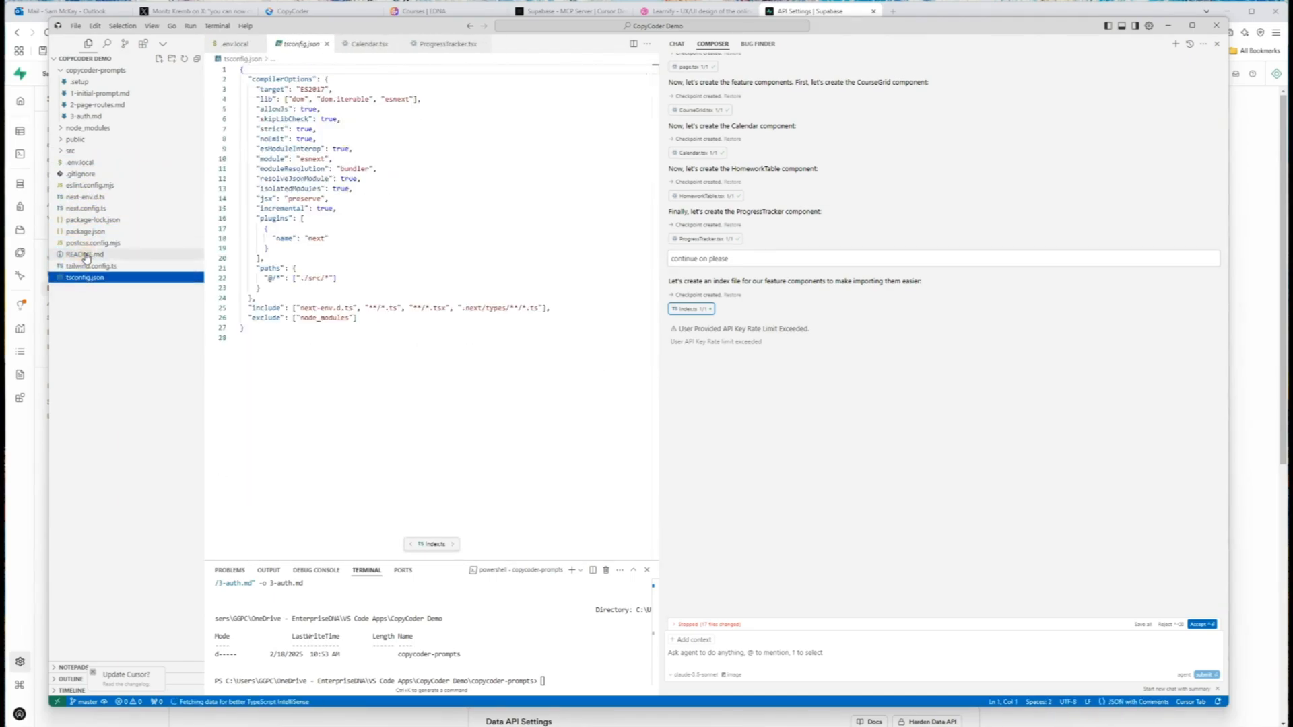
pyautogui.click(76, 139)
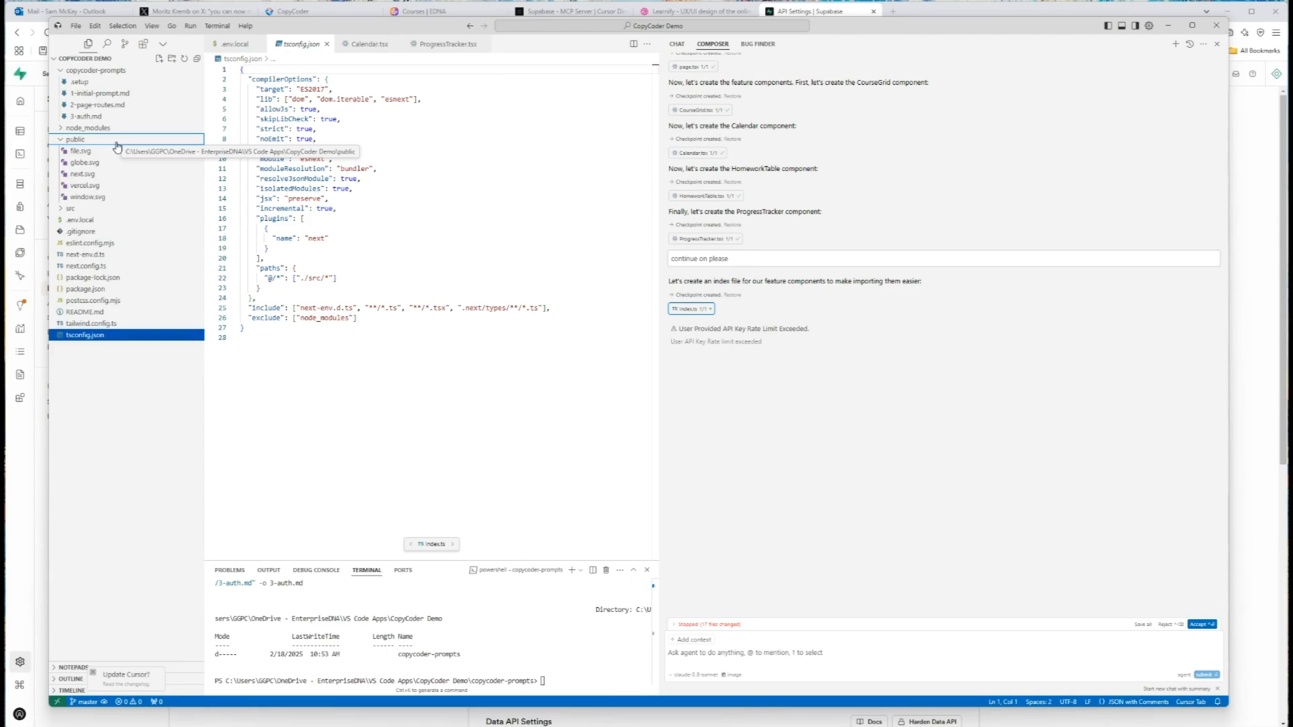
pyautogui.moveTo(138, 139)
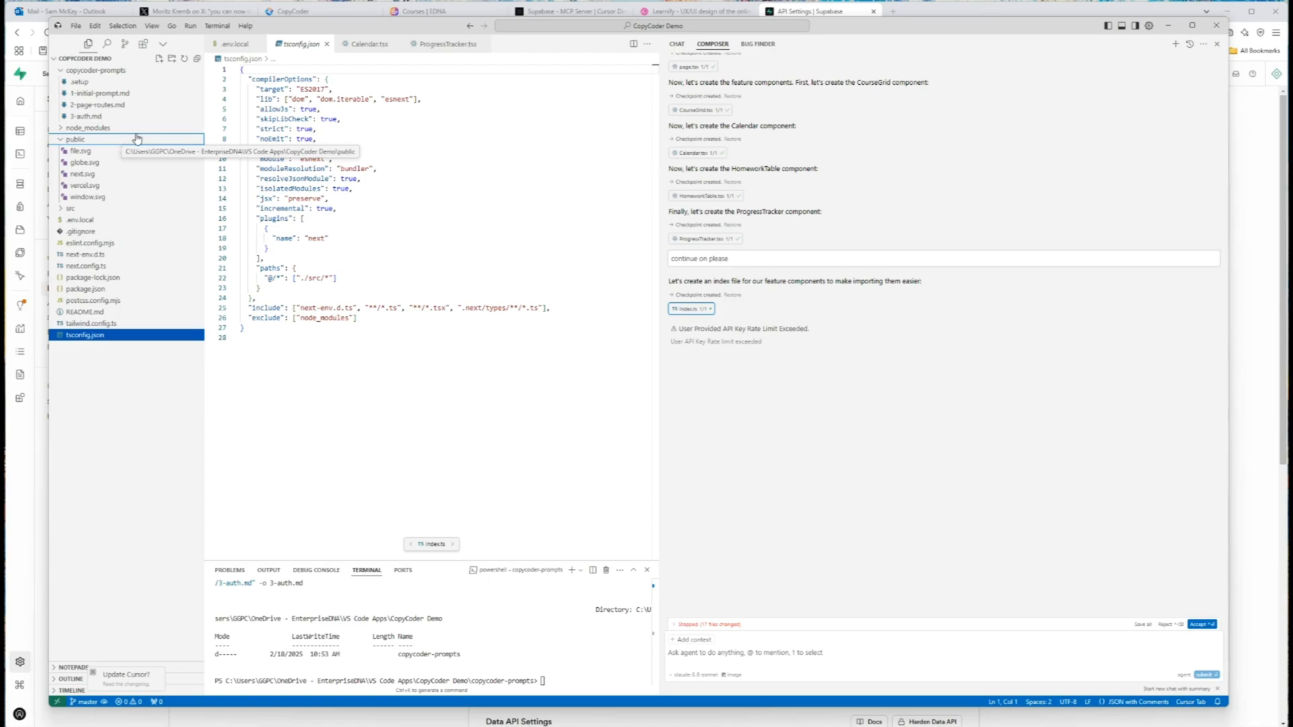